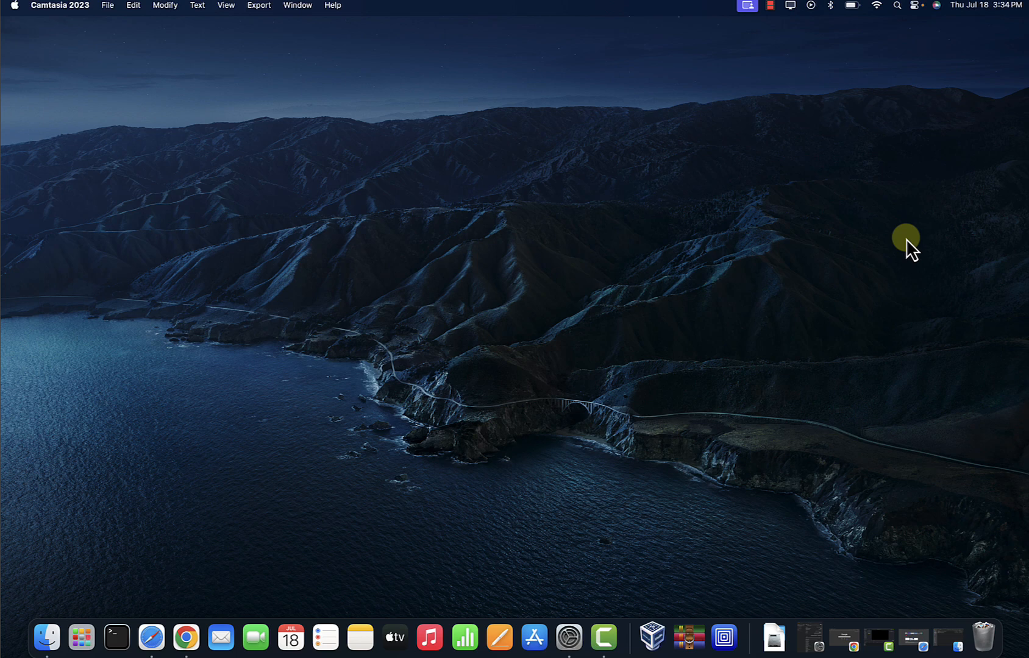
mouse_move(587, 268)
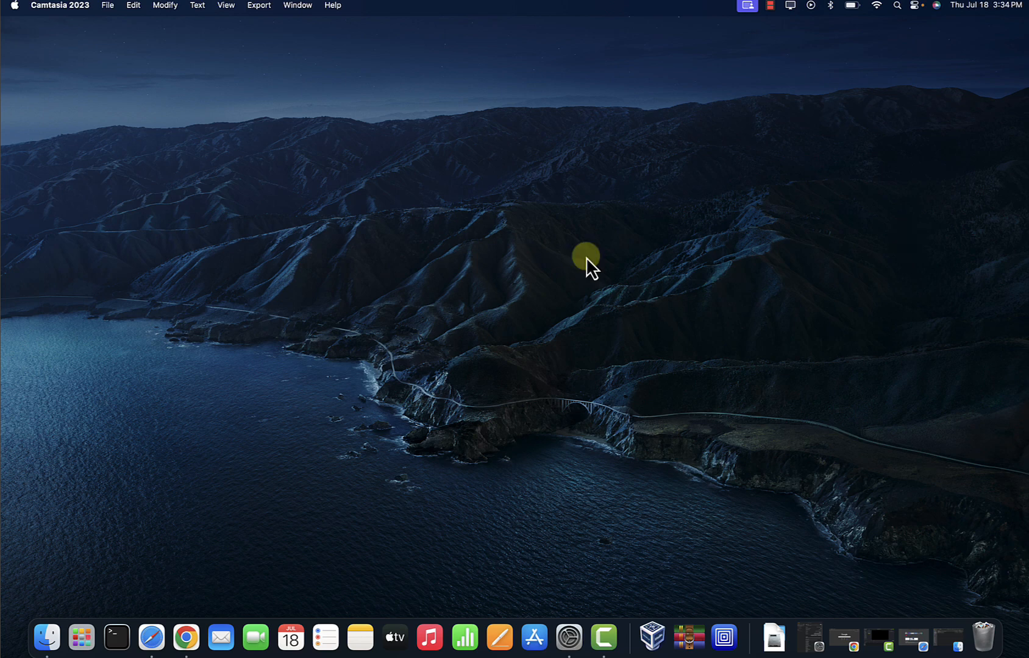
mouse_move(117, 637)
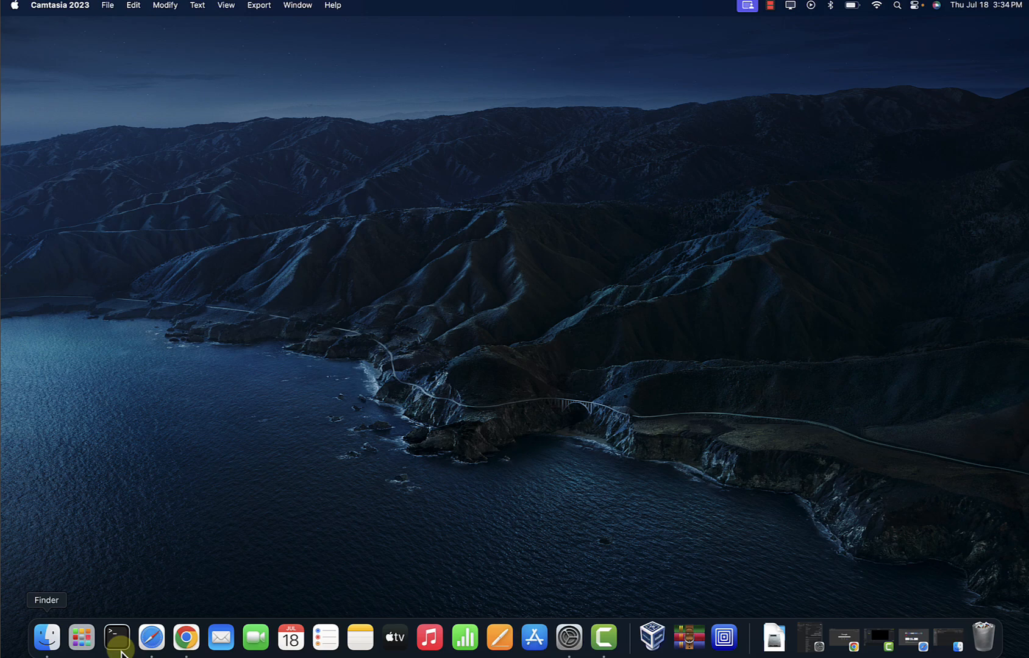
Search Google for 'utm for mac download', reach mac.getutm.app and allow the UTM.dmg download
click(156, 635)
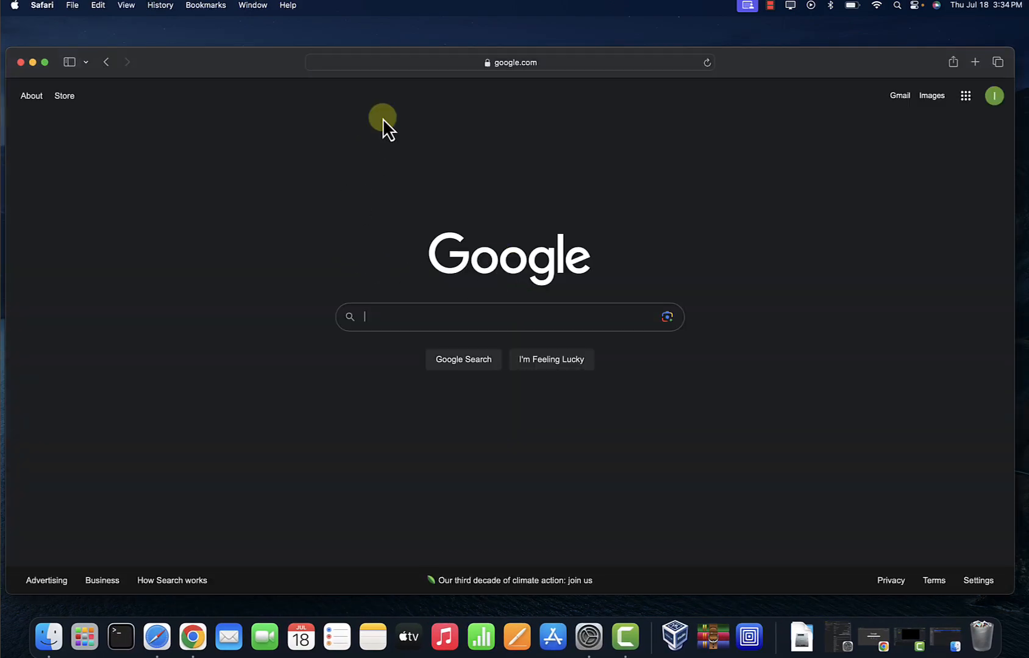
text(ut)
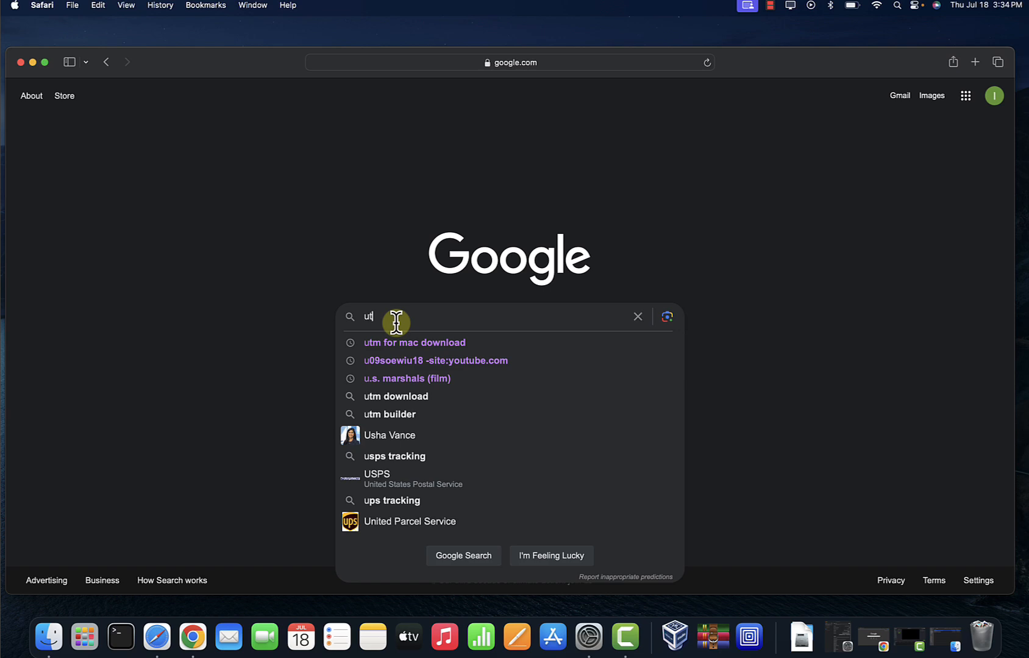
click(414, 341)
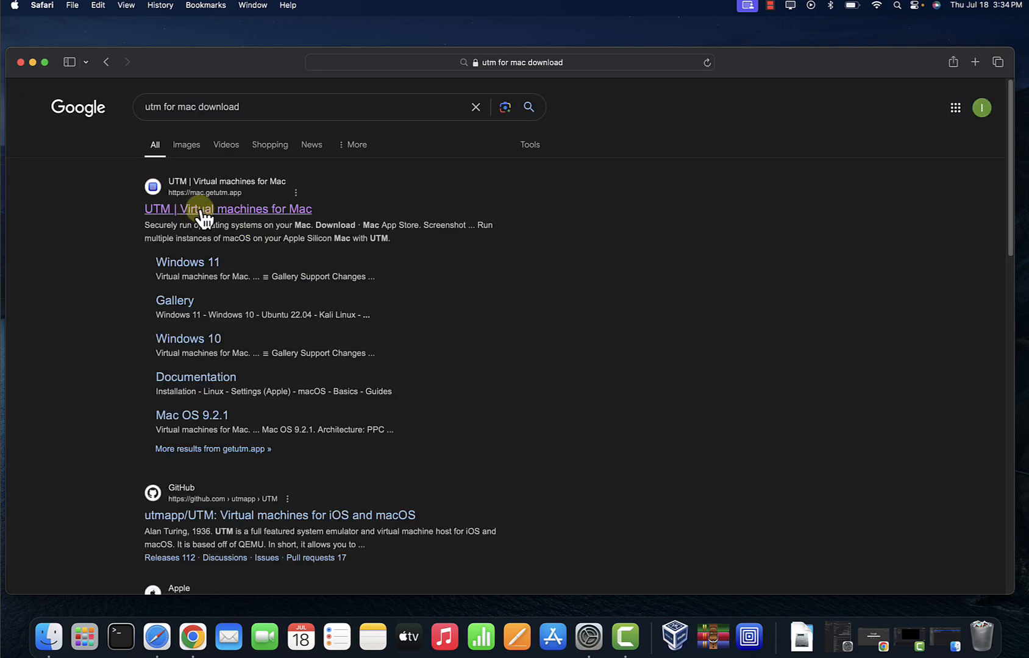
click(228, 208)
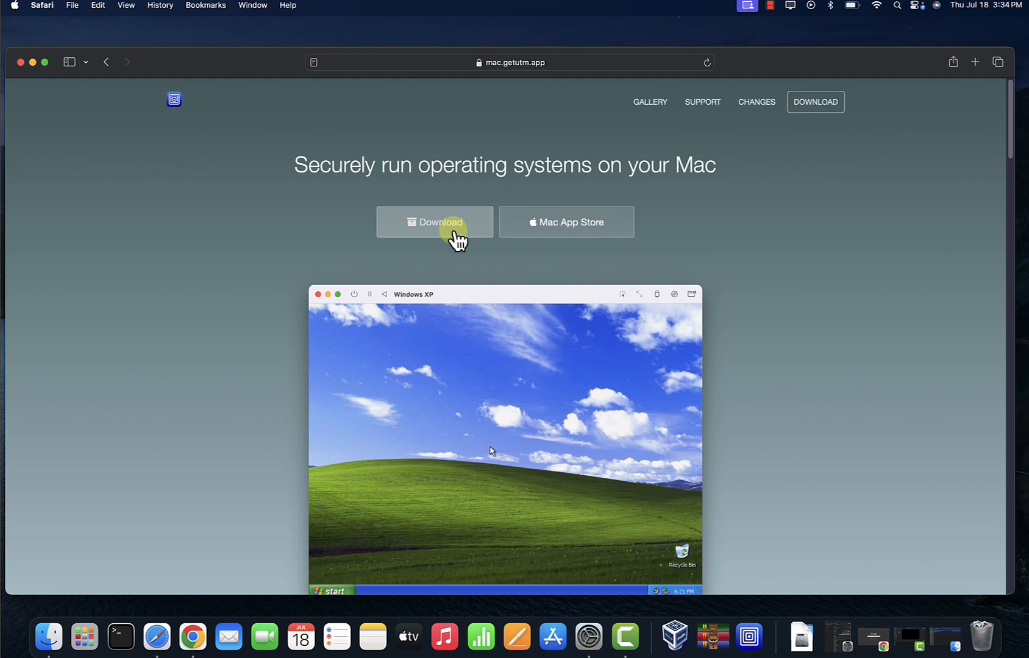
click(435, 222)
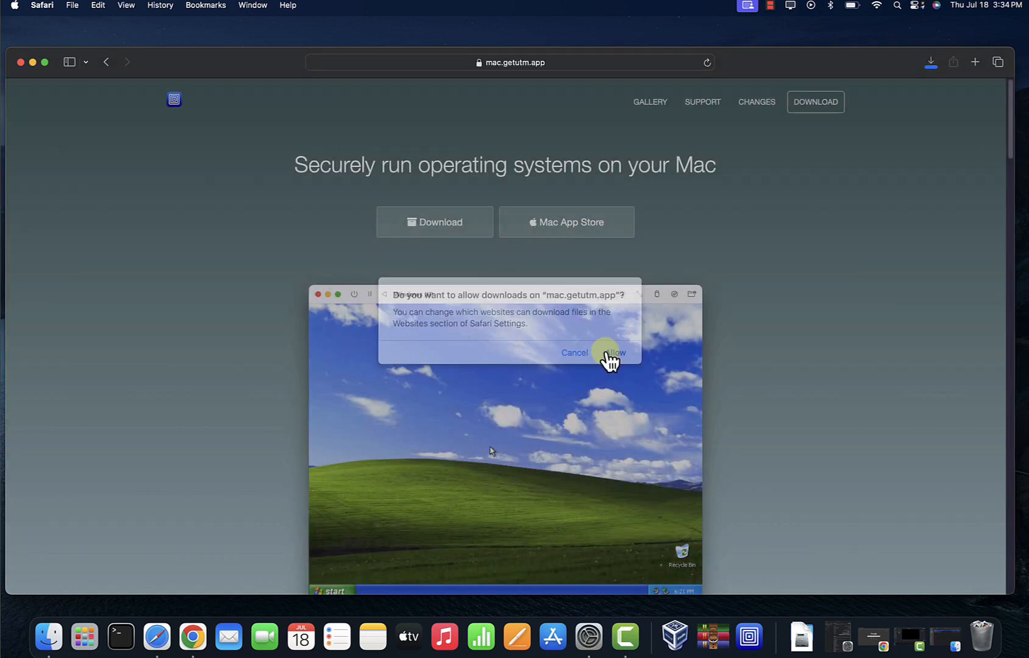
click(611, 352)
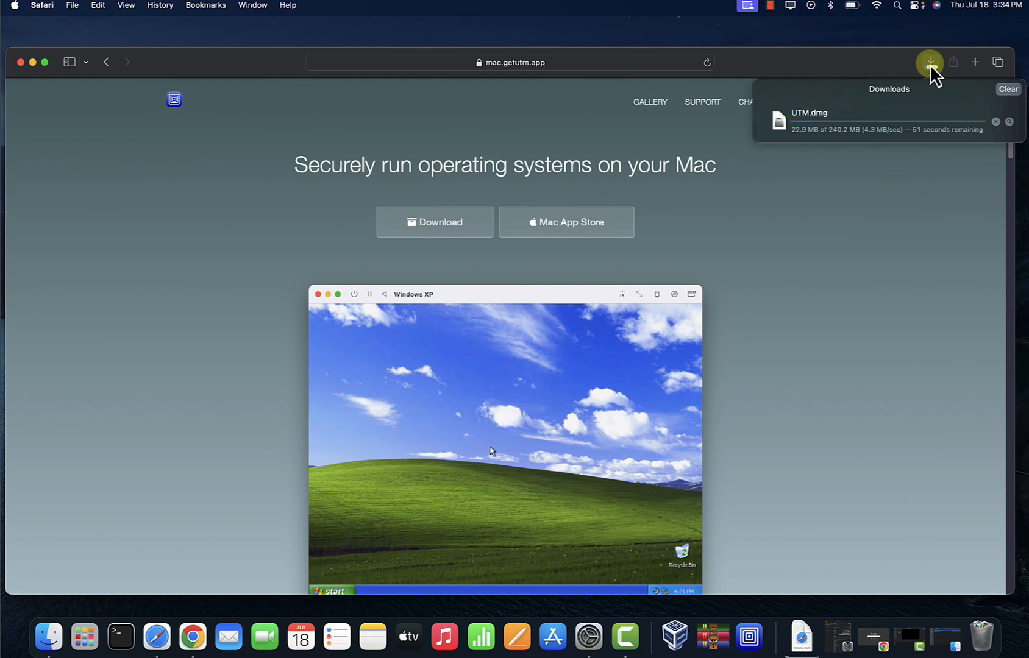
mouse_move(850, 144)
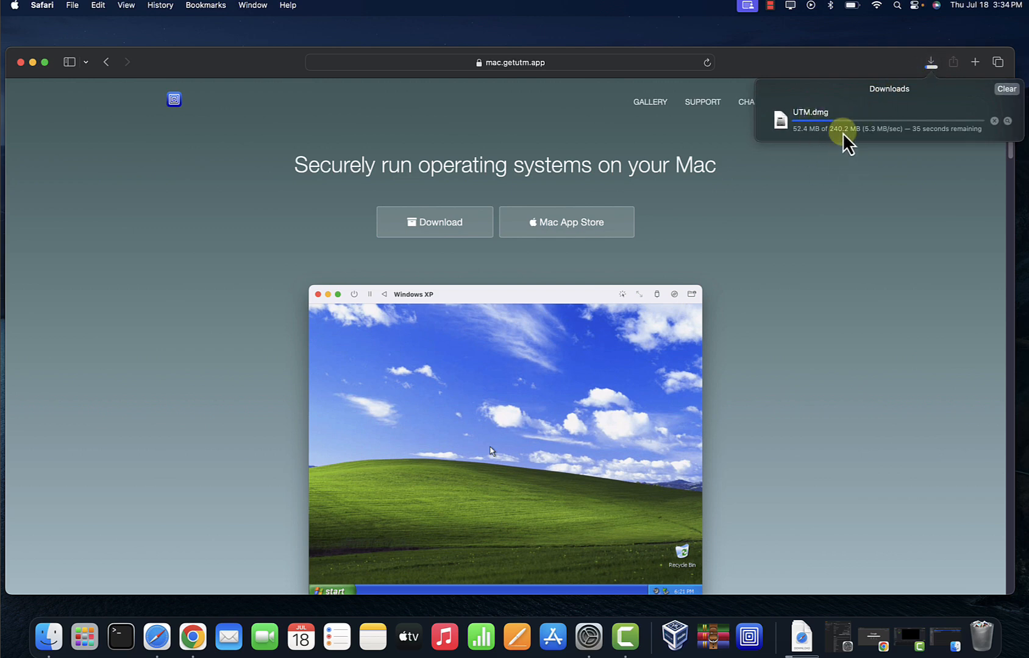
mouse_move(900, 241)
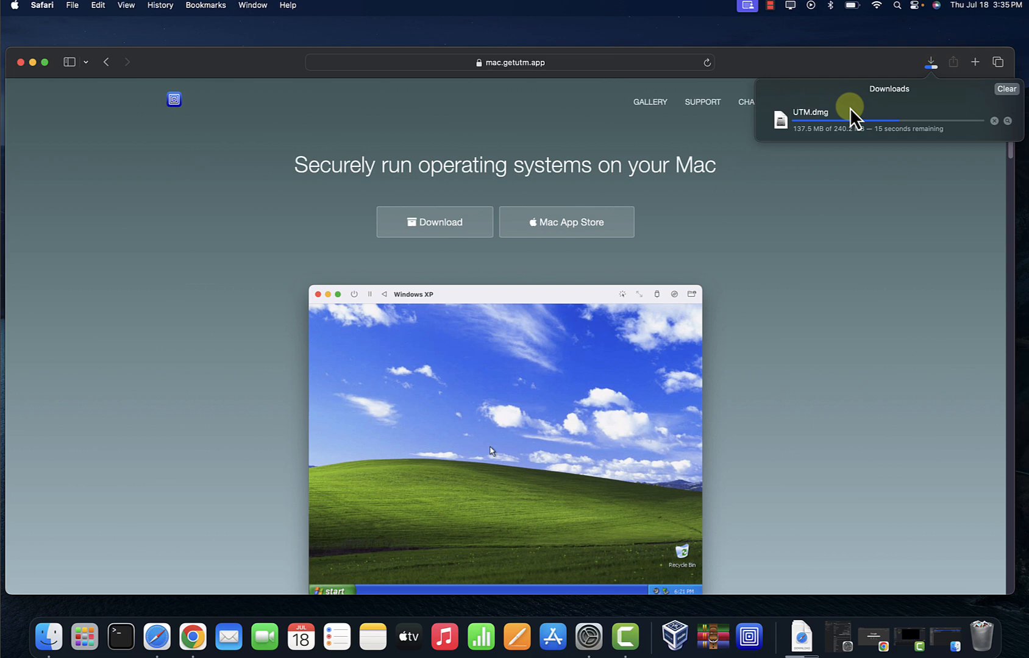
mouse_move(913, 197)
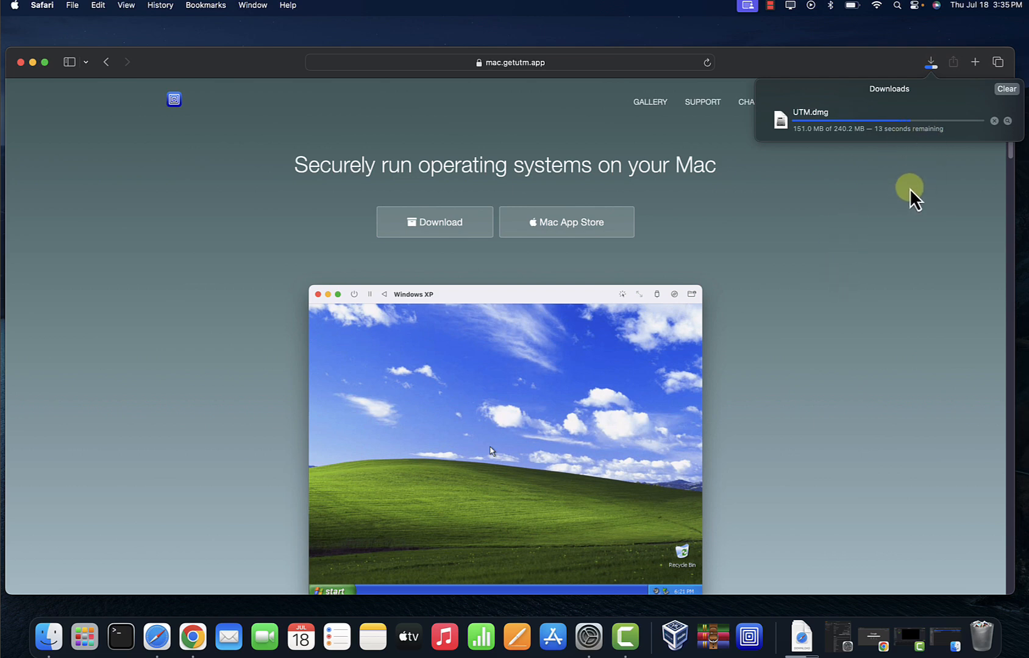
mouse_move(954, 39)
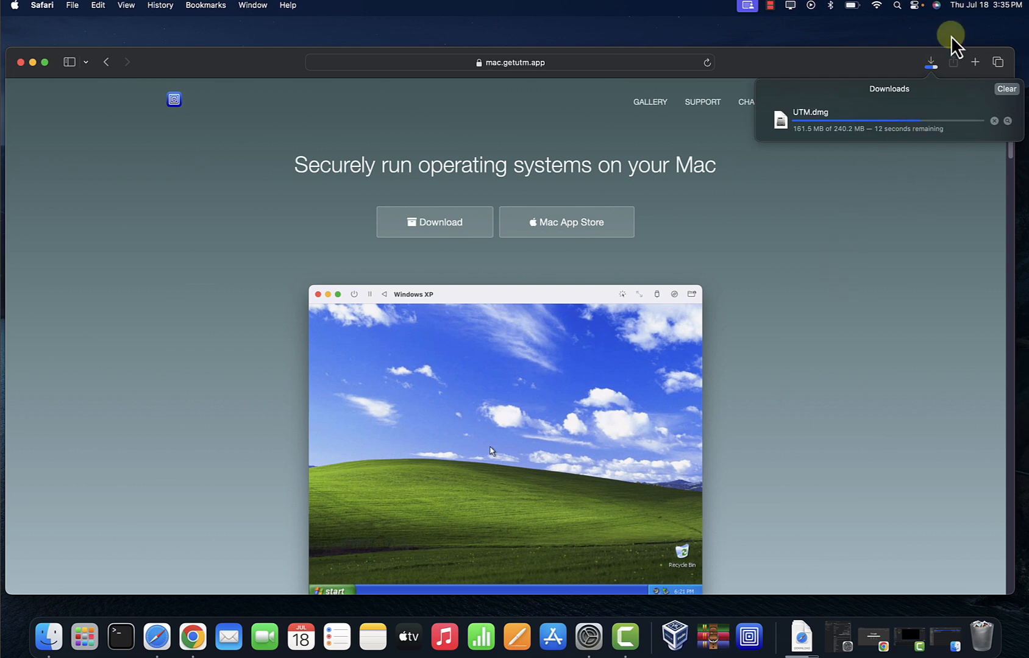
In a new tab, search Google for 'kali linux download' and reach kali.org's Get Kali page
click(975, 62)
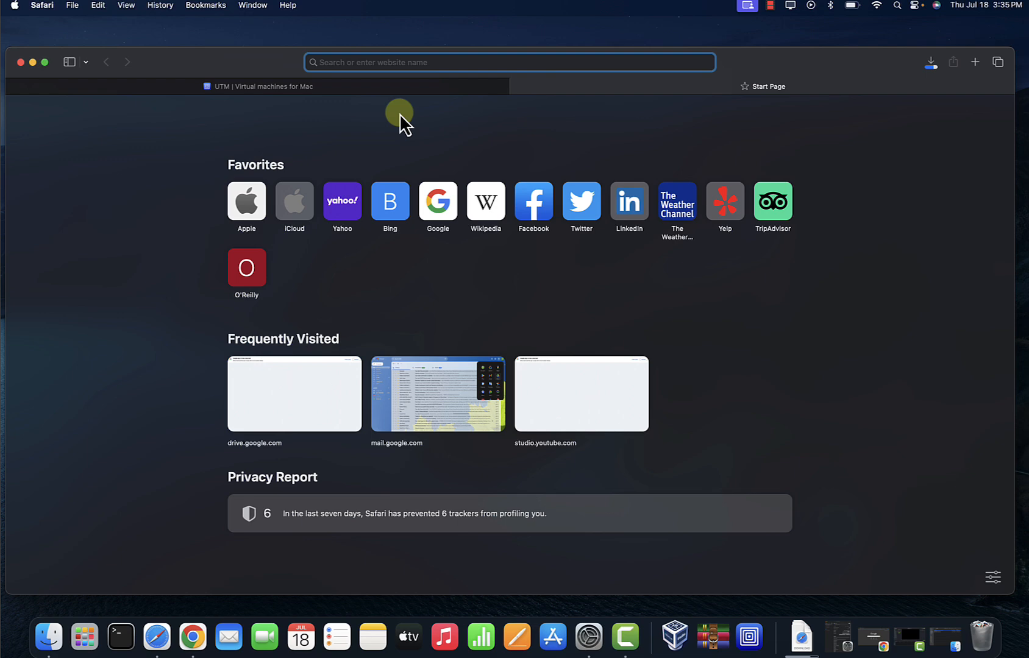
mouse_move(437, 206)
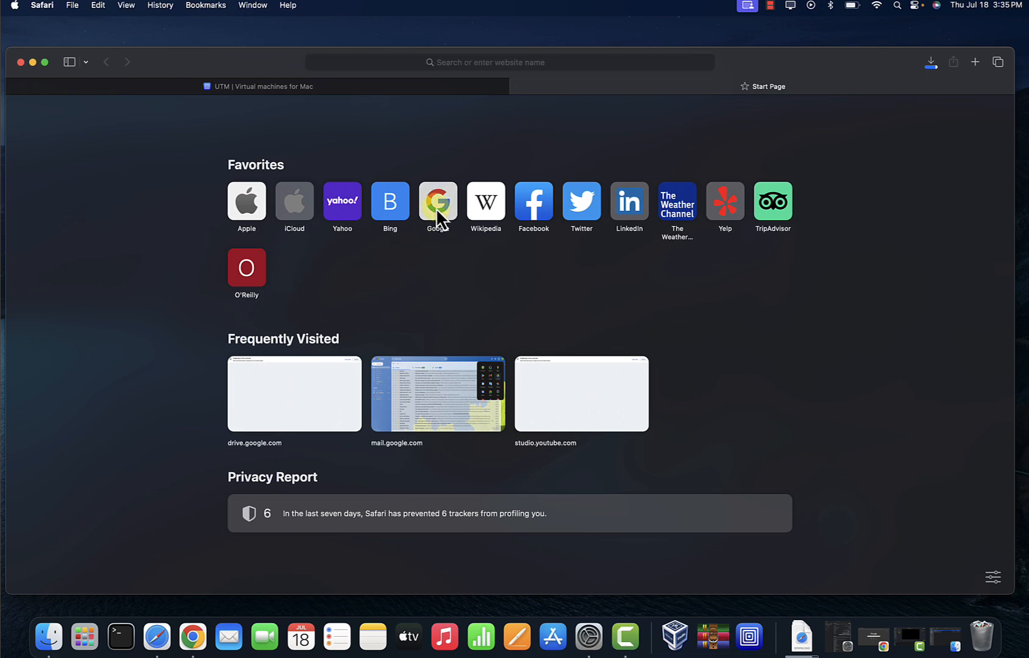
click(436, 202)
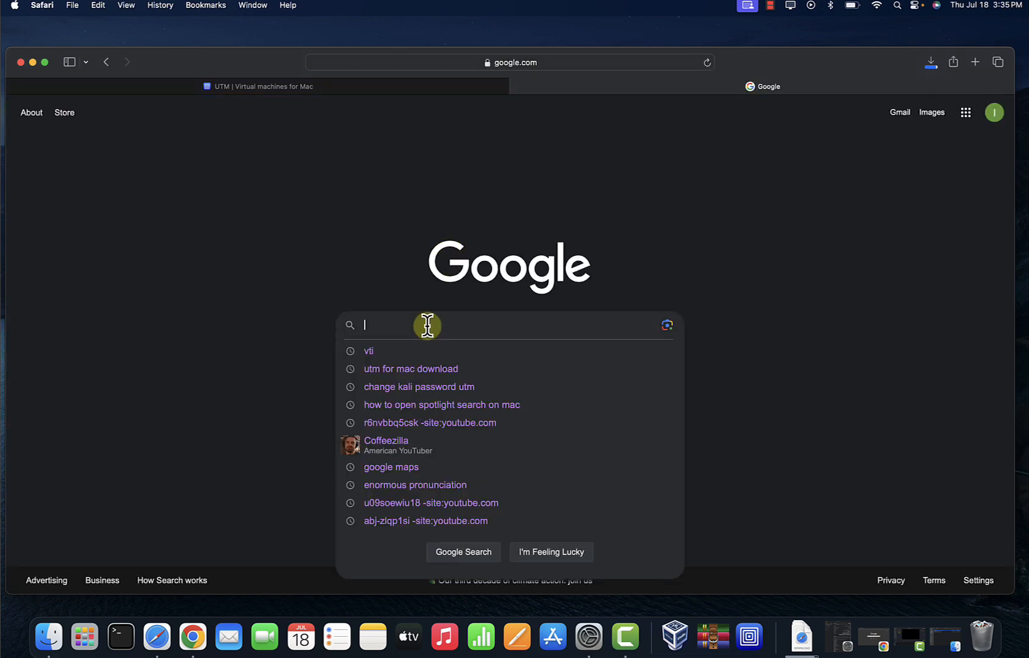
text(kali)
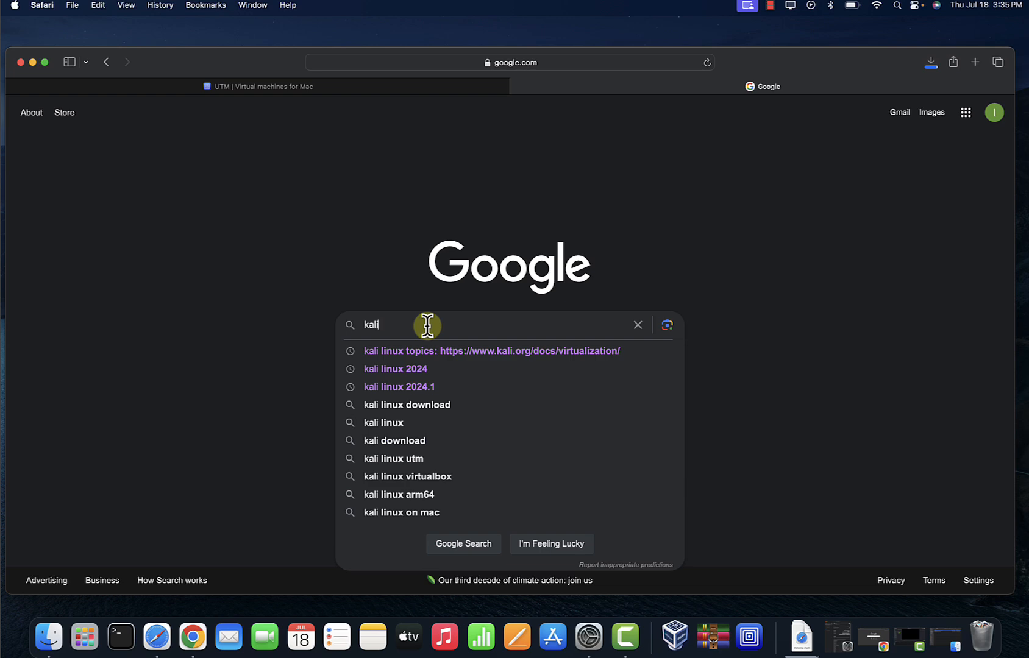
text(linux)
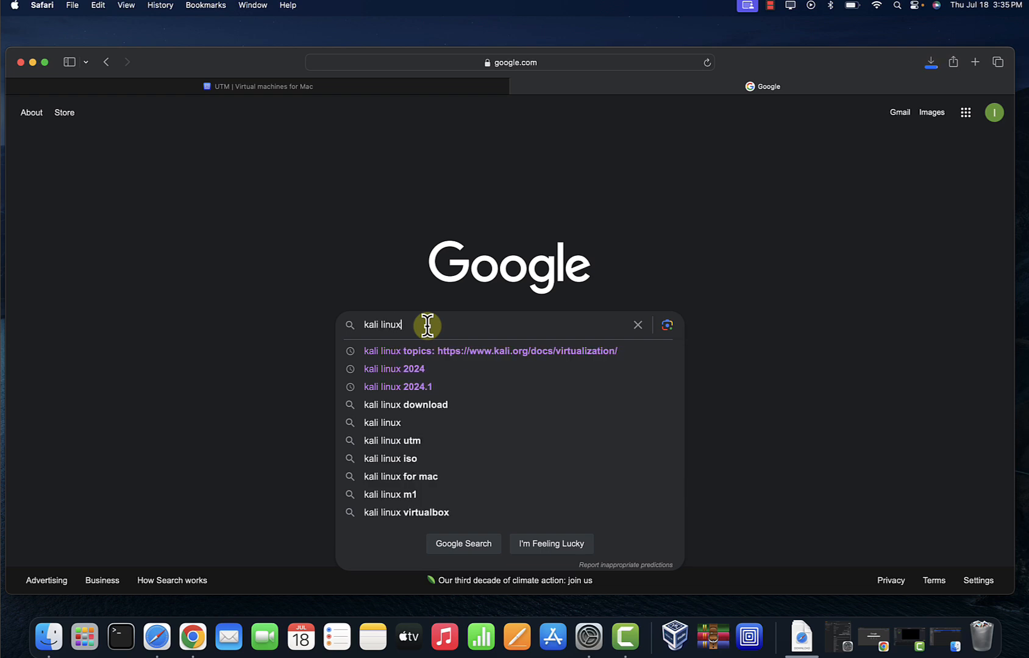
text(downl)
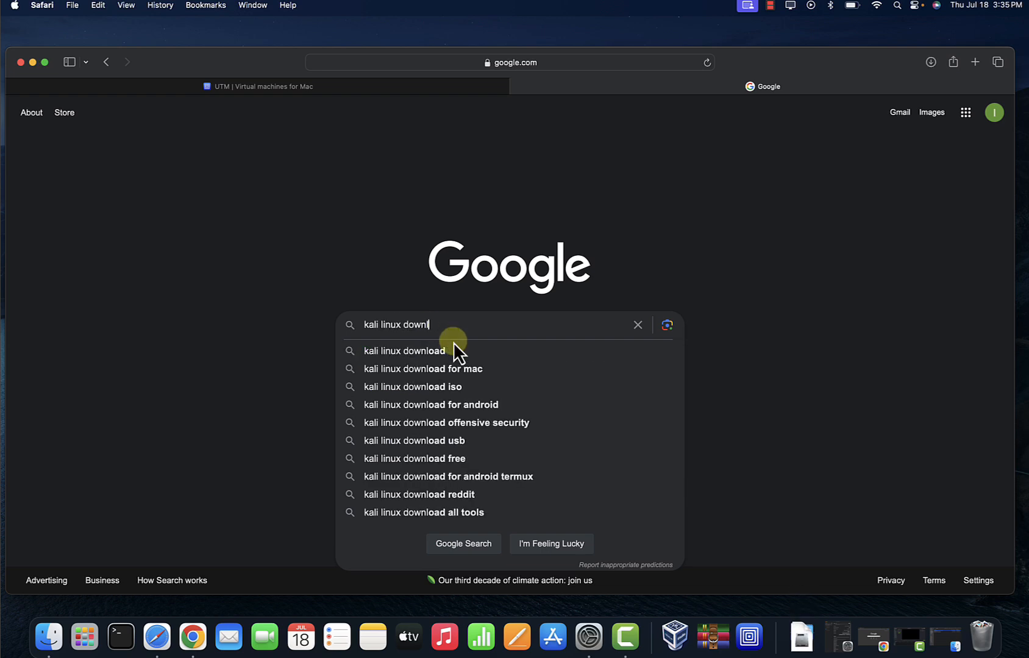
click(405, 351)
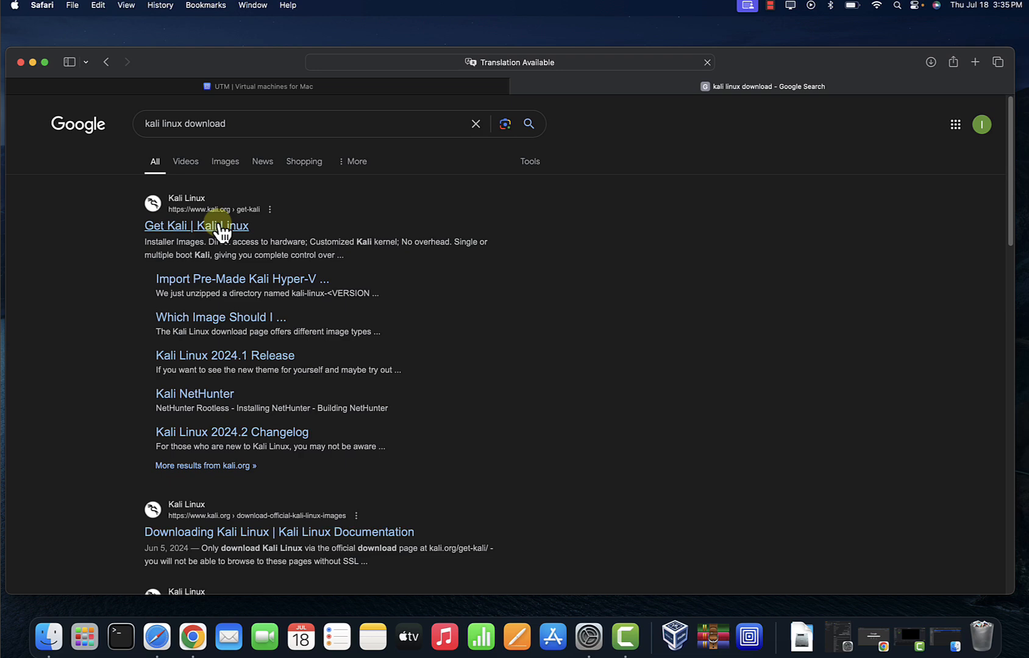
click(195, 225)
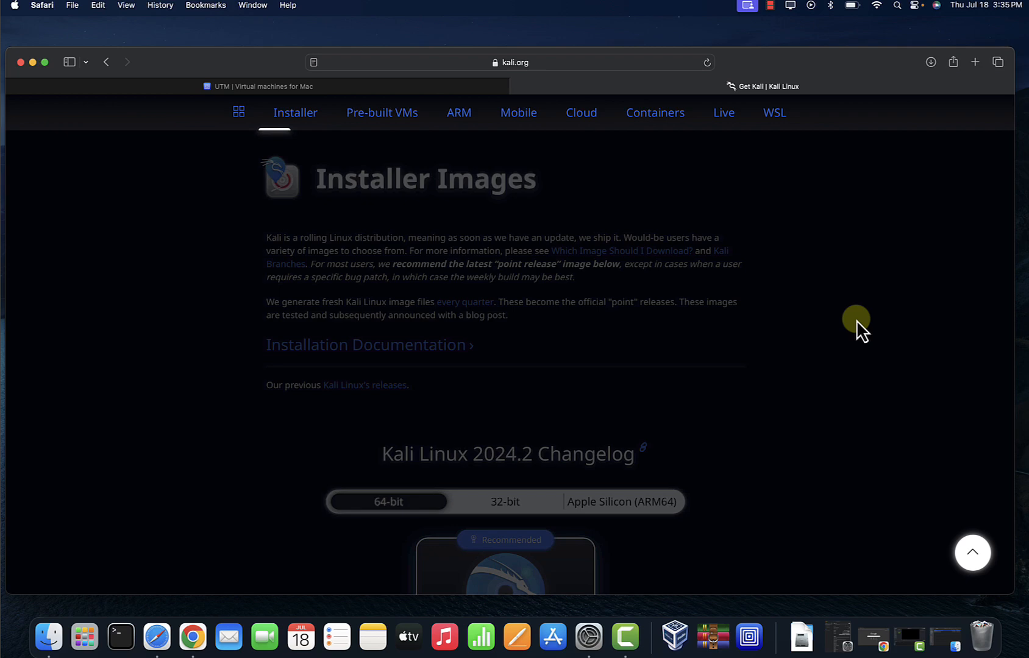
Show the Apple Silicon (ARM64) installer images under Installer
scroll(down, 3)
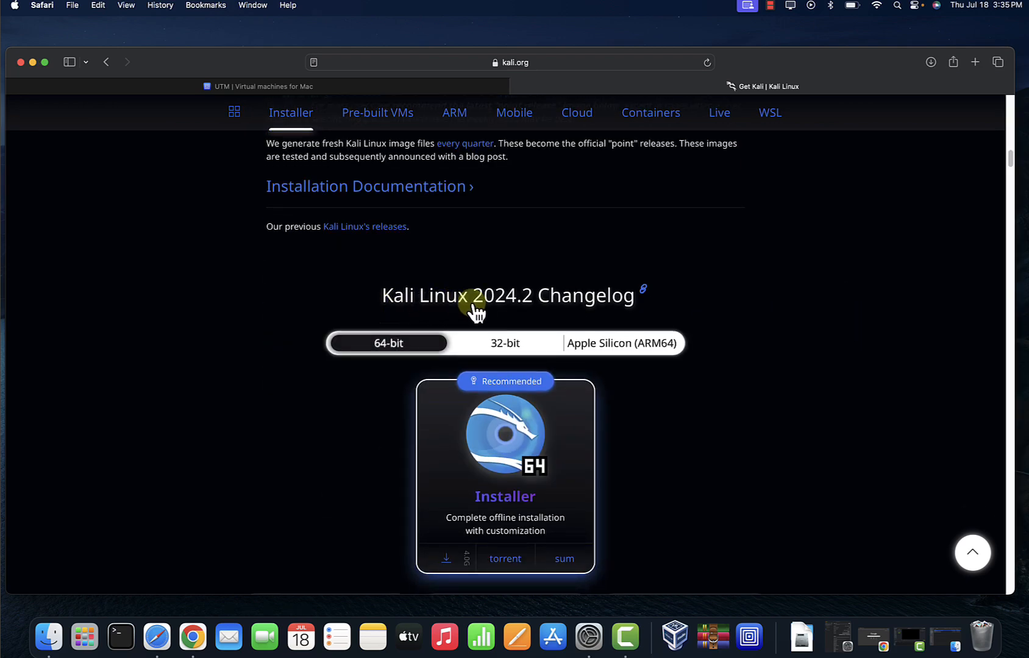
mouse_move(564, 334)
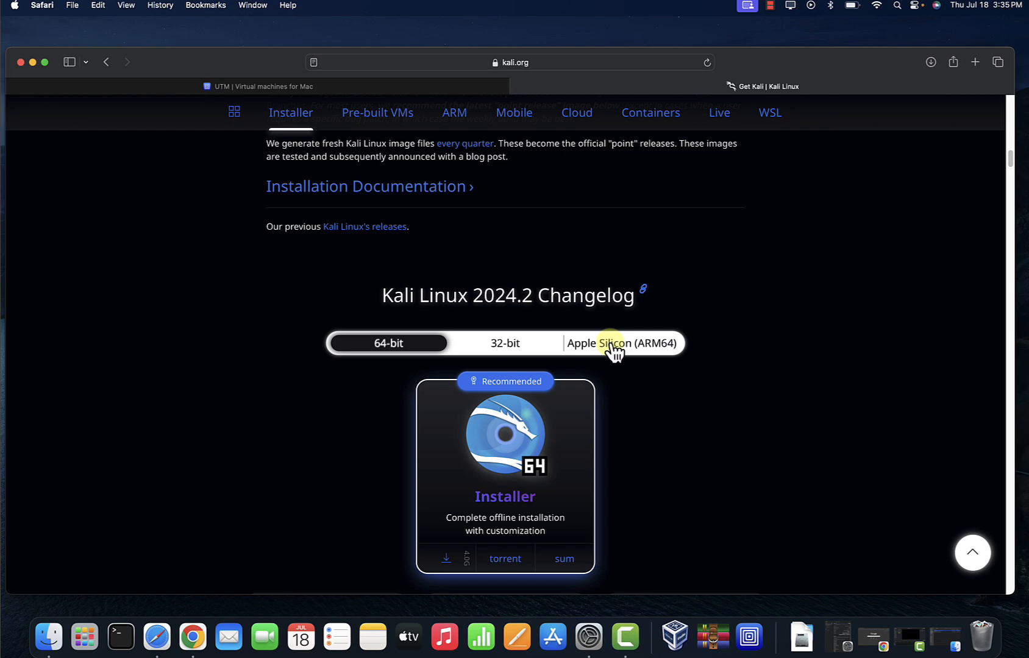
click(619, 342)
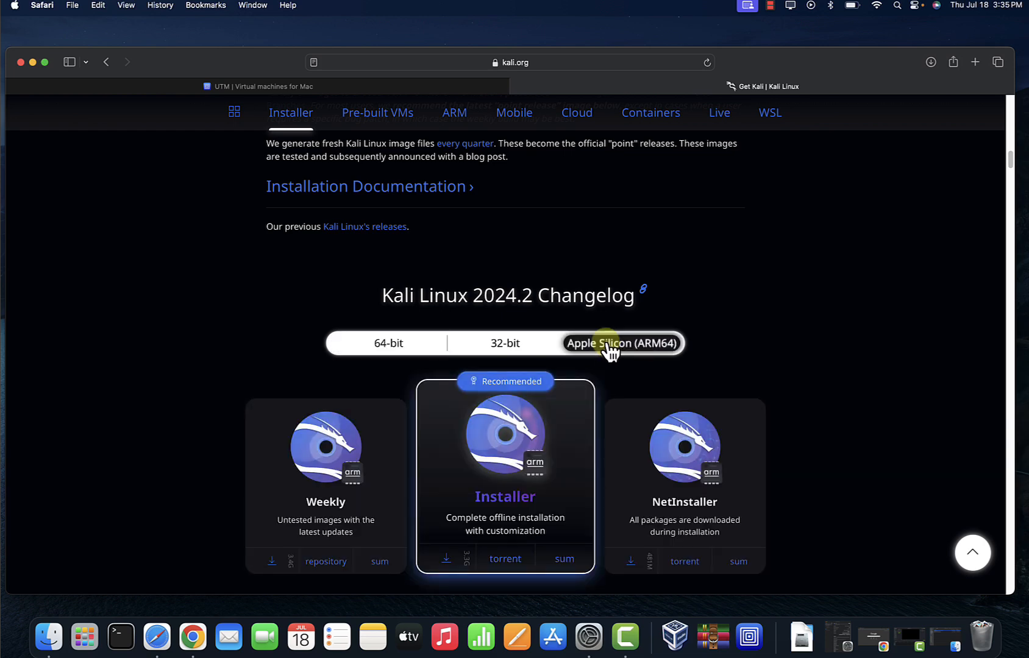
mouse_move(479, 458)
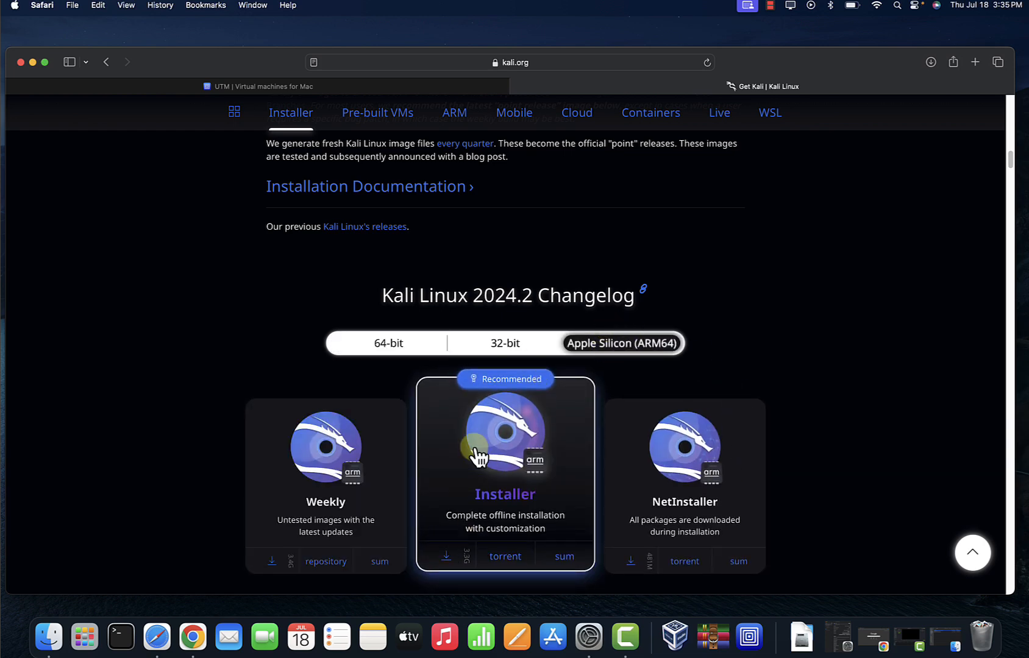
mouse_move(445, 561)
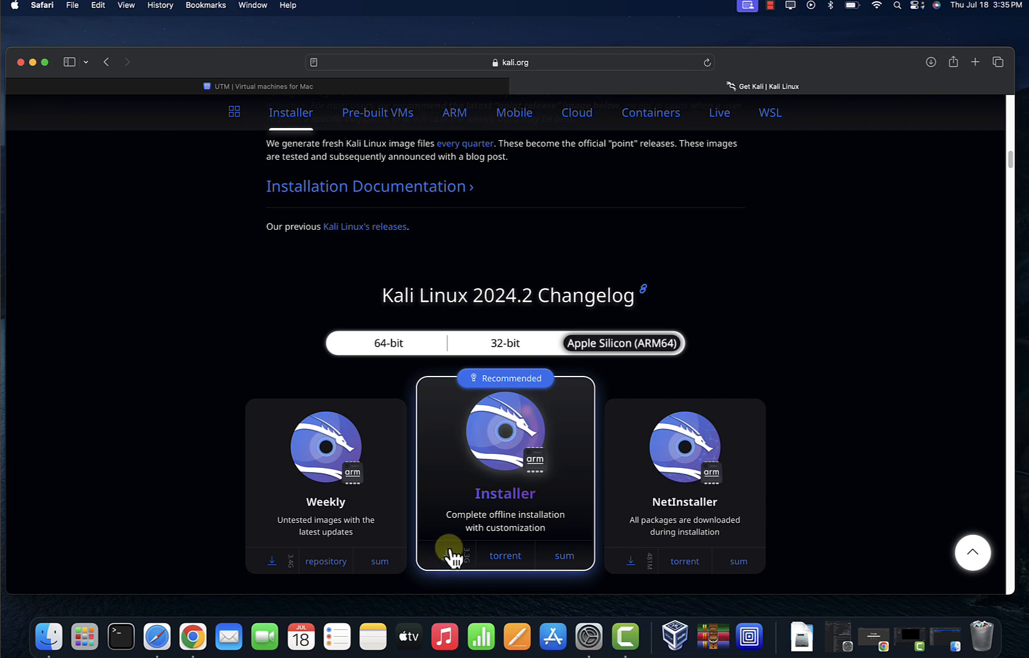
mouse_move(469, 515)
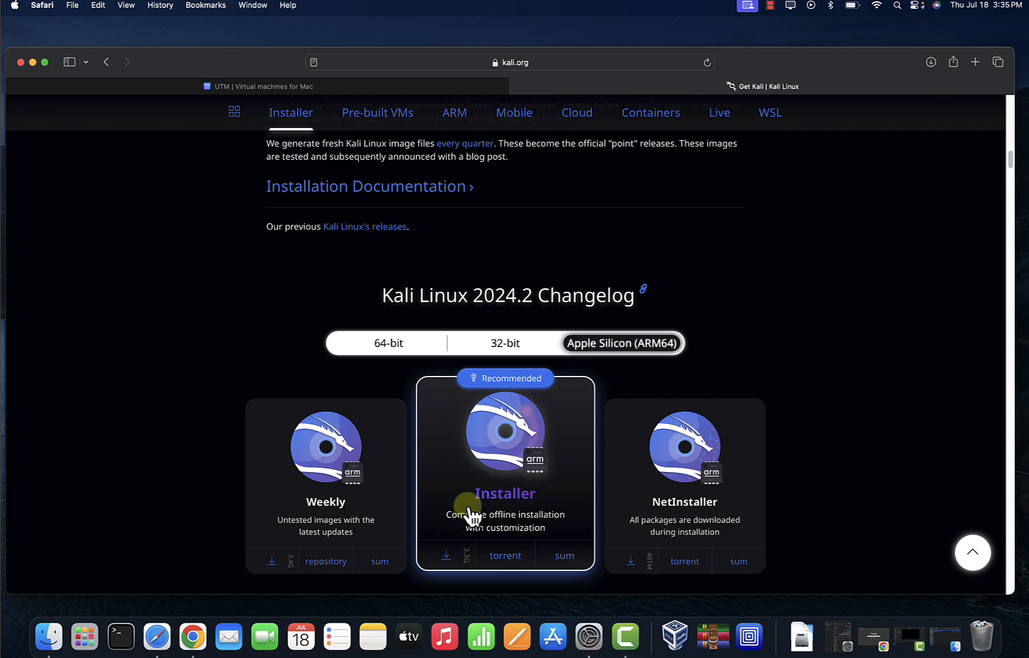
mouse_move(454, 507)
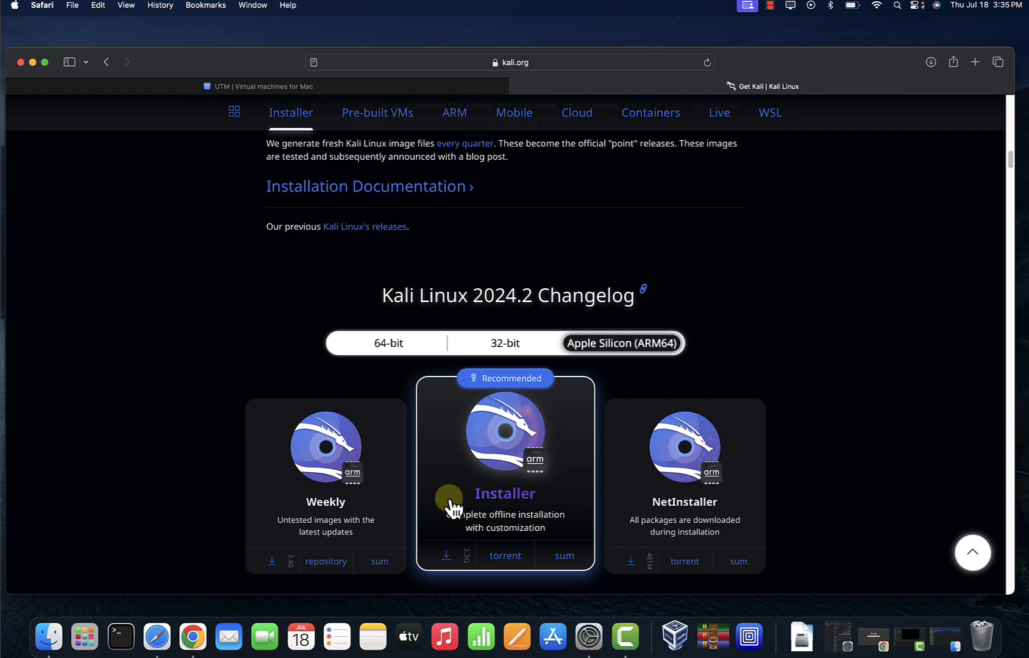
mouse_move(894, 220)
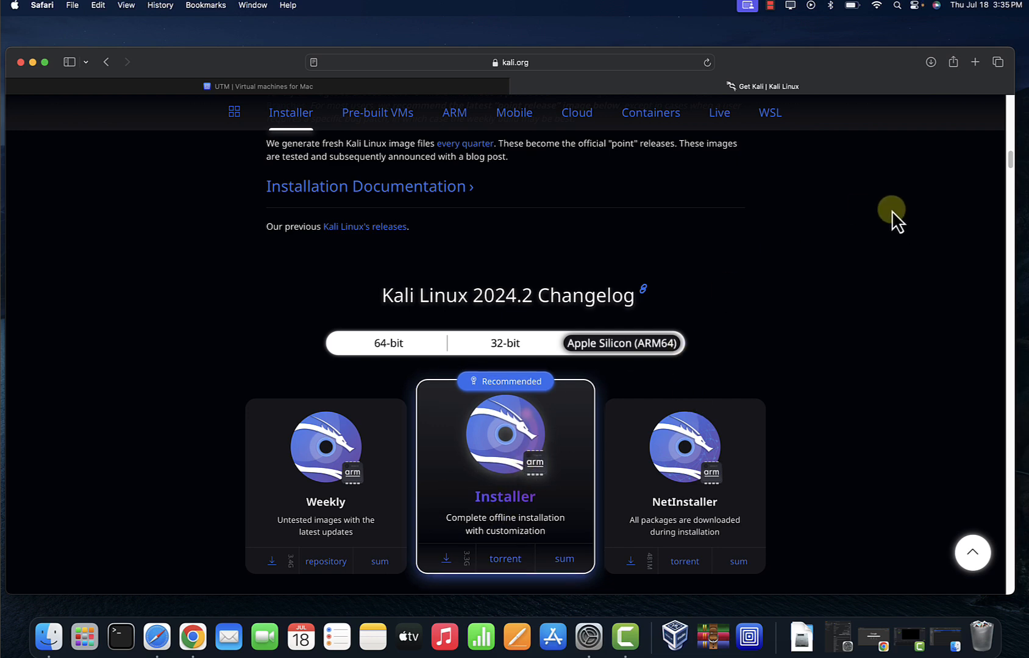
mouse_move(32, 62)
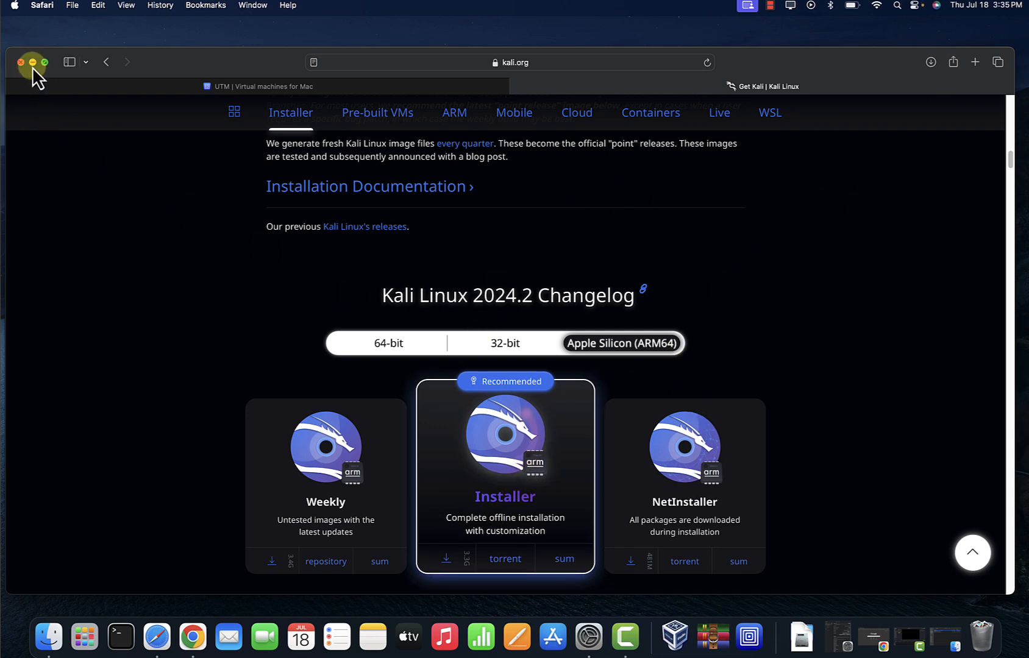
Close the Kali download window and bring up Finder's Downloads with UTM.dmg and the Kali ISO
click(21, 61)
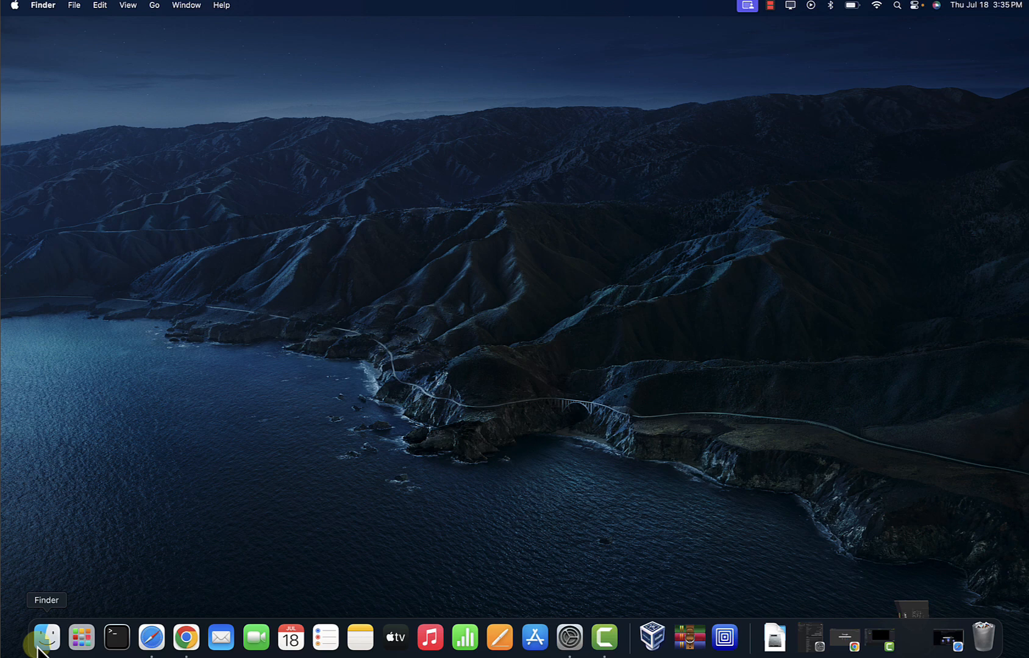
click(46, 636)
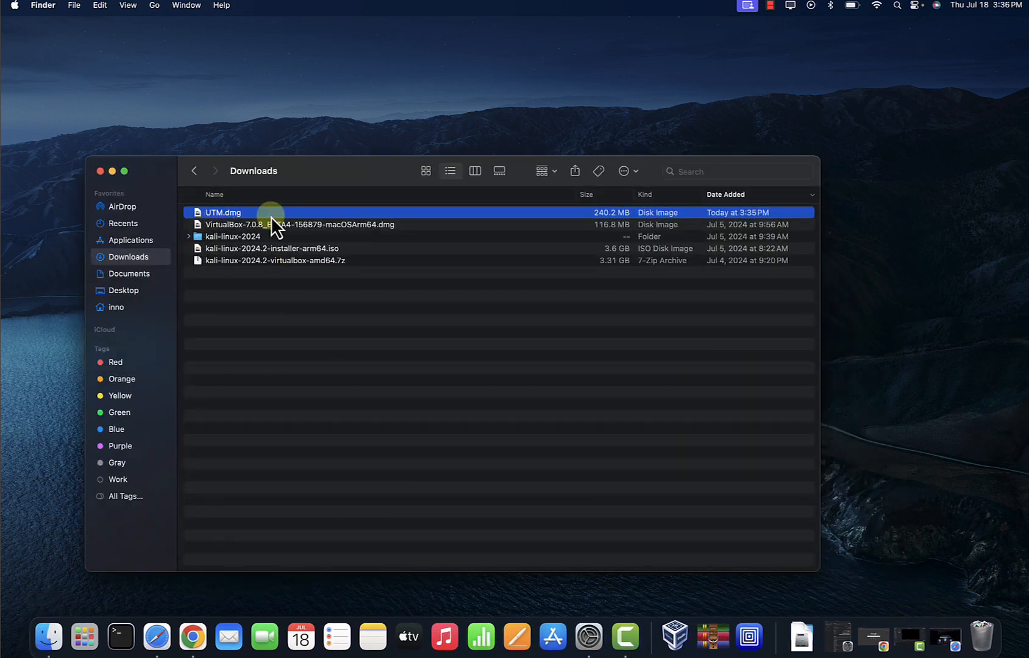
mouse_move(249, 220)
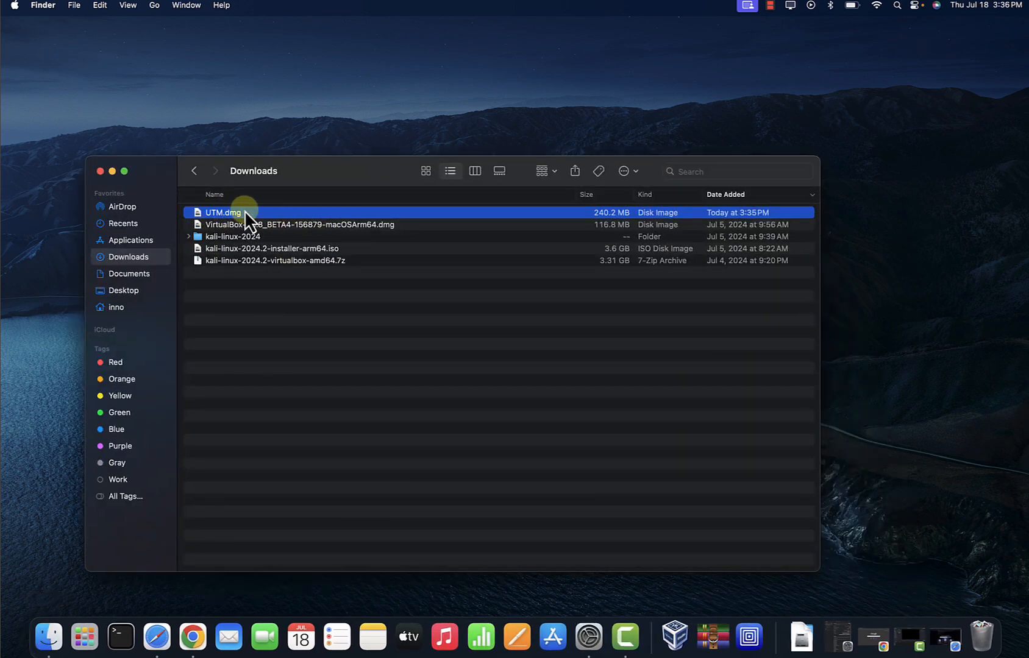
mouse_move(327, 254)
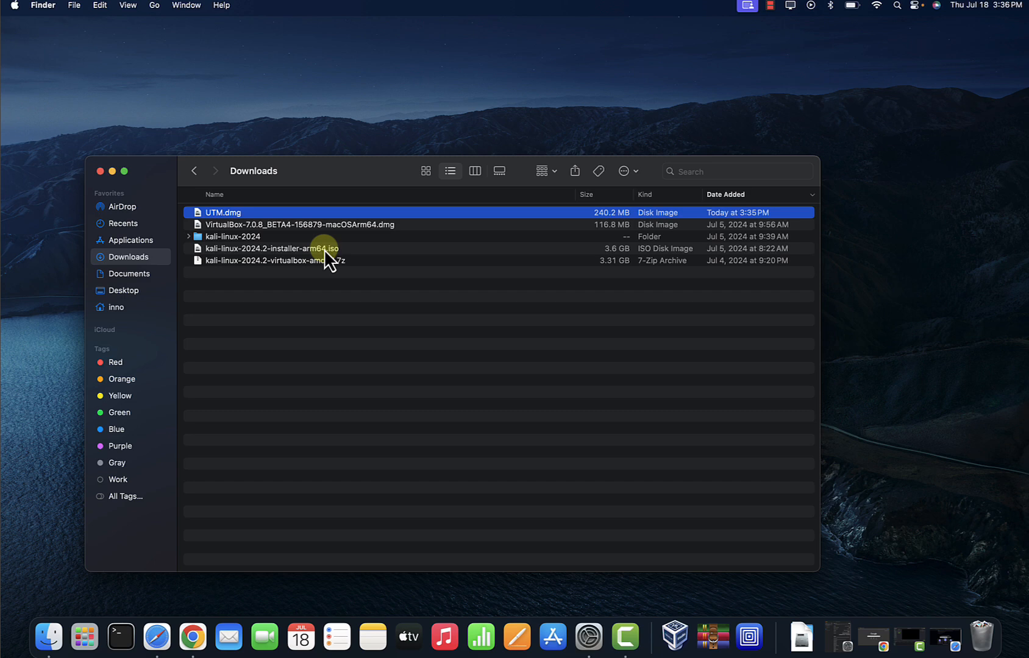
mouse_move(233, 215)
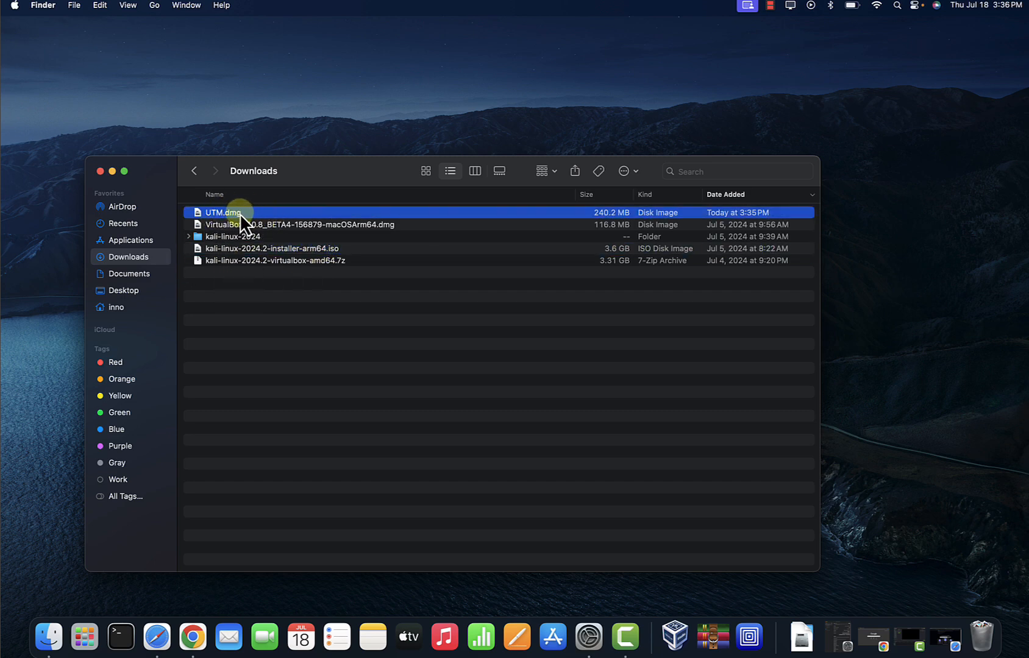
Mount UTM.dmg, stop the copy to Applications since UTM exists, and close Downloads
double_click(223, 213)
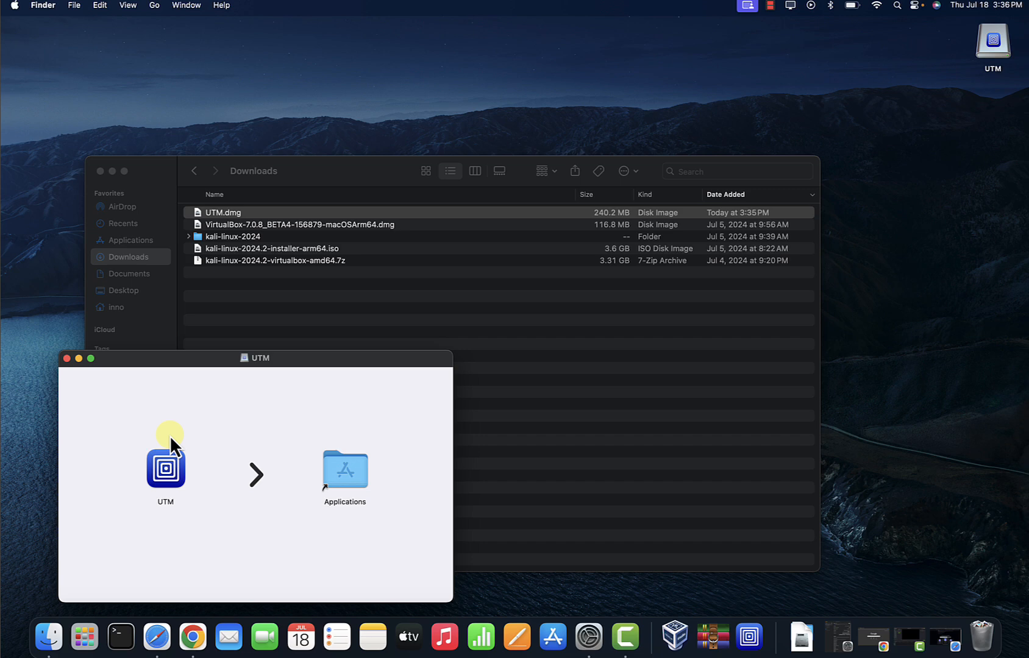
click(165, 469)
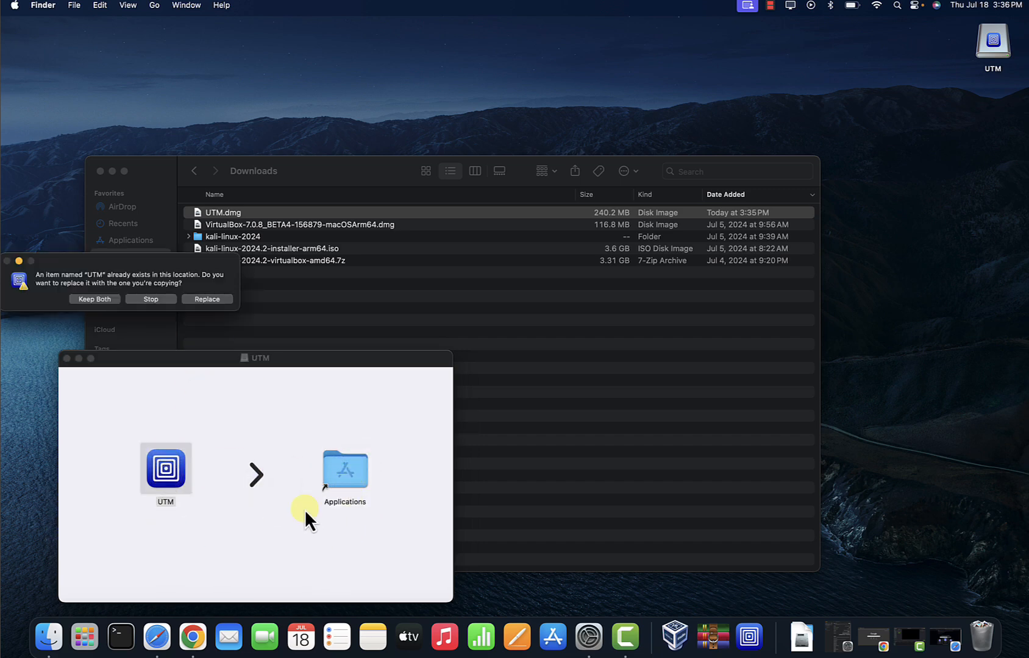
mouse_move(115, 276)
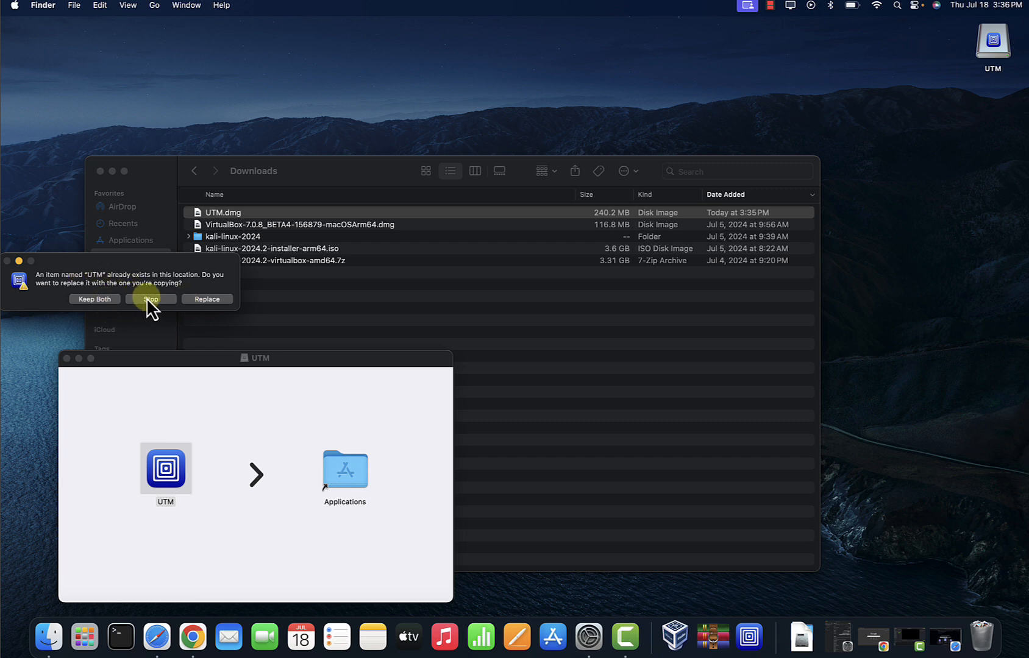
click(150, 300)
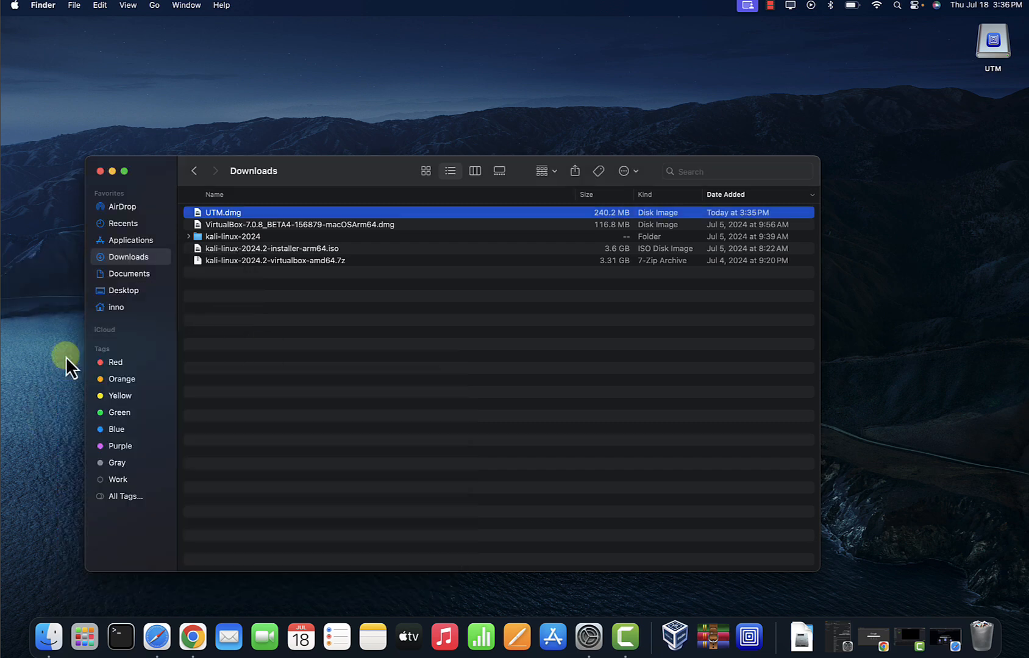
mouse_move(111, 171)
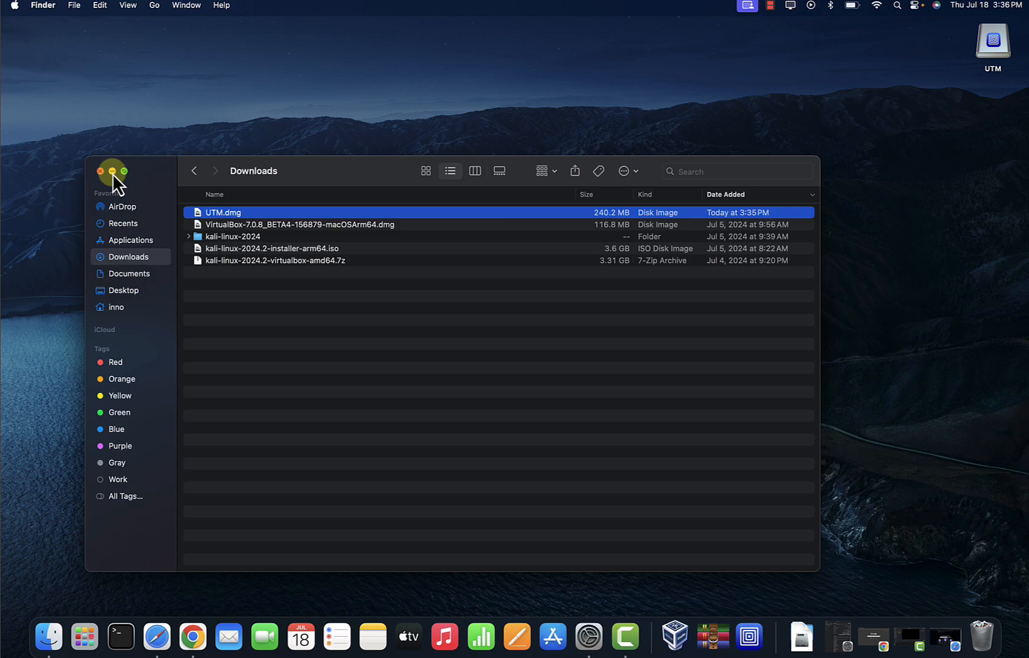
click(101, 171)
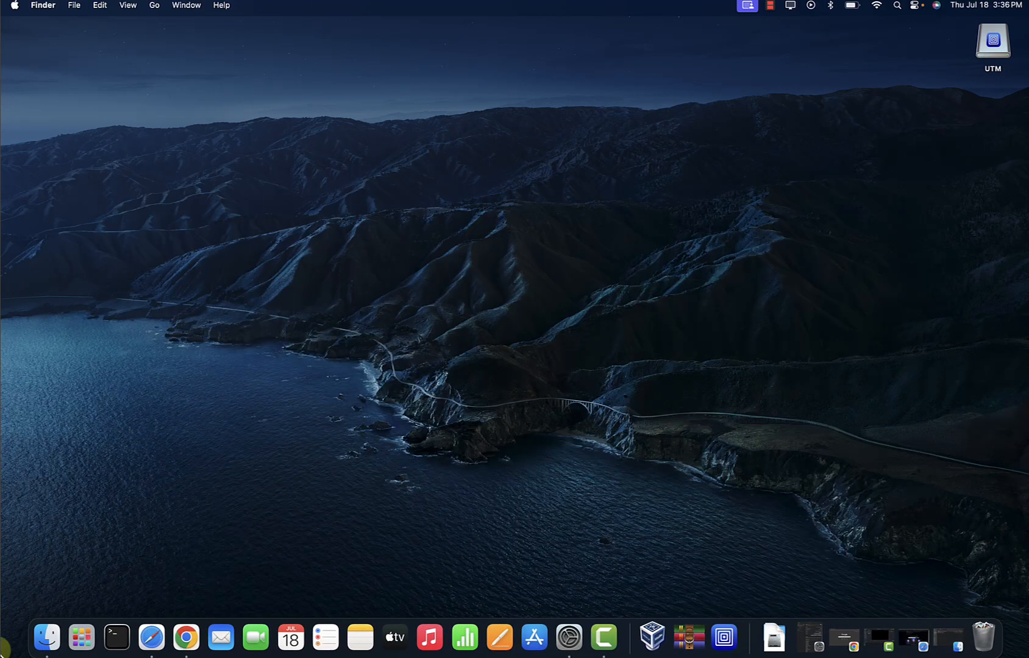
Search Launchpad for 'ut' and launch UTM to its welcome window
click(80, 638)
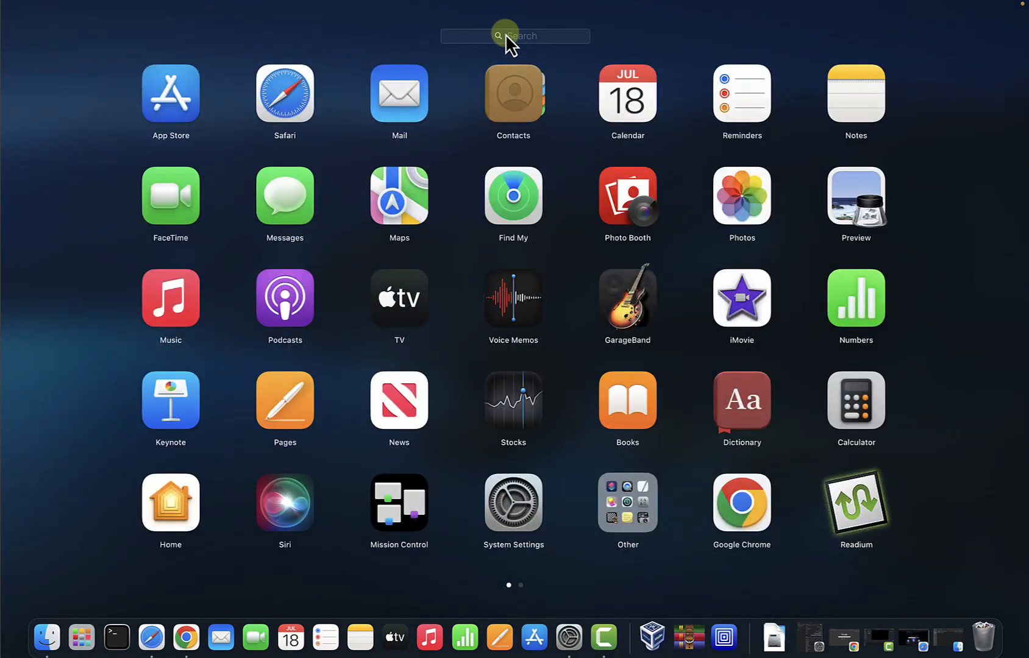
text(ut)
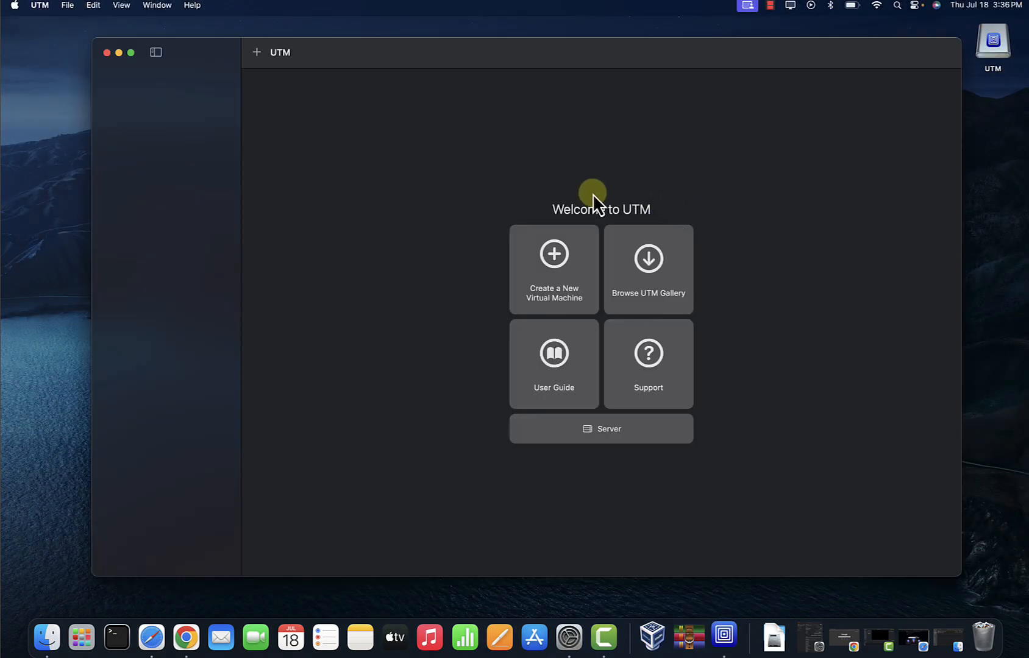
mouse_move(587, 200)
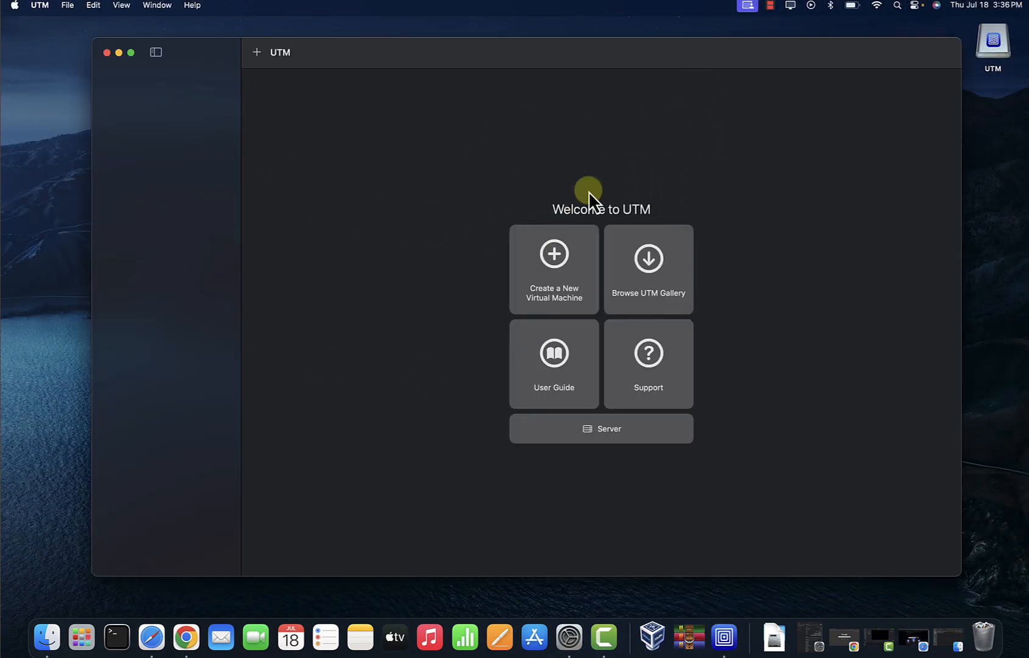
mouse_move(646, 159)
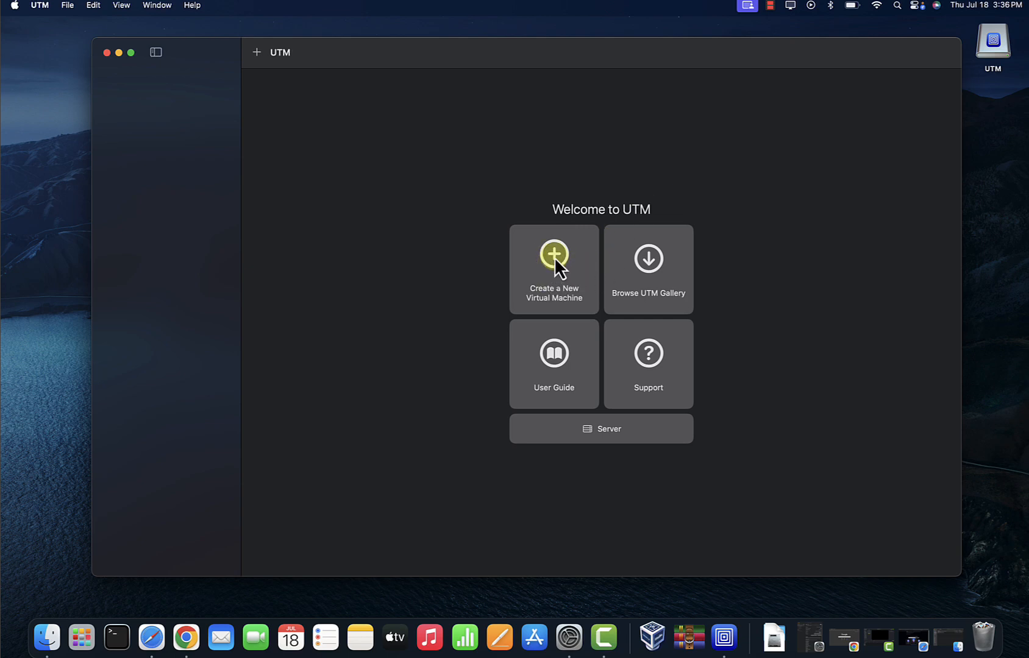
Start a new virtualized (not emulated) Linux virtual machine
click(554, 269)
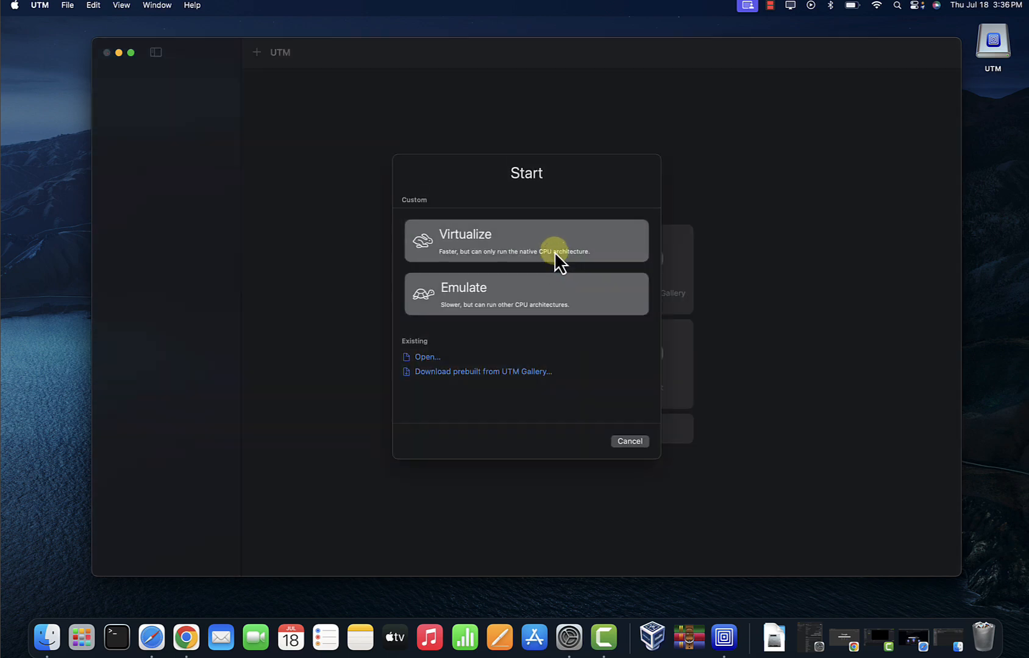
mouse_move(494, 279)
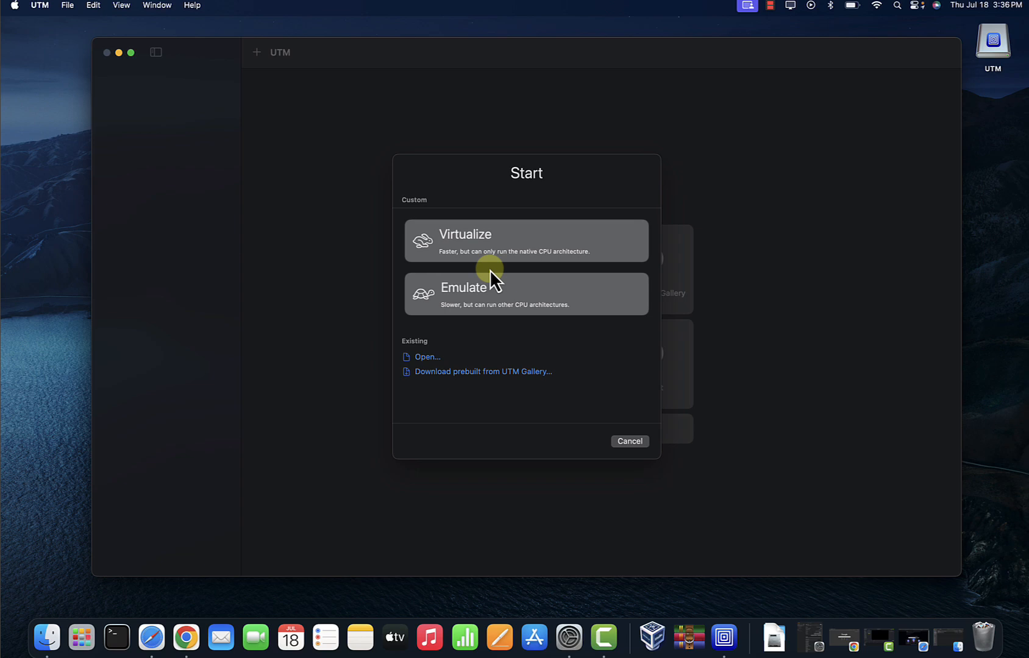
click(524, 240)
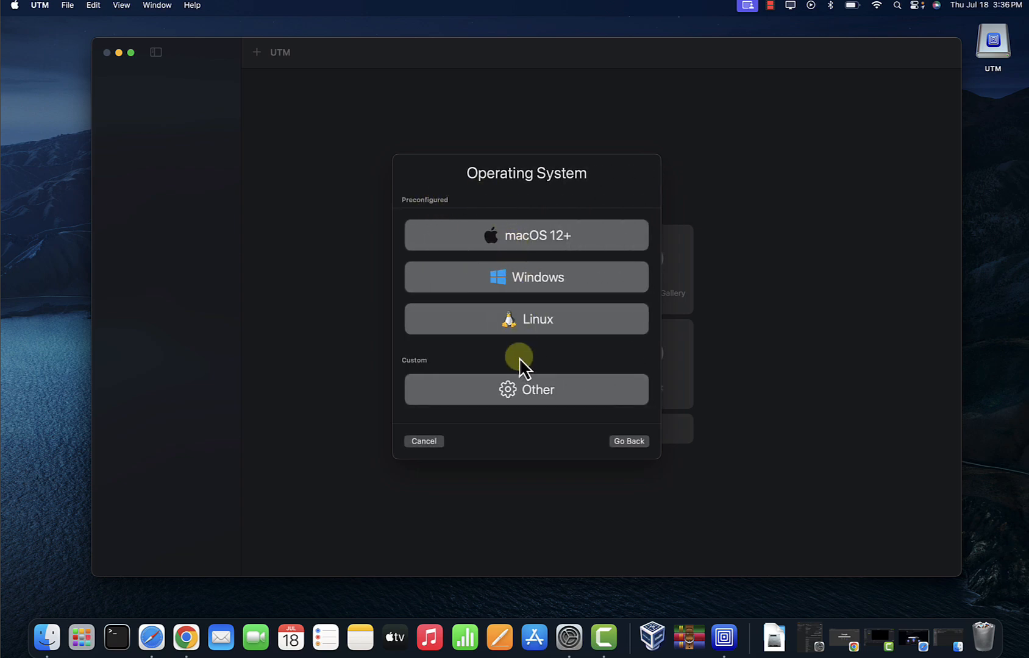
click(525, 319)
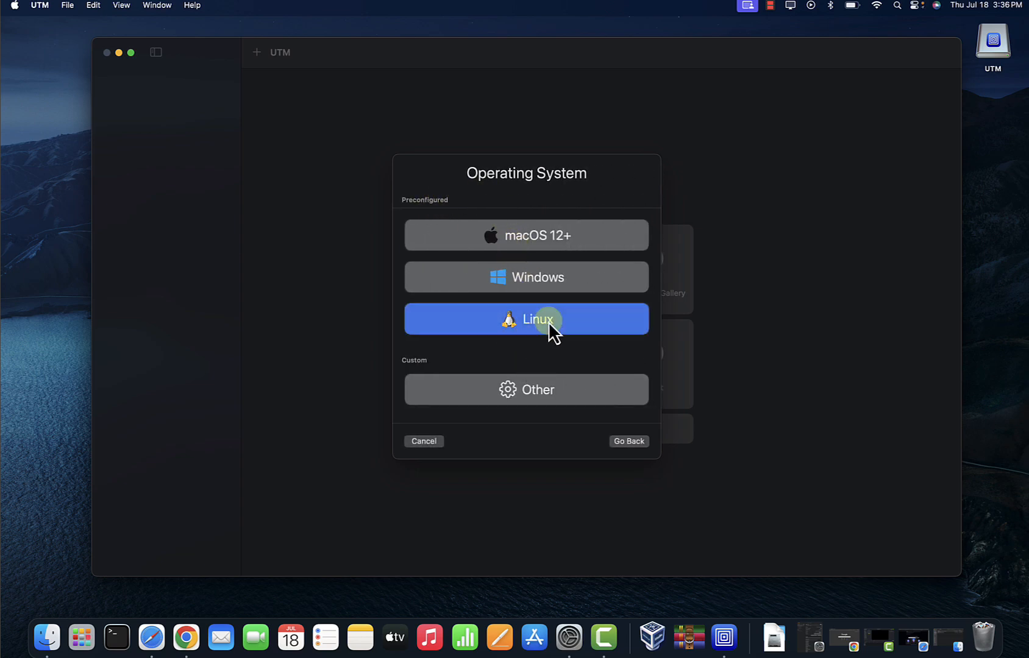
click(526, 319)
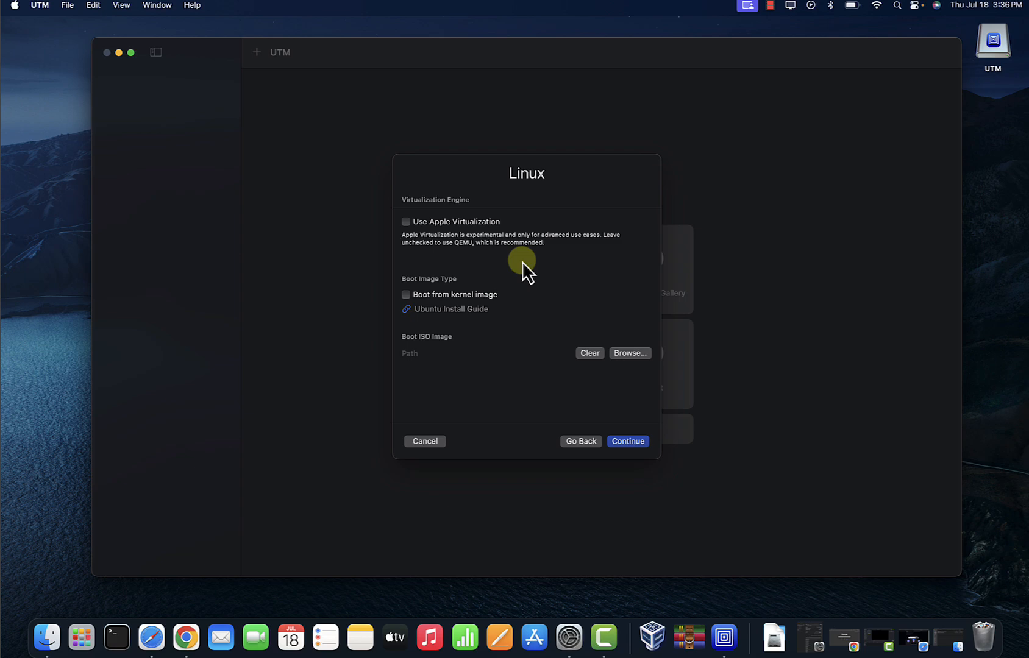
Set kali-linux-2024.2-installer-arm64.iso from Downloads as the boot ISO image
click(628, 352)
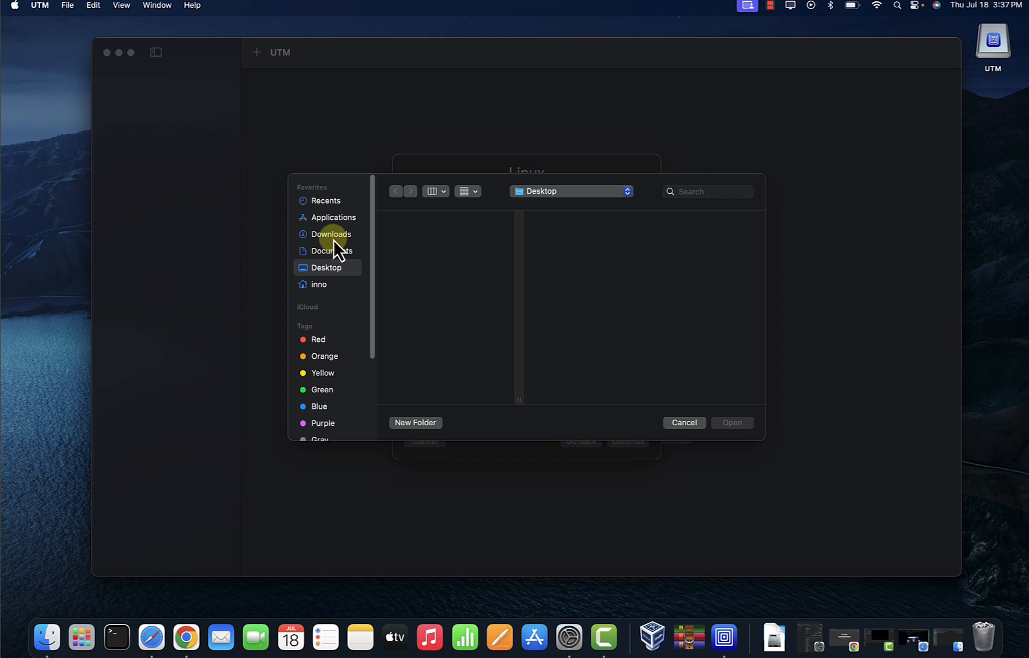
mouse_move(328, 246)
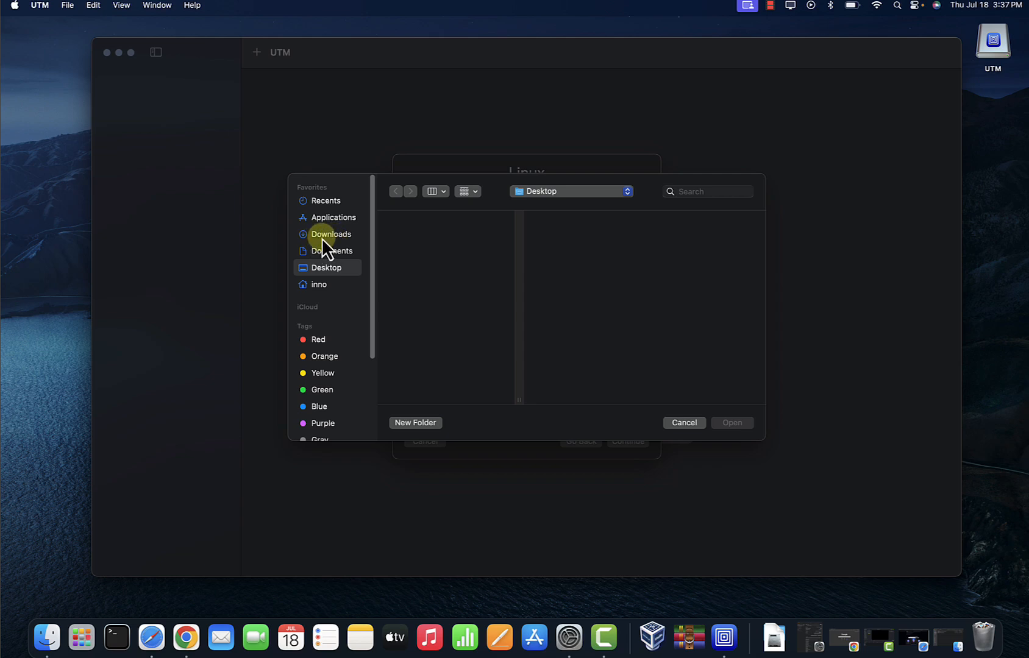
click(331, 234)
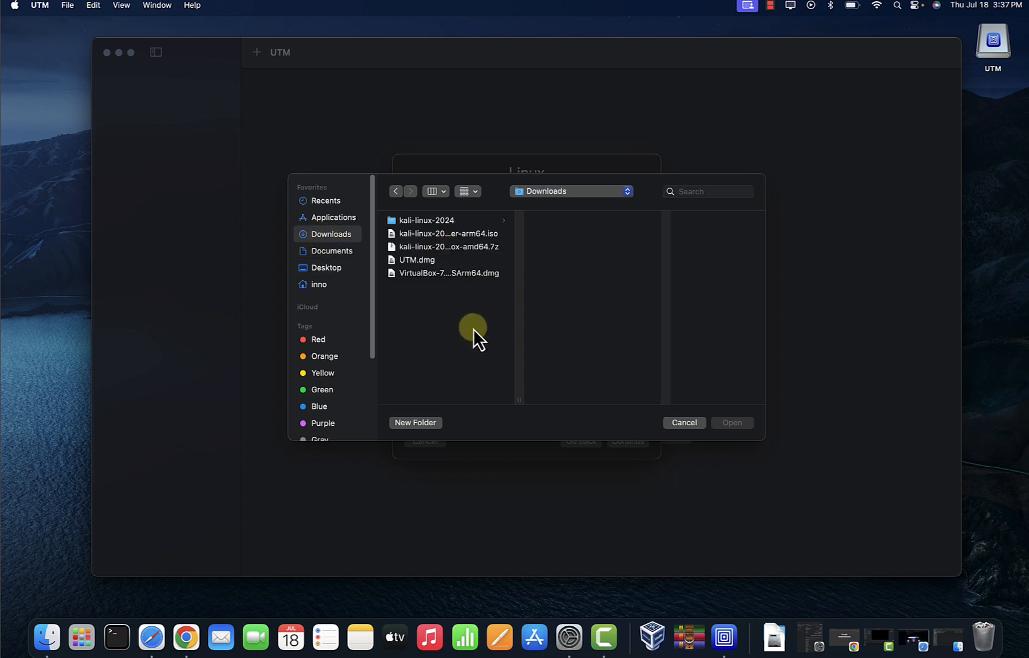
mouse_move(453, 240)
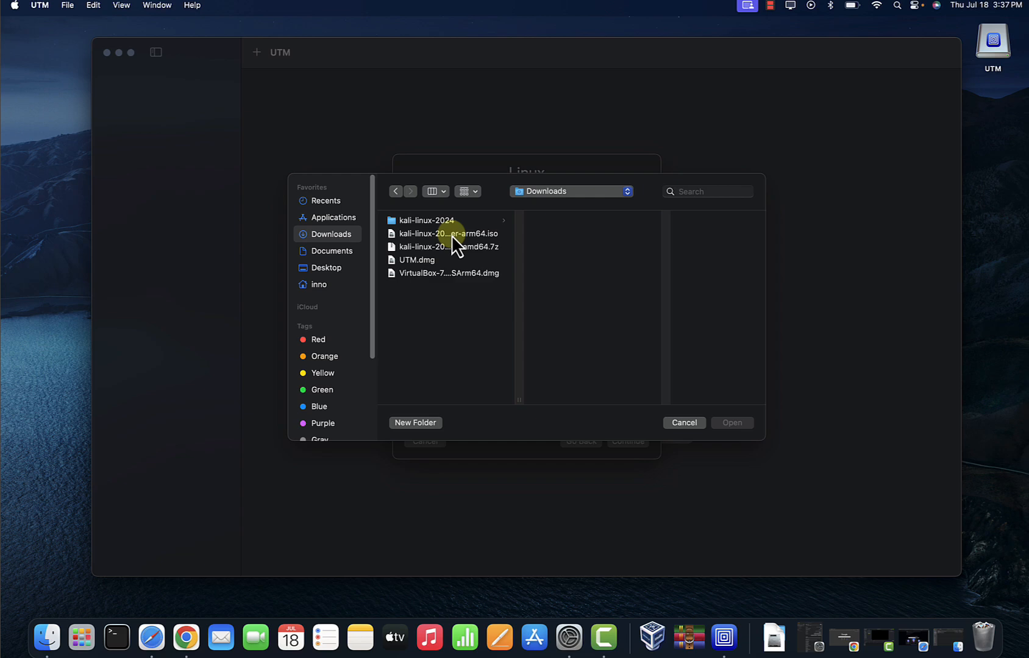
click(447, 234)
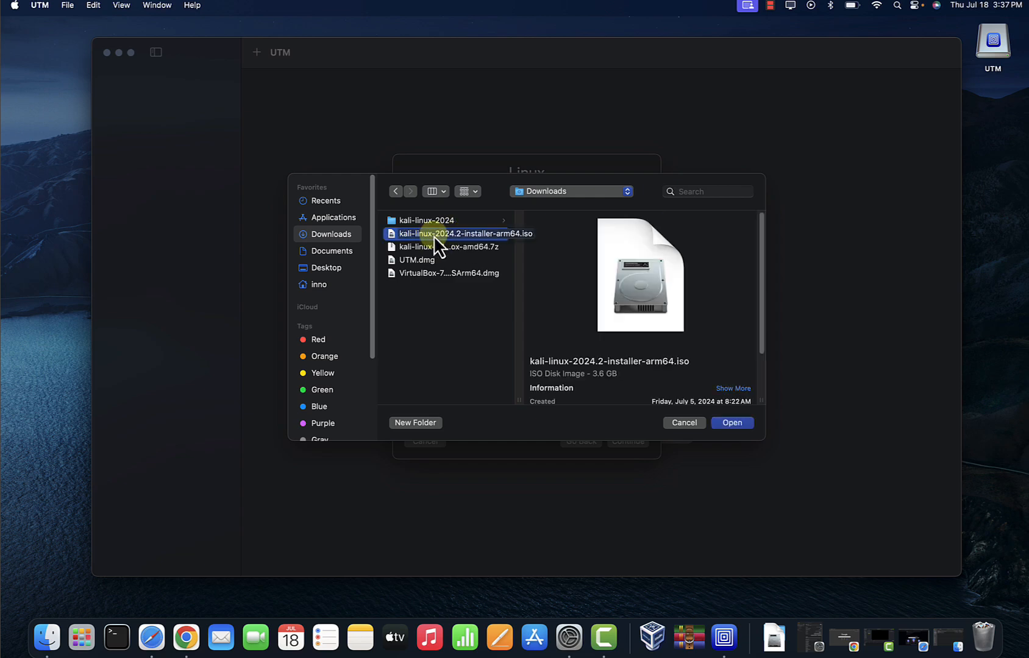
click(731, 423)
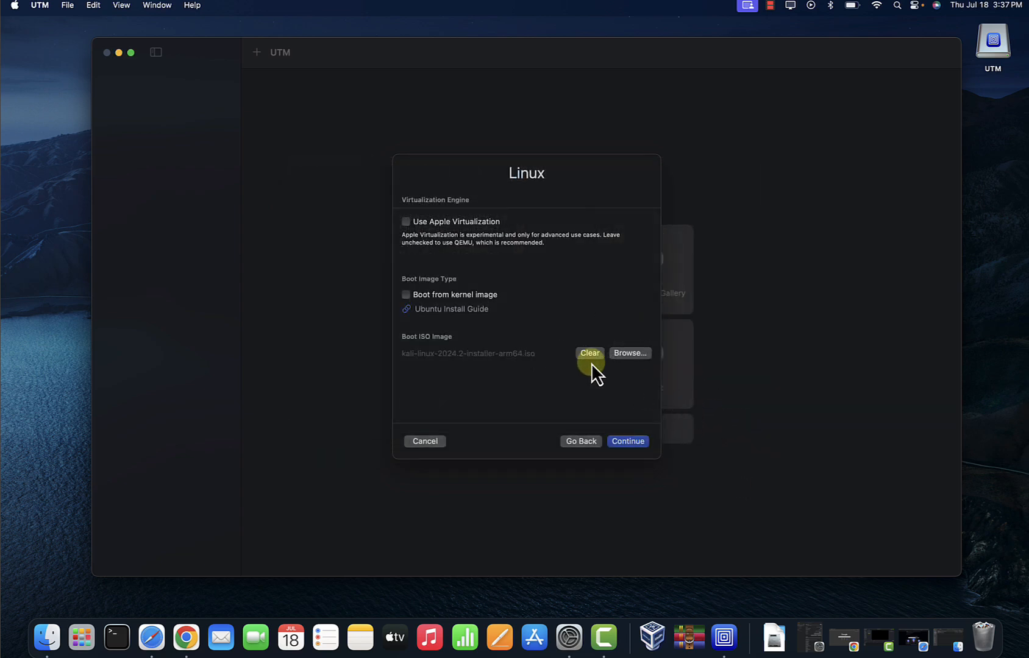
Keep 4096 MB memory, set 4 CPU cores, and proceed to the storage size step
click(626, 441)
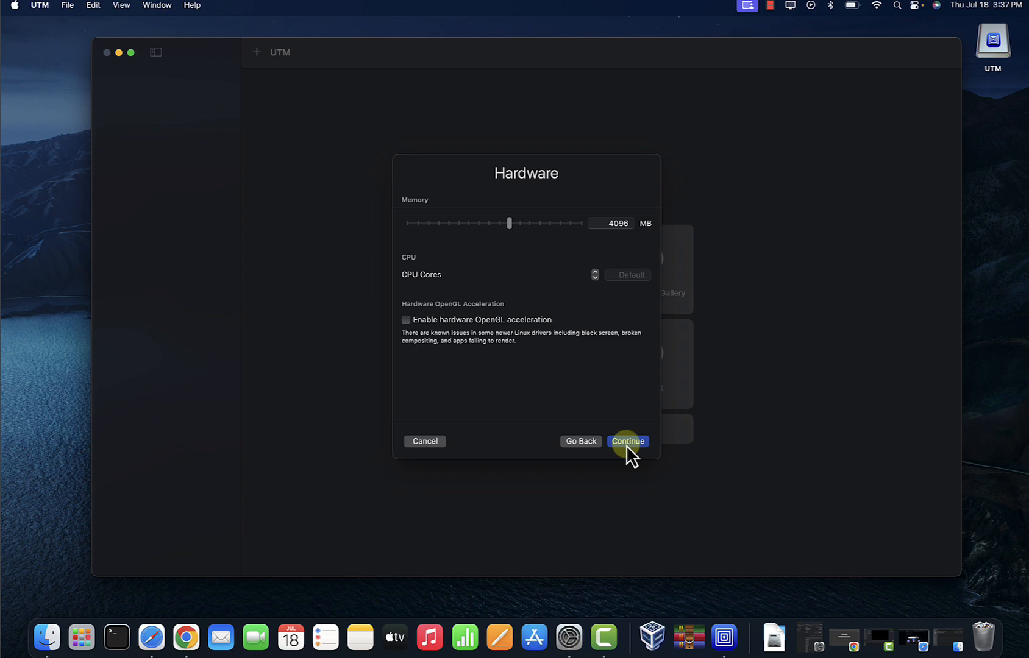
mouse_move(618, 223)
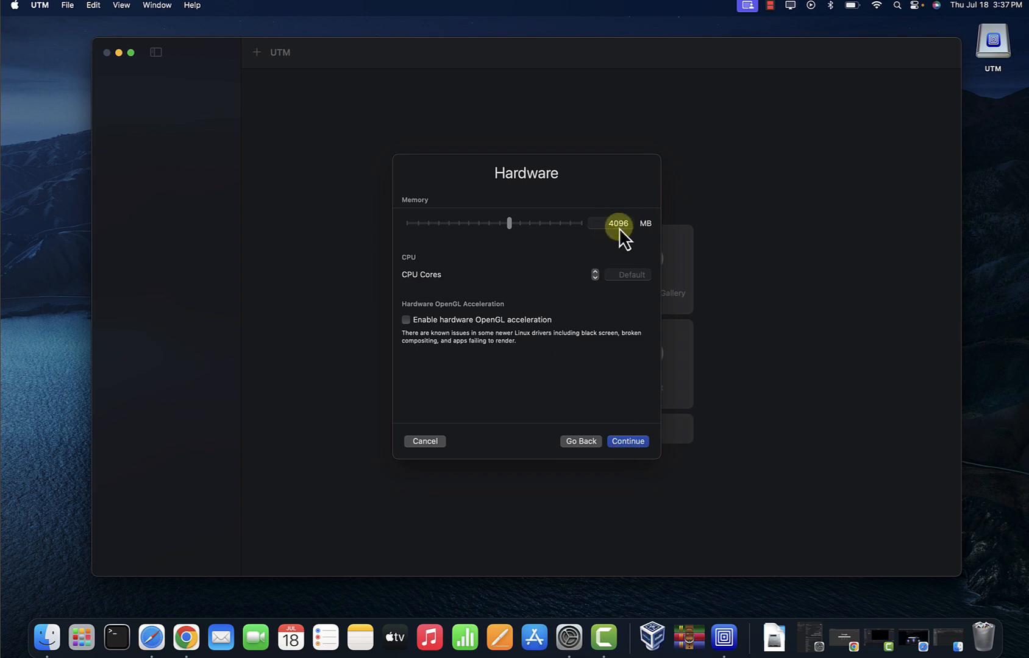
mouse_move(598, 274)
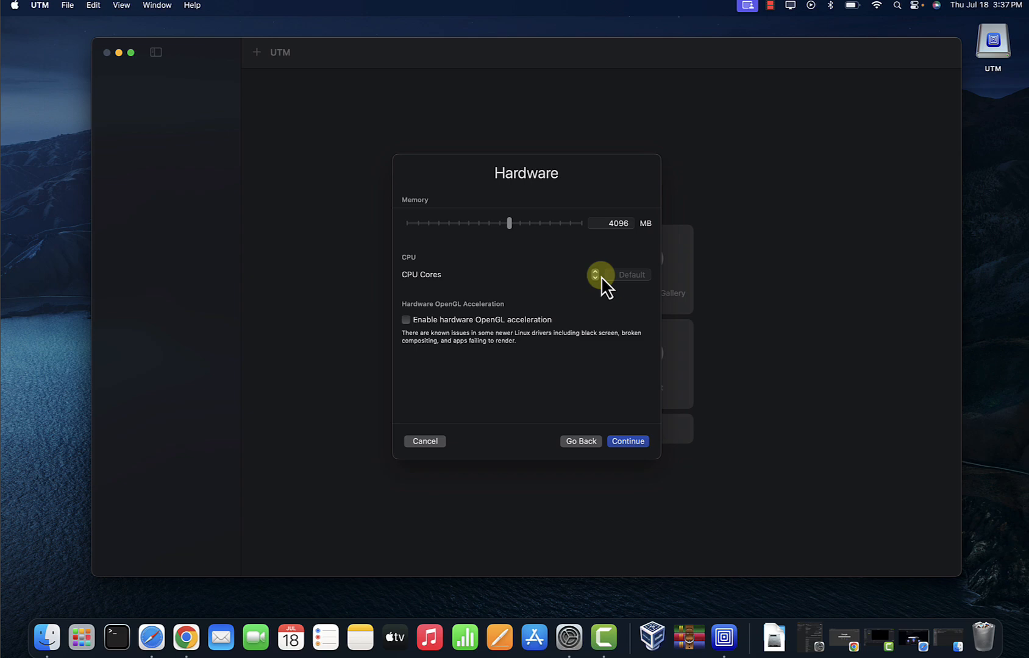
click(594, 270)
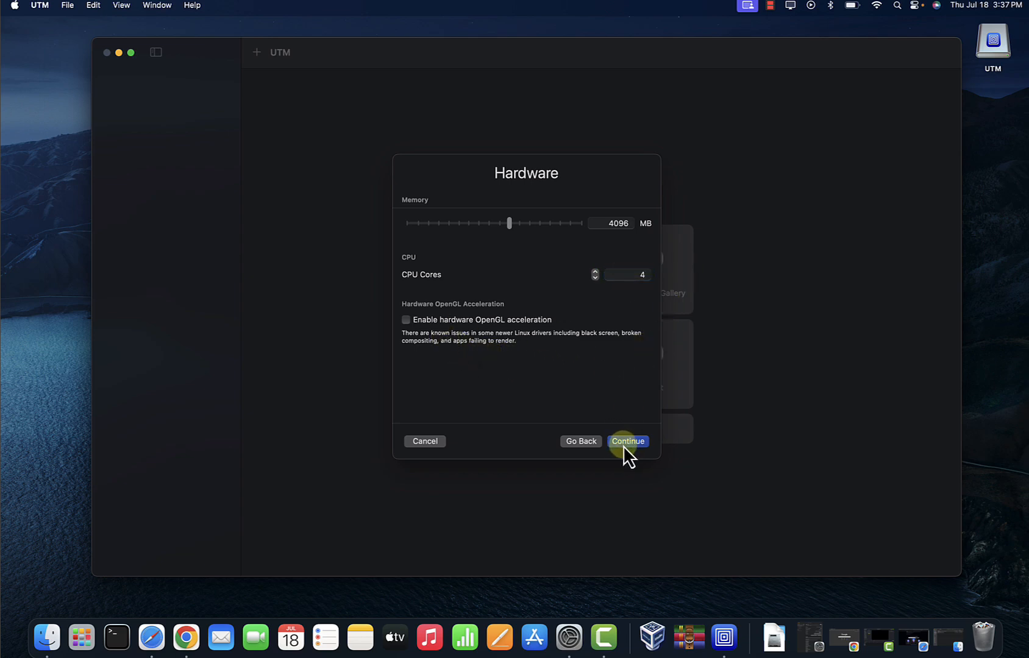
click(626, 441)
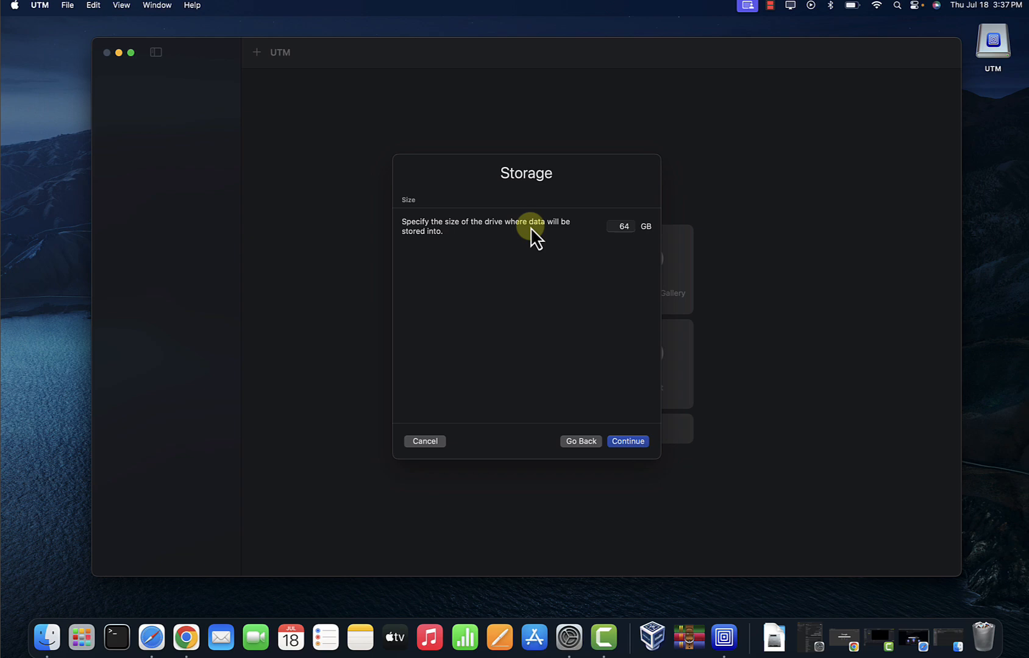
mouse_move(494, 240)
text(35)
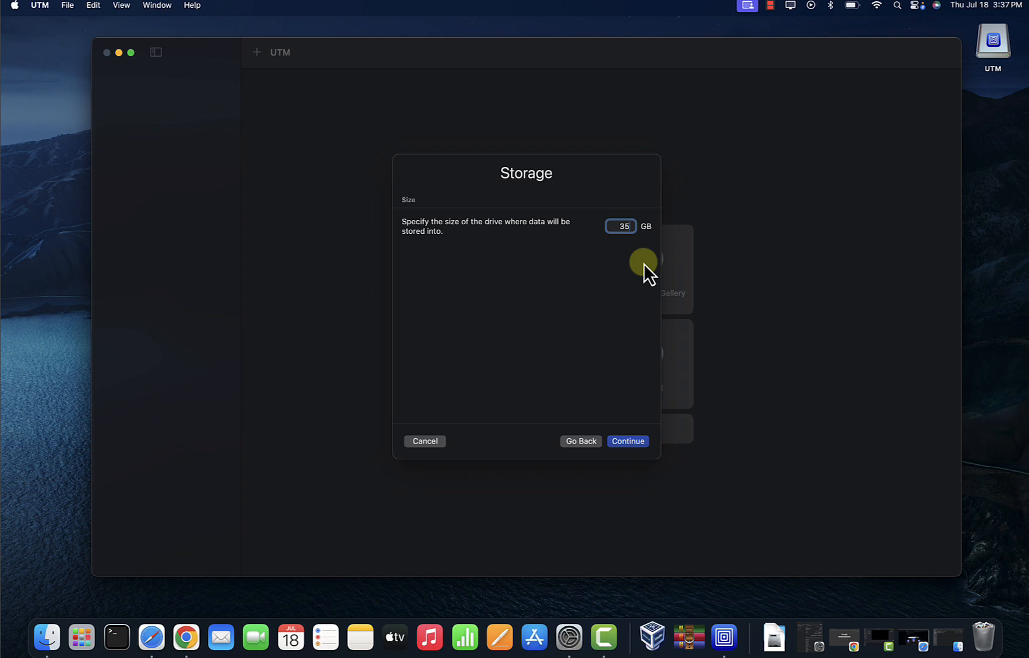
Accept the 35 GB drive and choose Downloads as the VM's shared directory
click(626, 440)
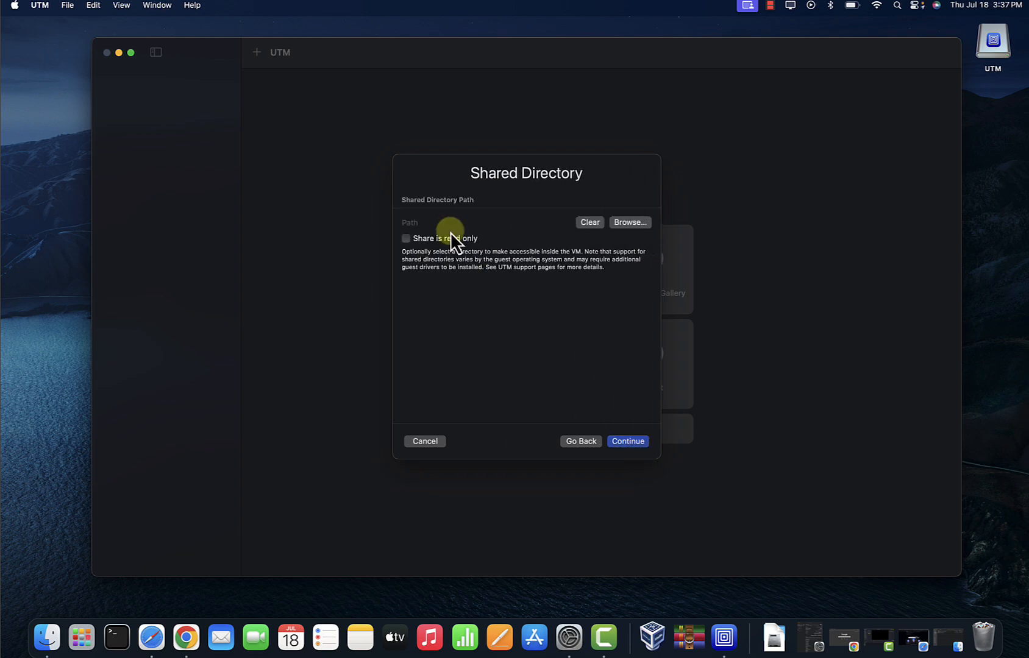
mouse_move(437, 272)
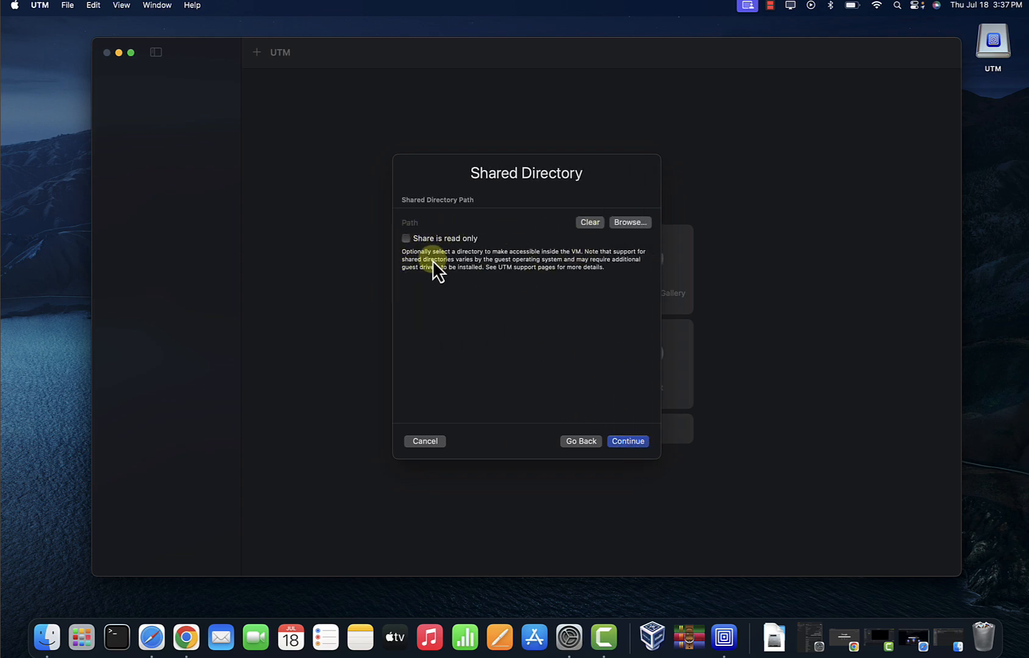
mouse_move(636, 230)
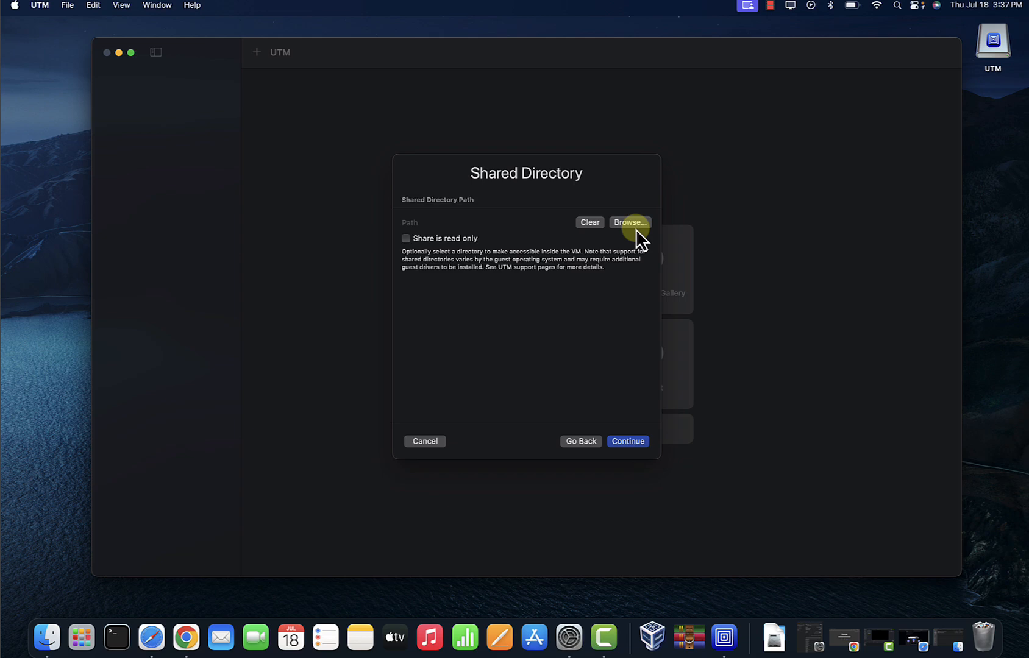
click(628, 222)
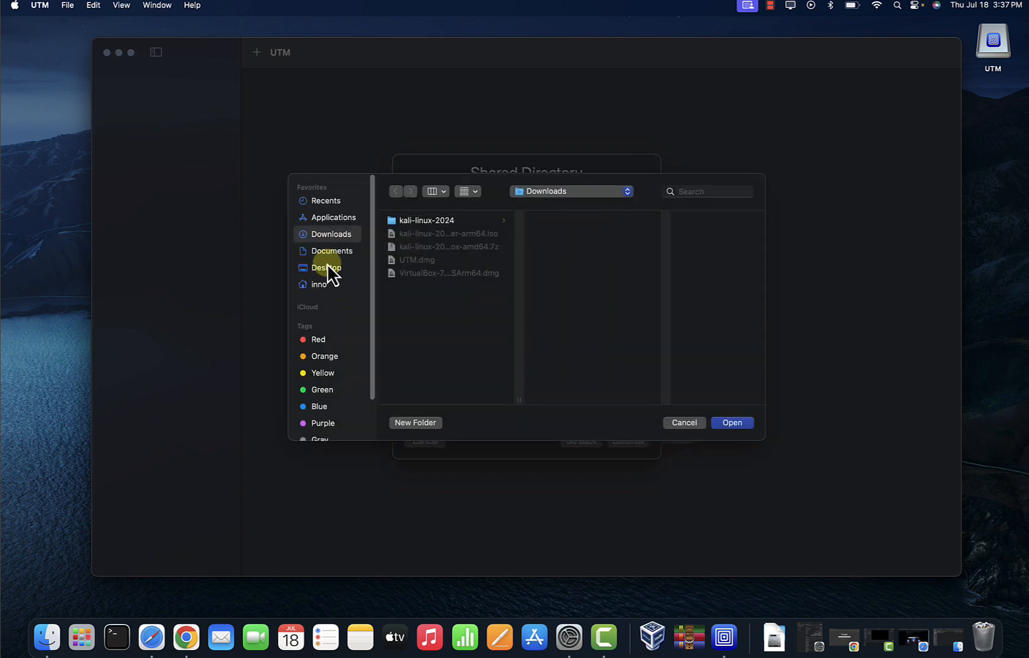
mouse_move(686, 447)
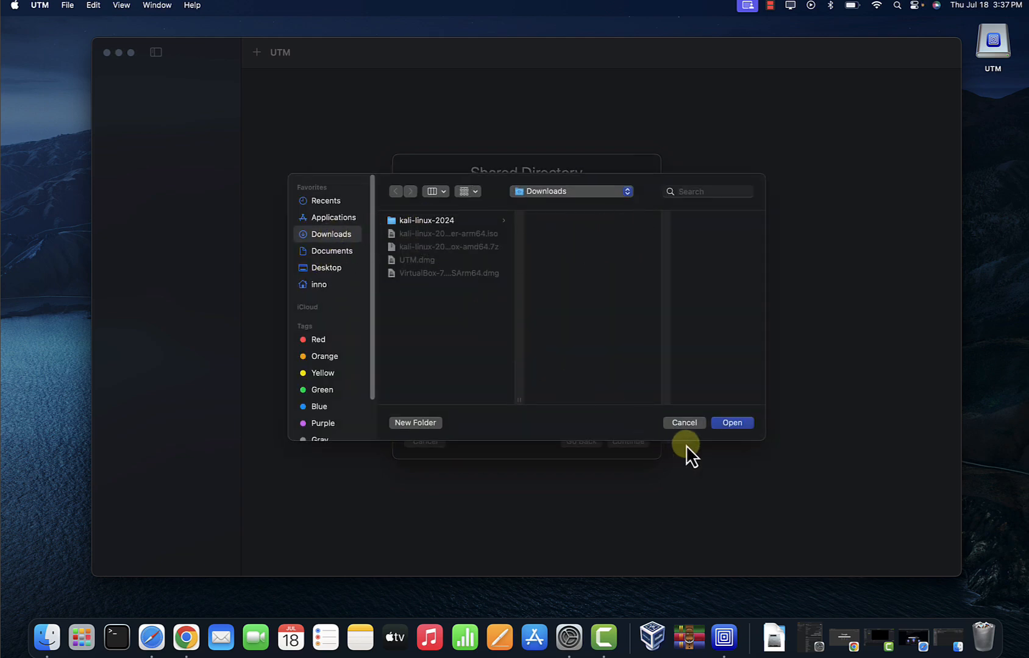
click(730, 423)
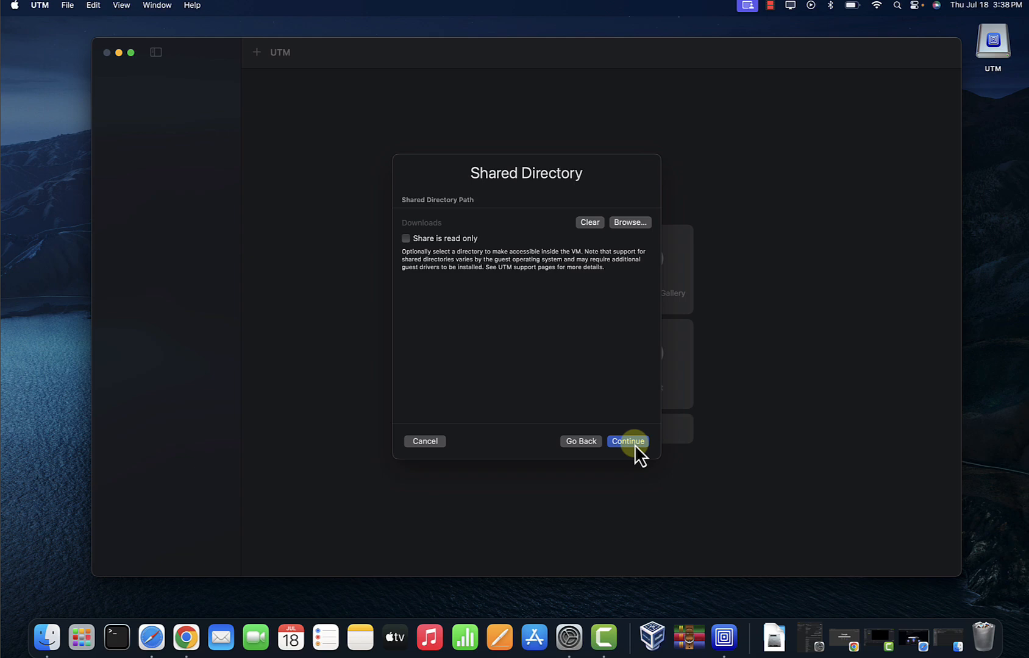
Name the machine 'Kali Linux 2024' on the Summary and save it to the library
click(626, 441)
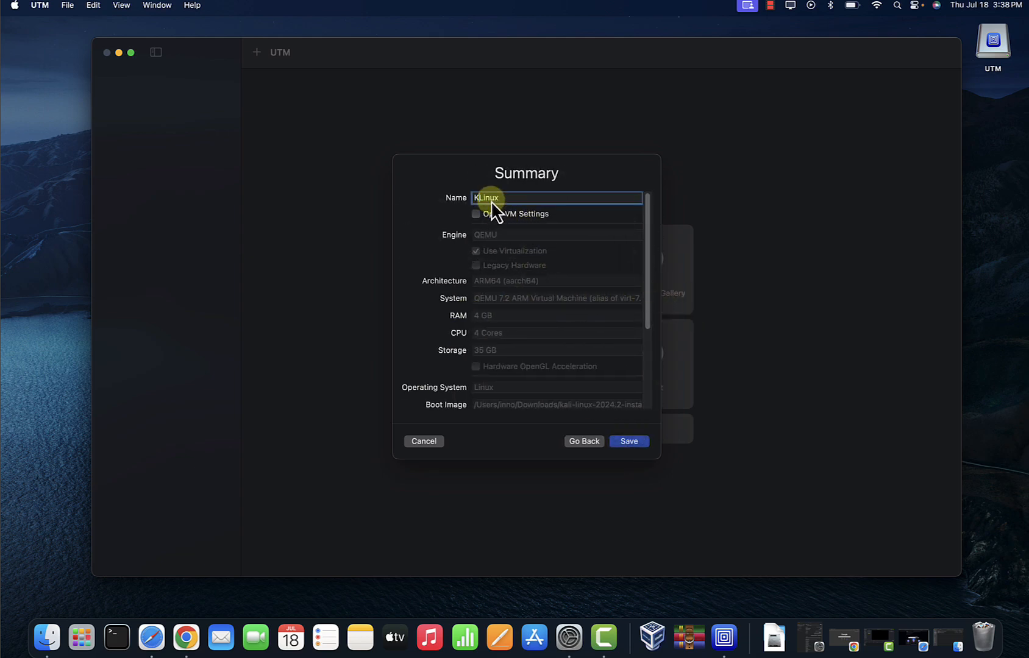
text(Kali Linux)
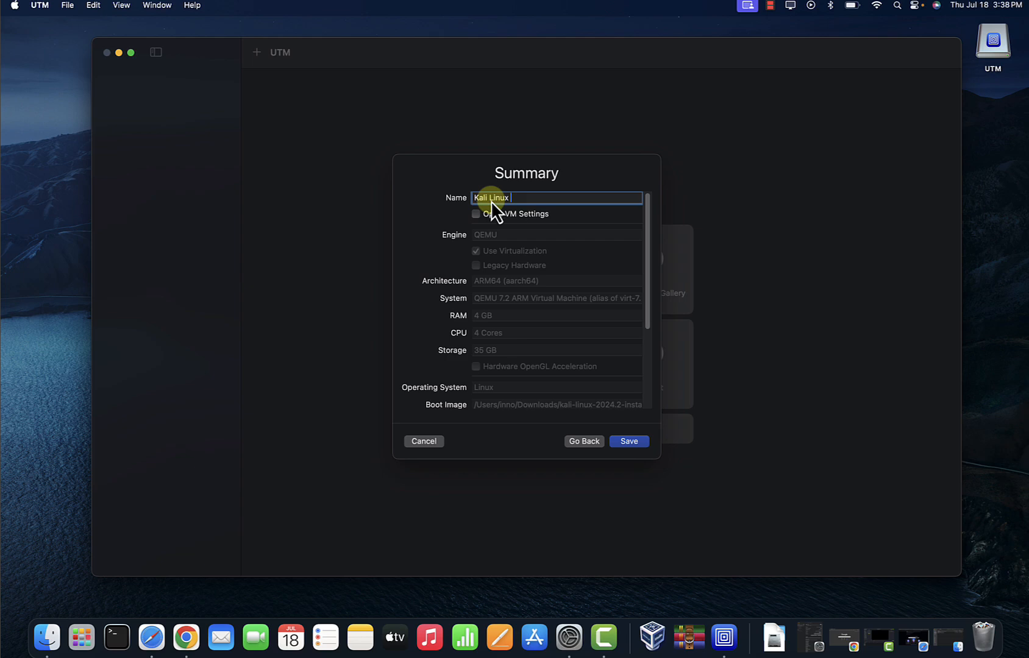
text(2024)
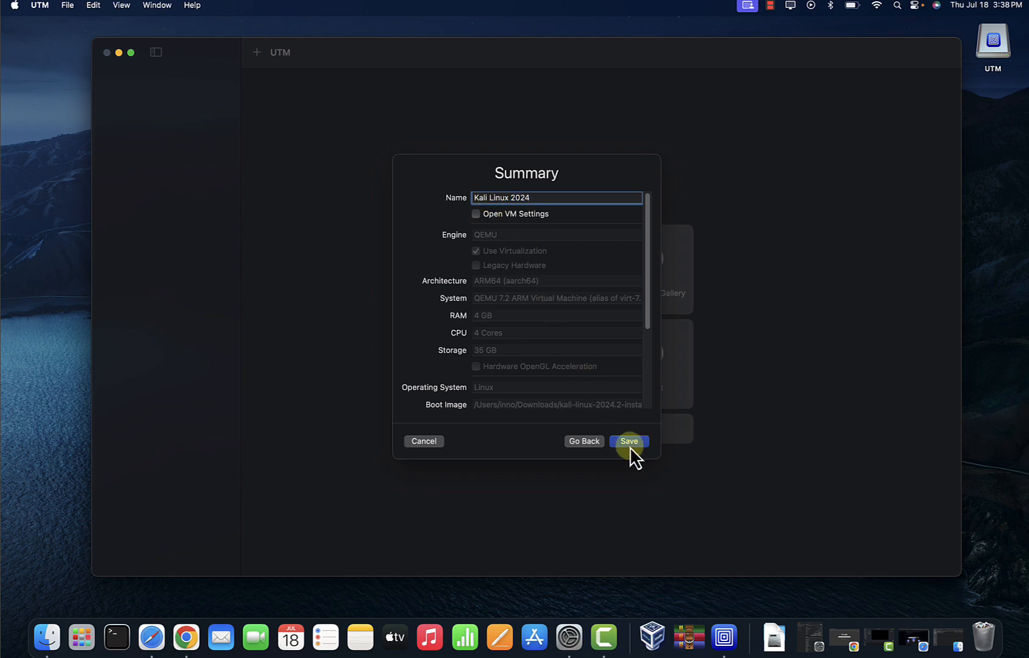
click(627, 441)
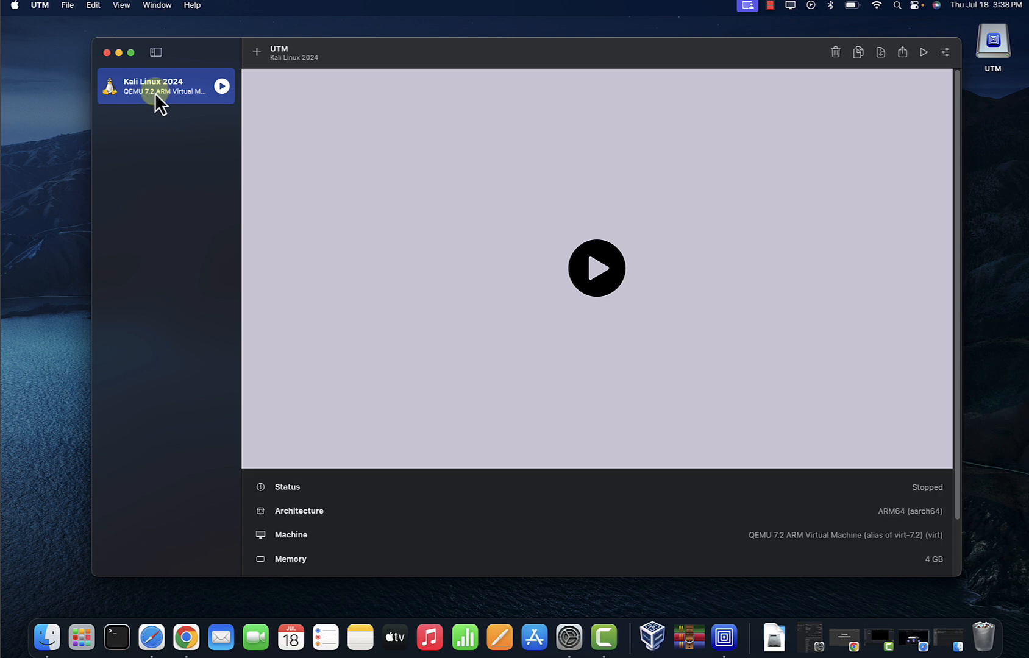
mouse_move(163, 108)
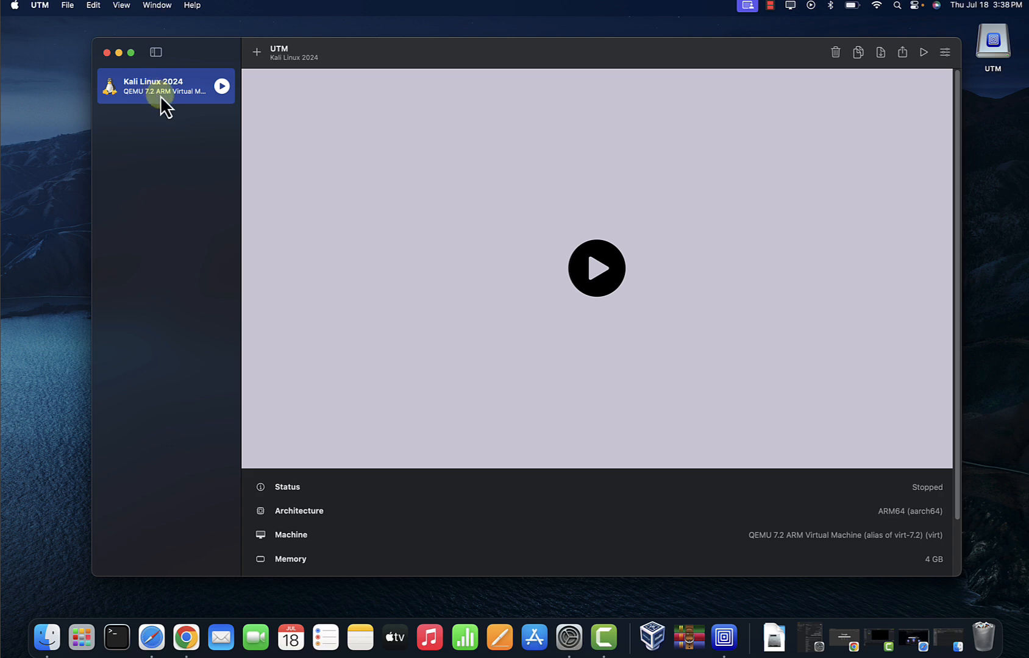
Edit the Kali Linux 2024 VM and set its network mode to Bridged (Advanced)
right_click(164, 86)
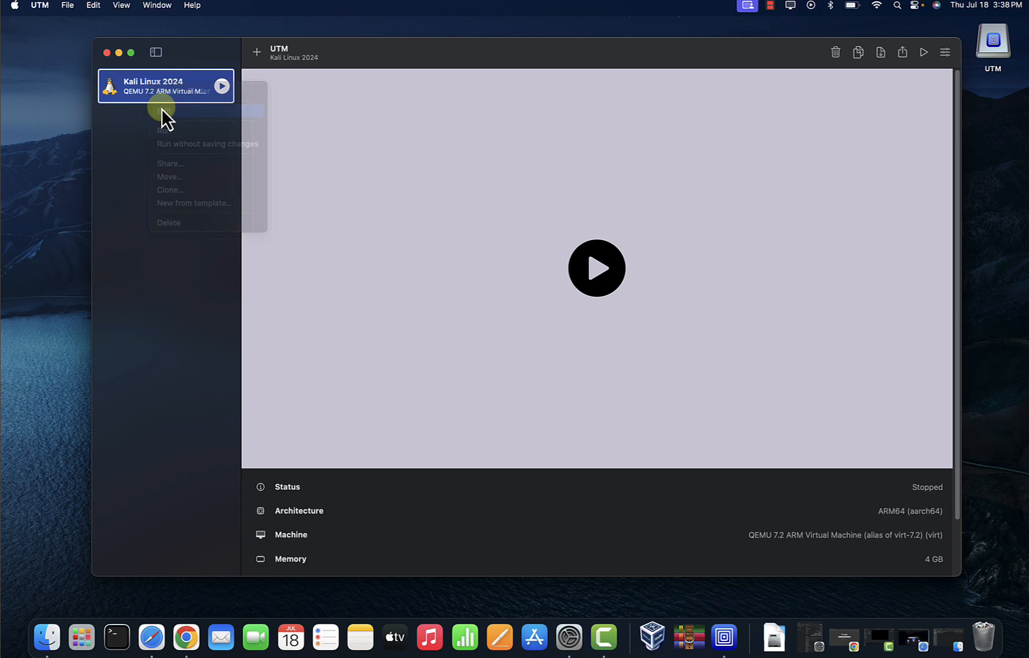
click(170, 110)
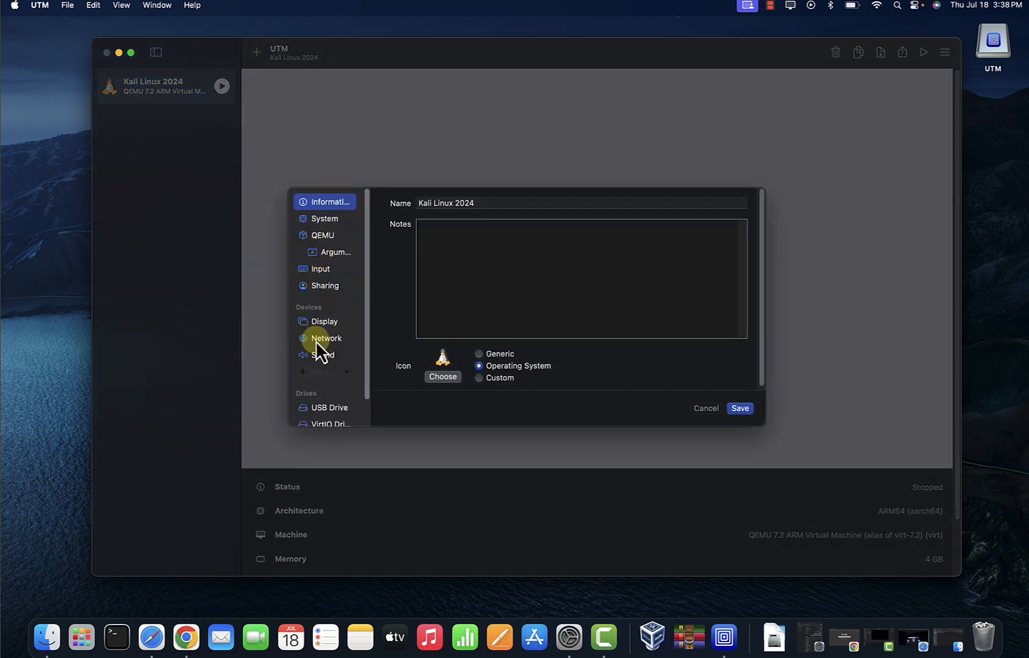
click(324, 338)
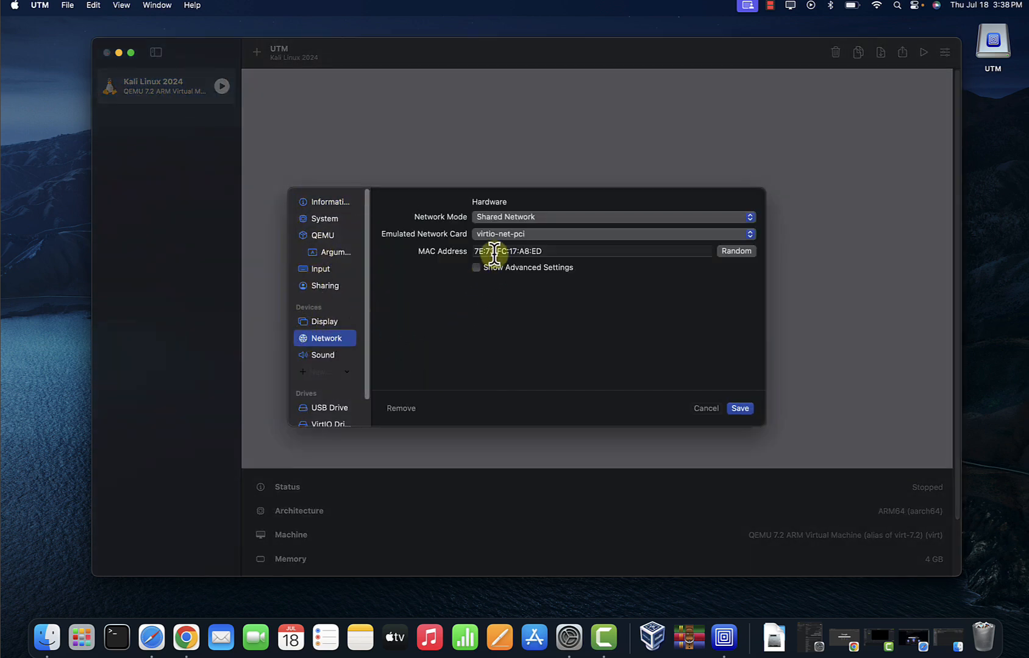
click(612, 216)
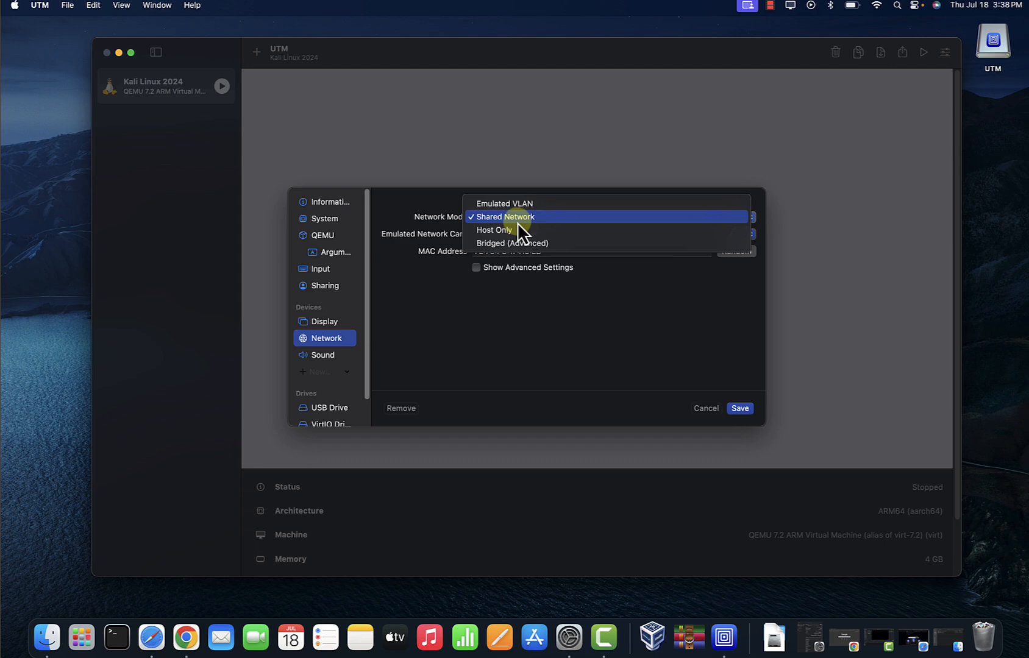
mouse_move(505, 242)
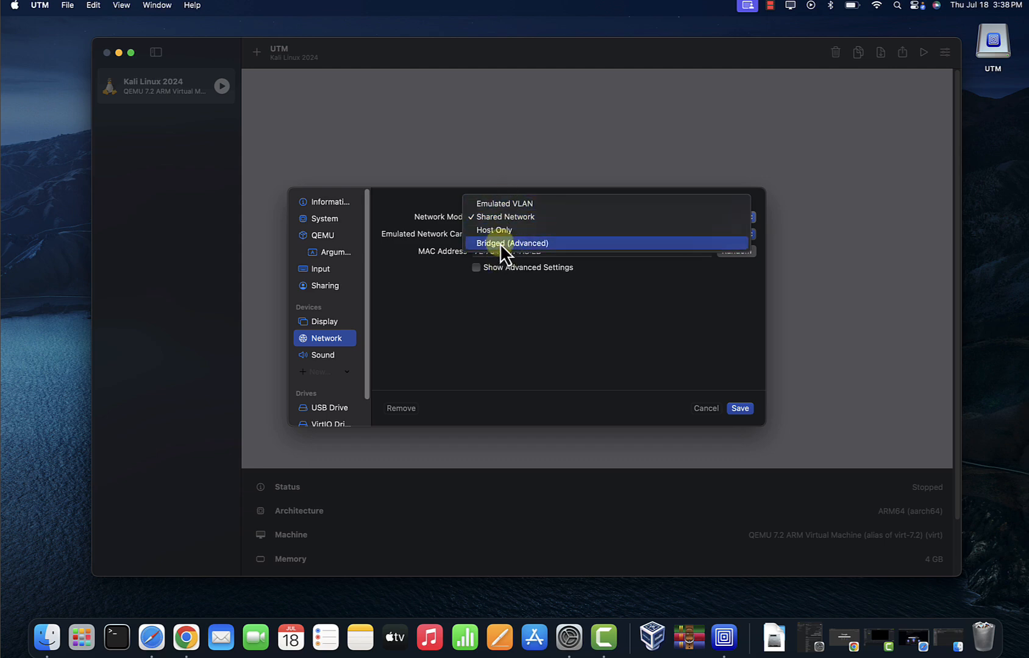
click(511, 243)
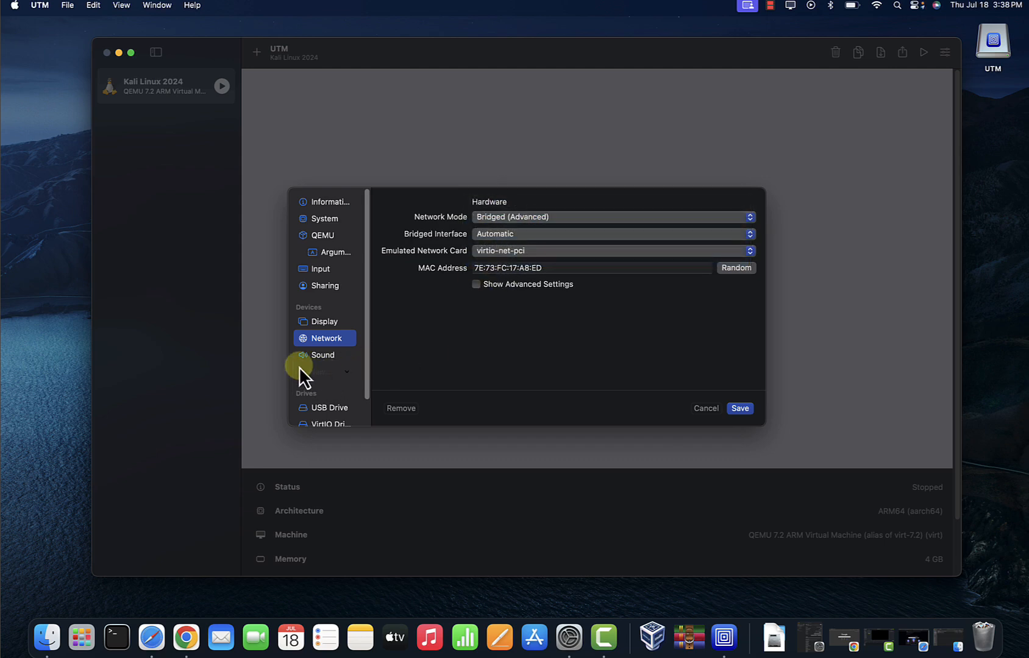
mouse_move(321, 385)
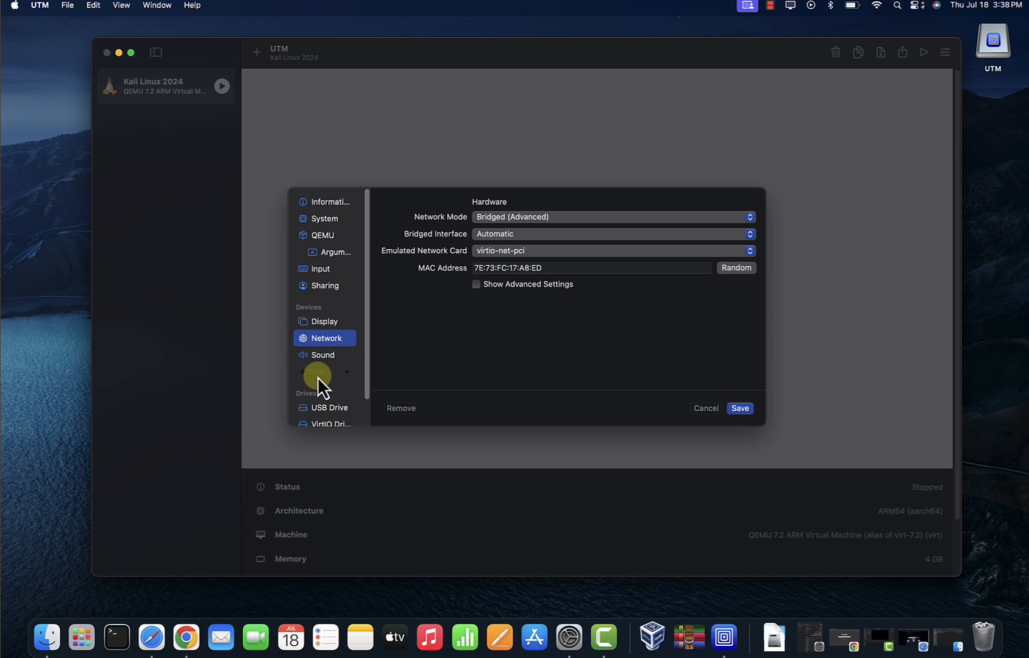
mouse_move(318, 373)
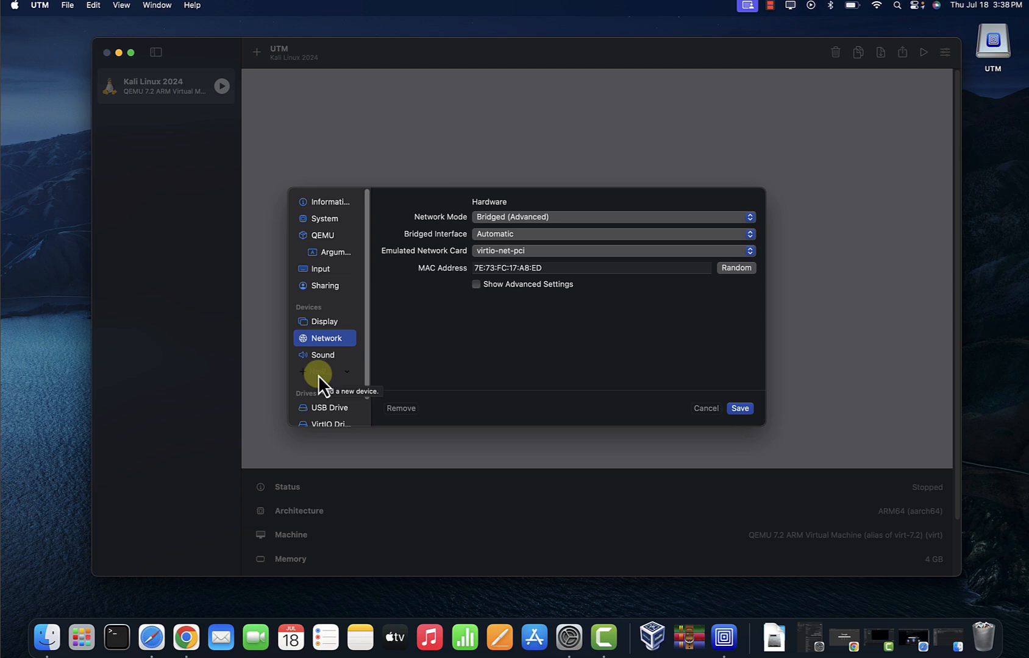
Add a new Serial device to the VM
click(319, 371)
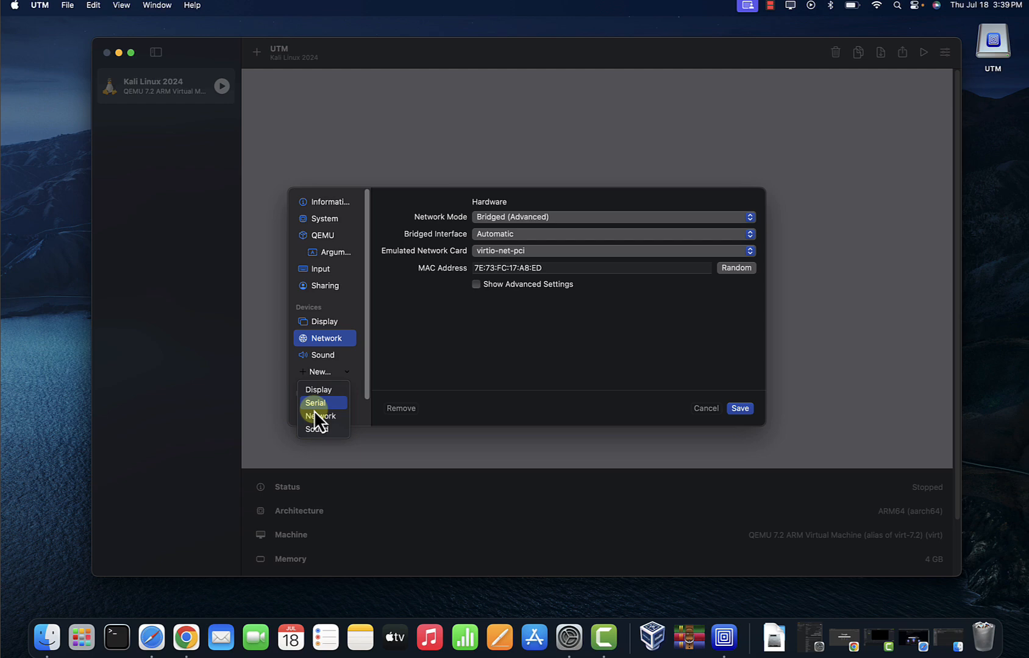
click(315, 402)
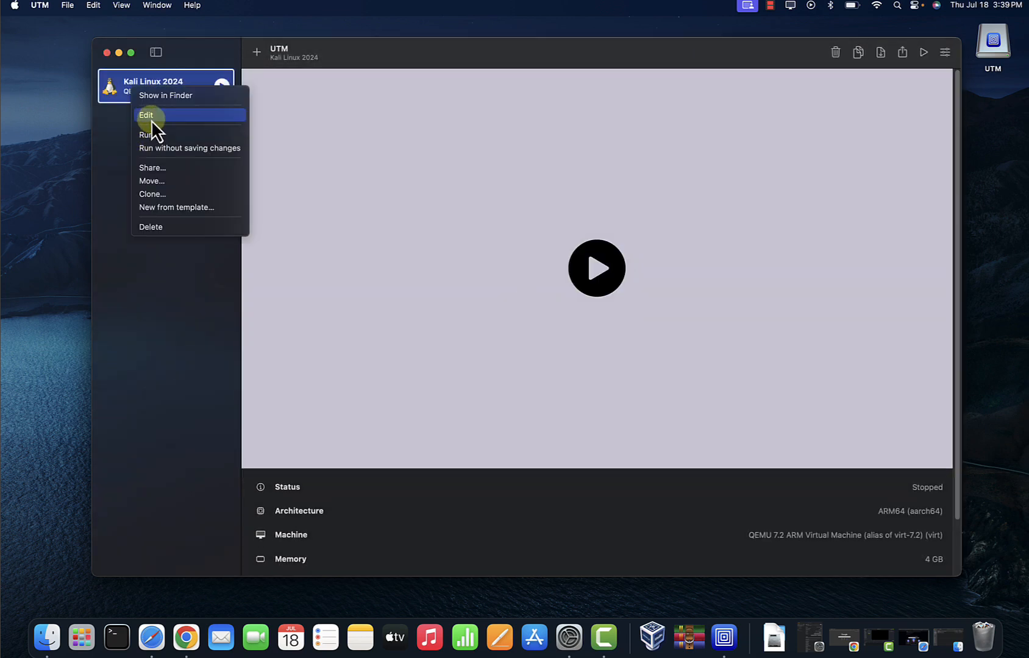
mouse_move(145, 115)
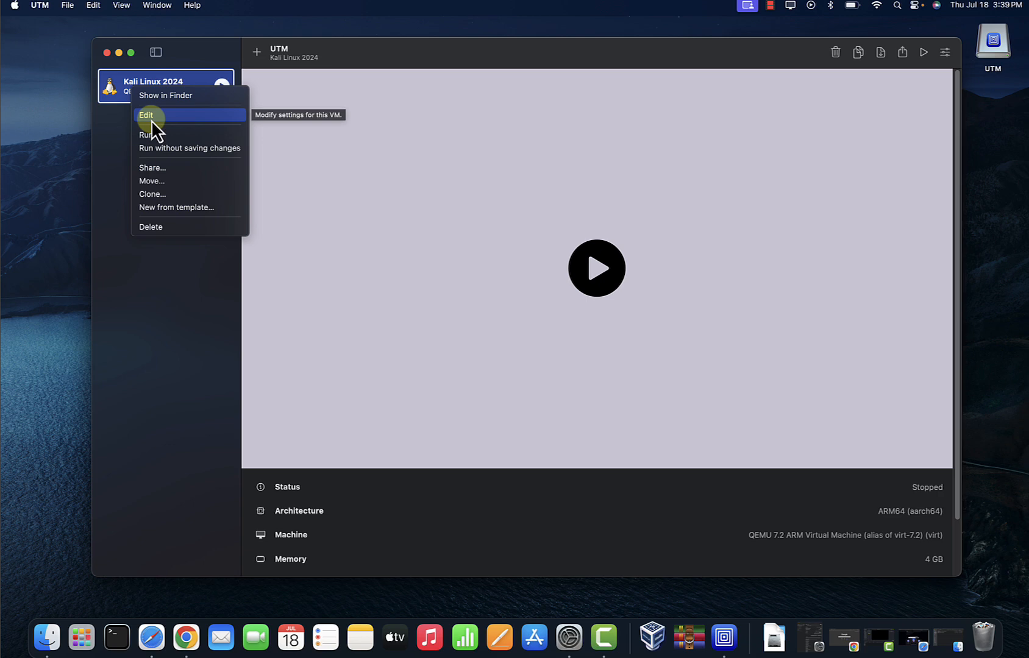
Set the Kali Linux 2024 VM's emulated display card to virtio-ramfb in its Display settings
click(146, 114)
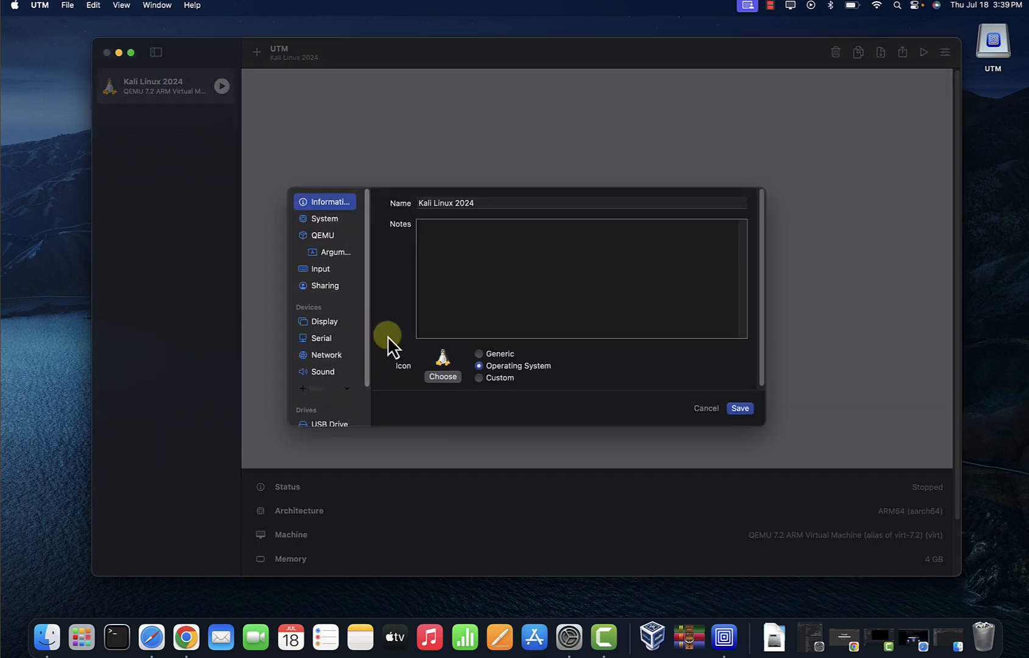
mouse_move(356, 319)
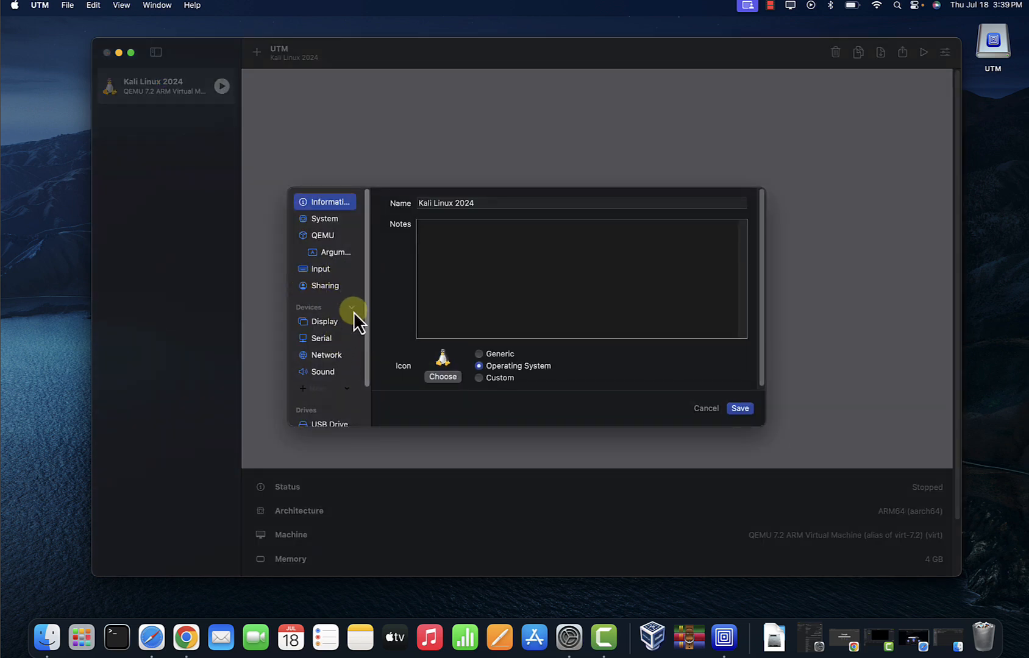
mouse_move(351, 311)
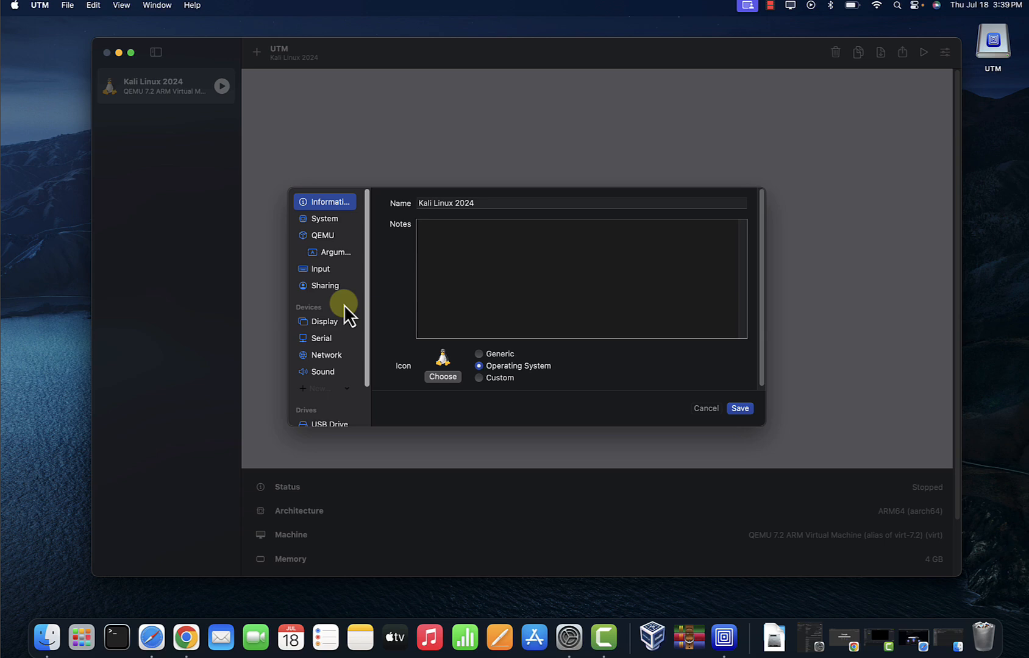
click(323, 322)
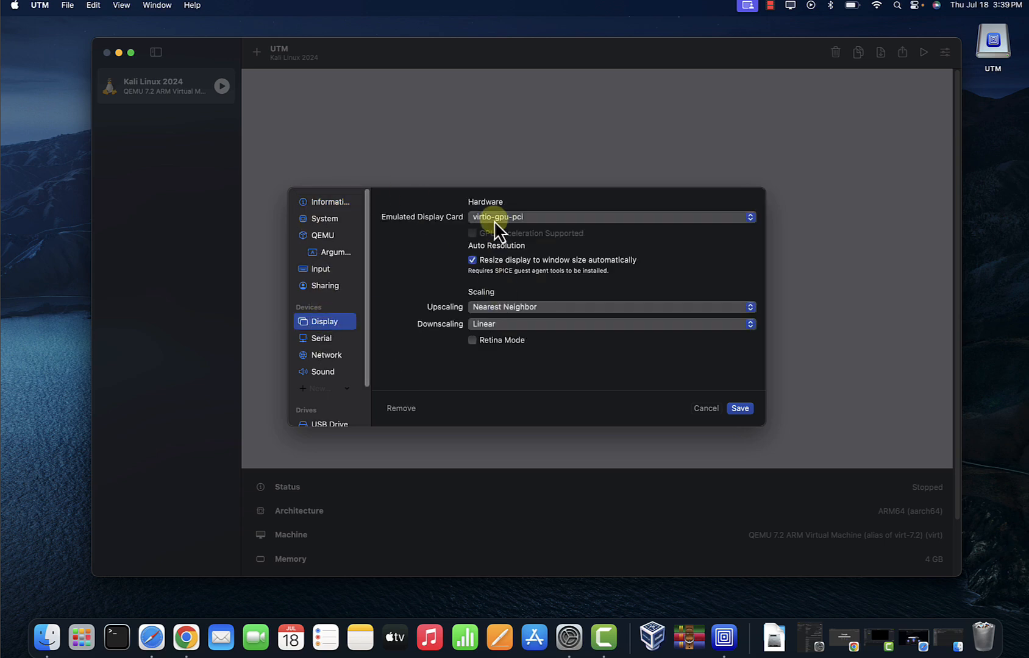
mouse_move(569, 226)
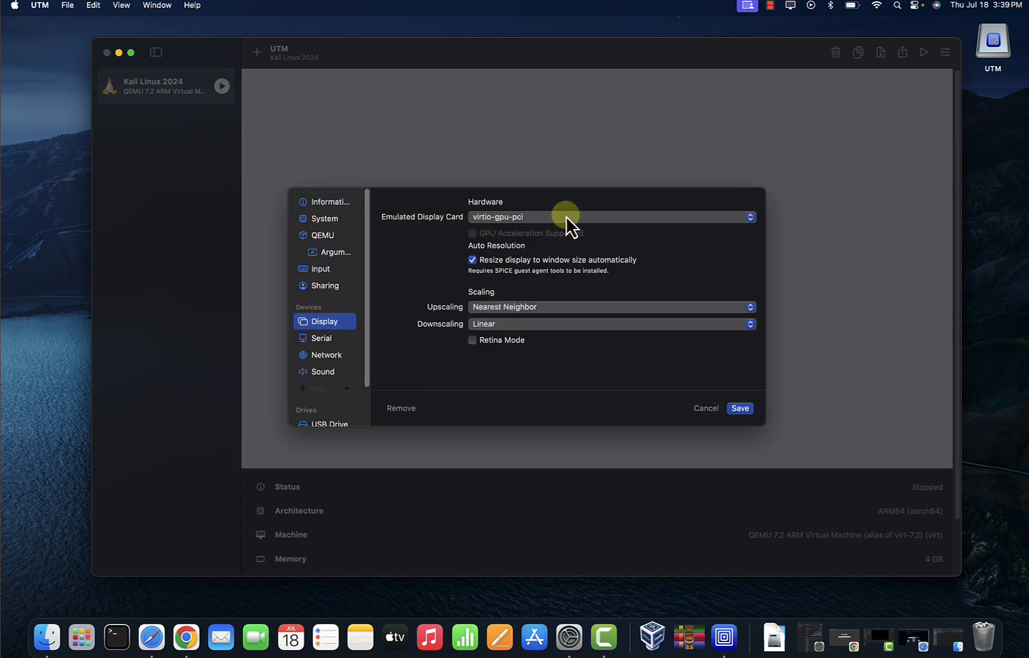
click(610, 216)
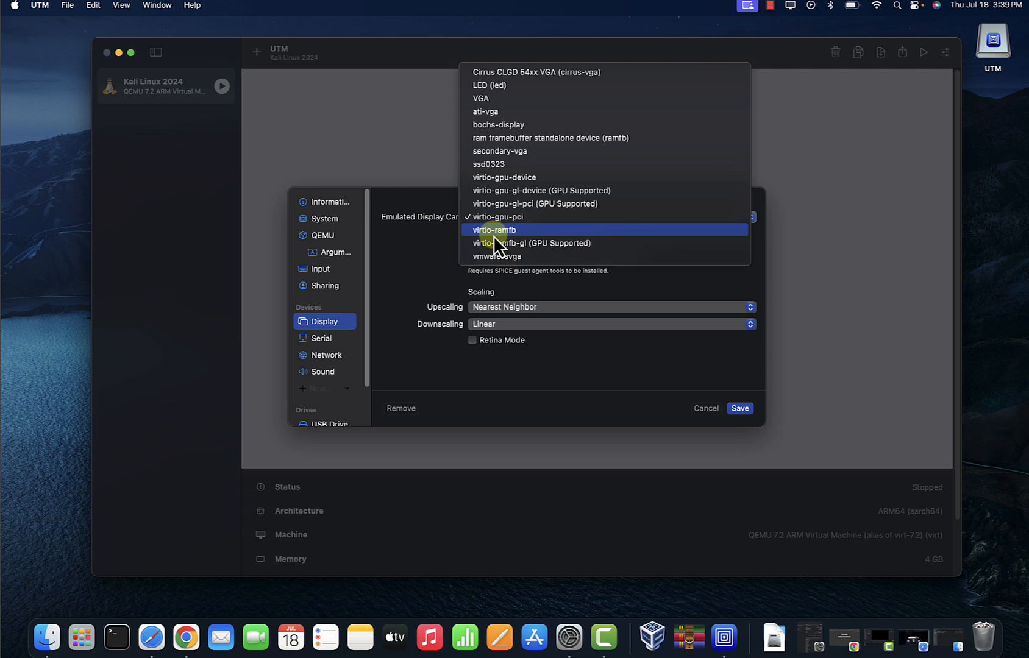
click(496, 216)
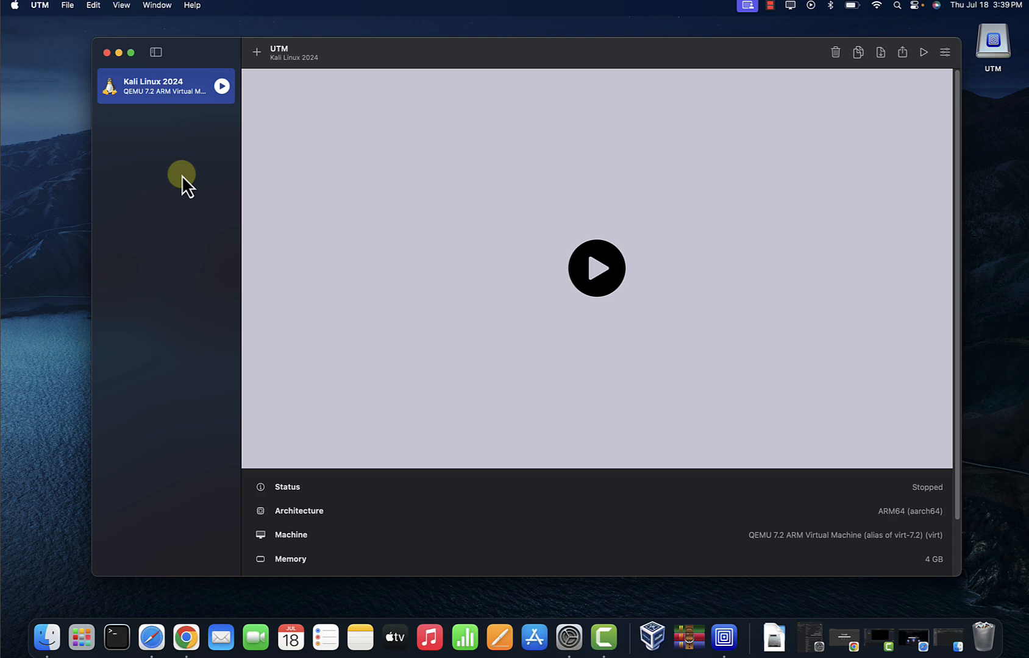
mouse_move(173, 131)
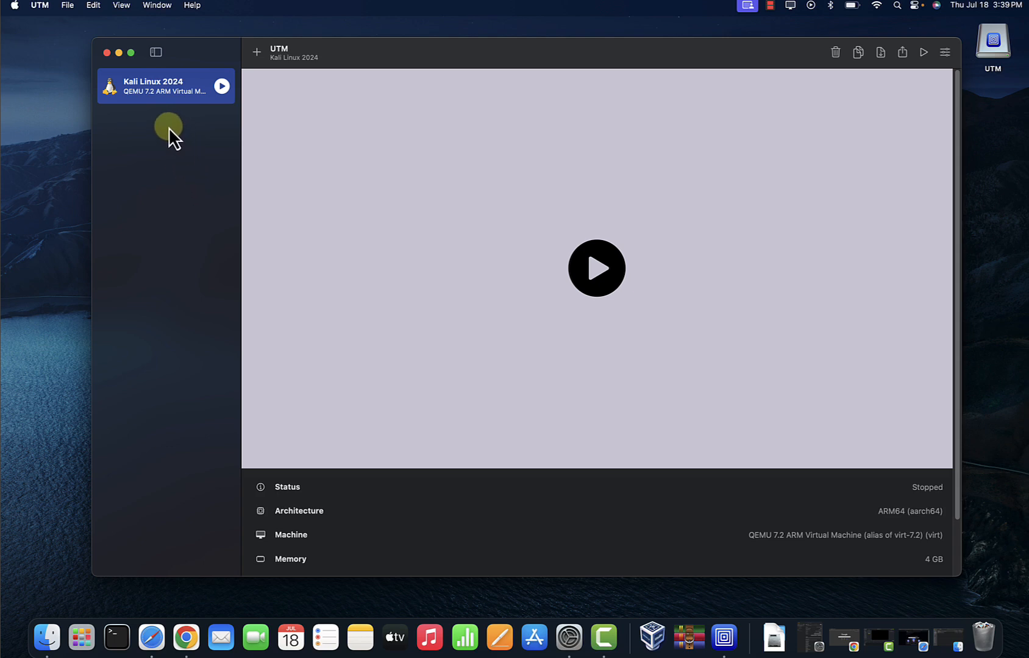
Run the Kali Linux 2024 VM from the sidebar, reaching its GRUB installer menu
right_click(165, 86)
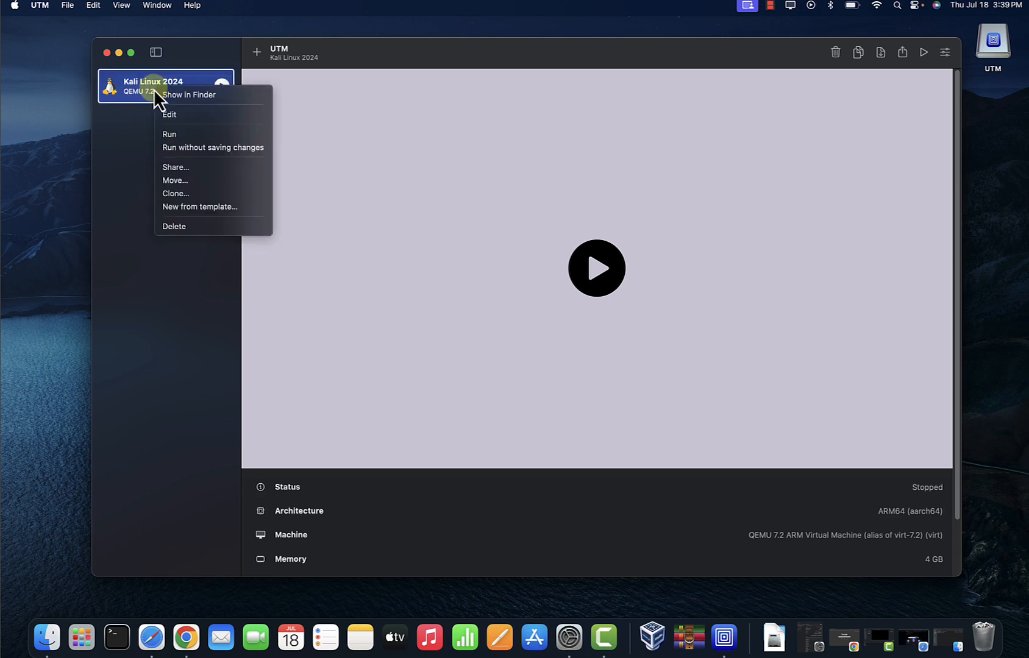
click(169, 134)
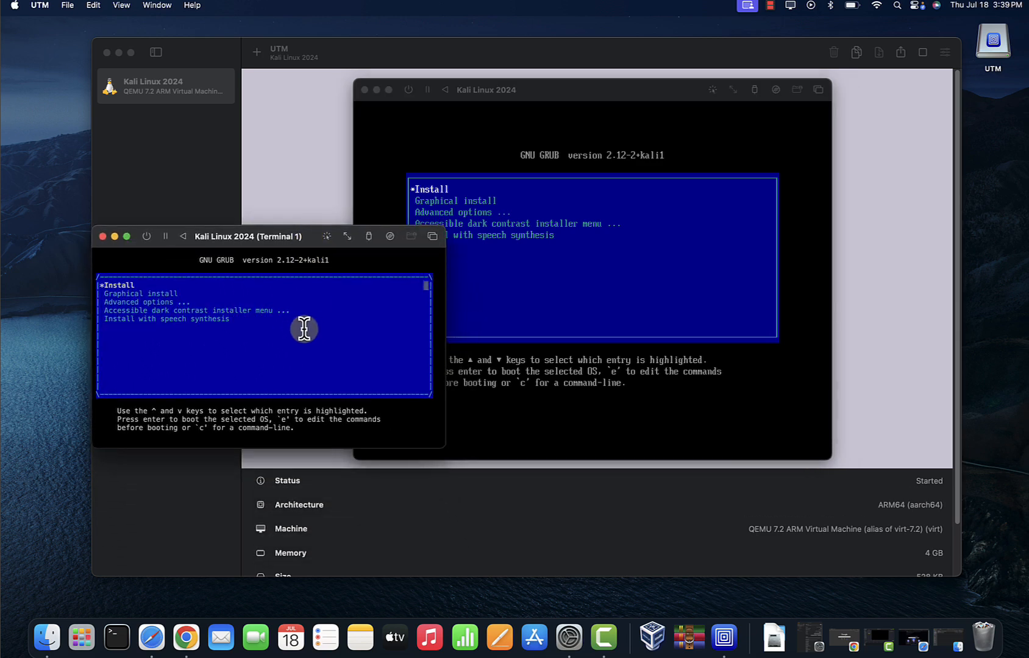
mouse_move(204, 304)
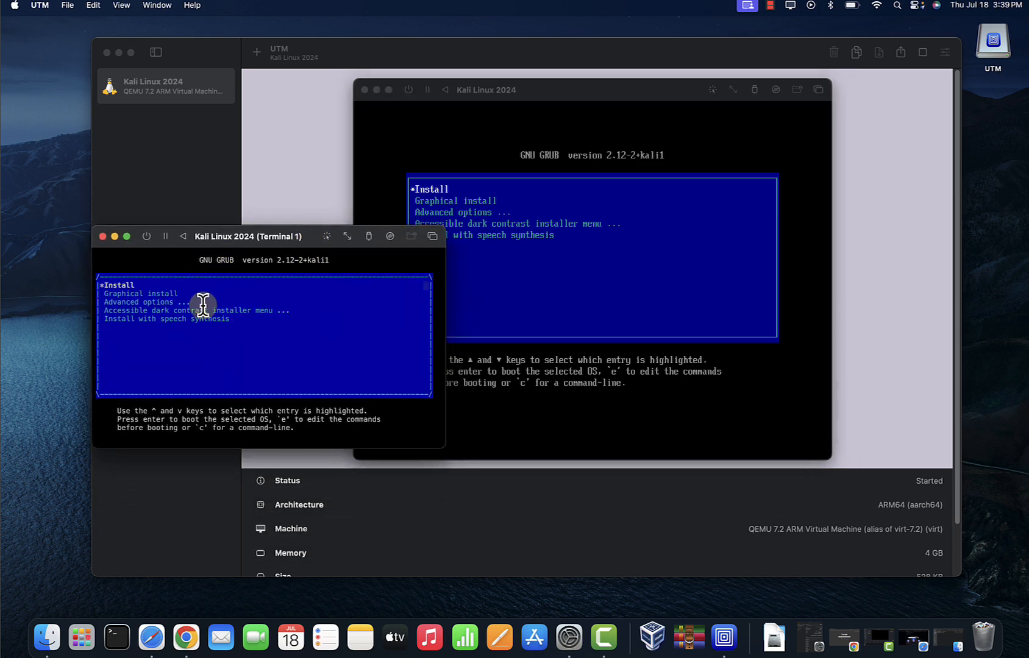
mouse_move(645, 268)
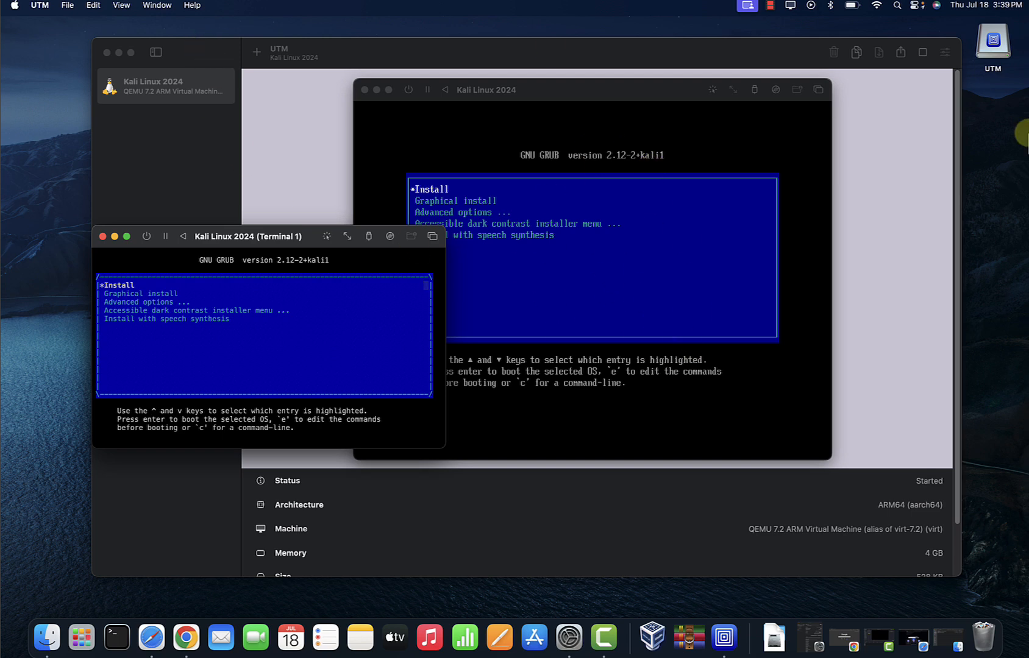
mouse_move(117, 53)
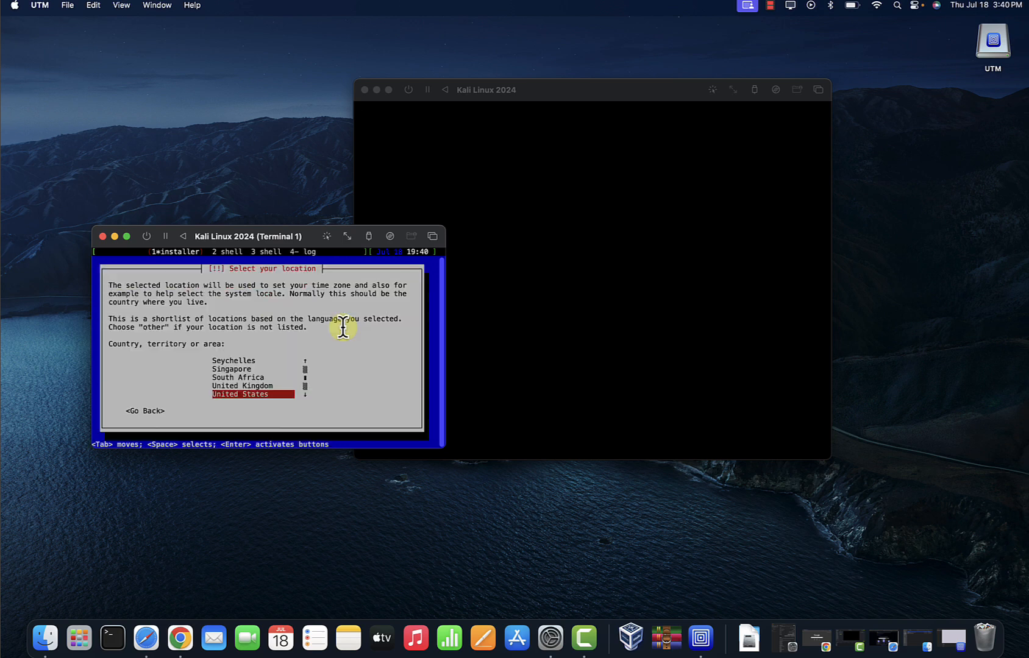
Accept United States and American English, then enter kali as hostname and domain name
key(Return)
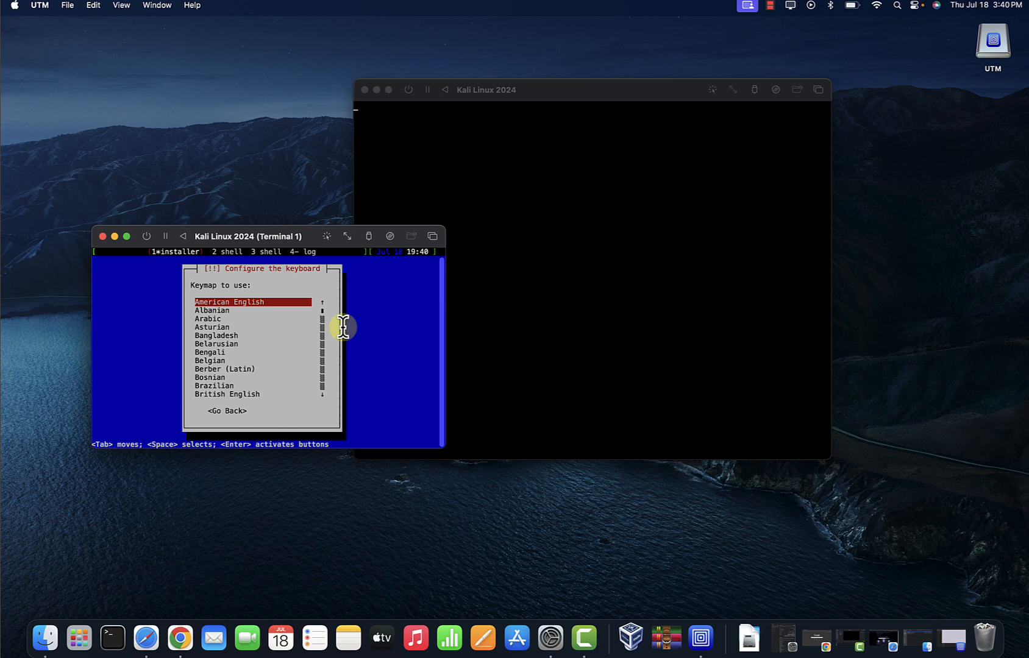
key(Return)
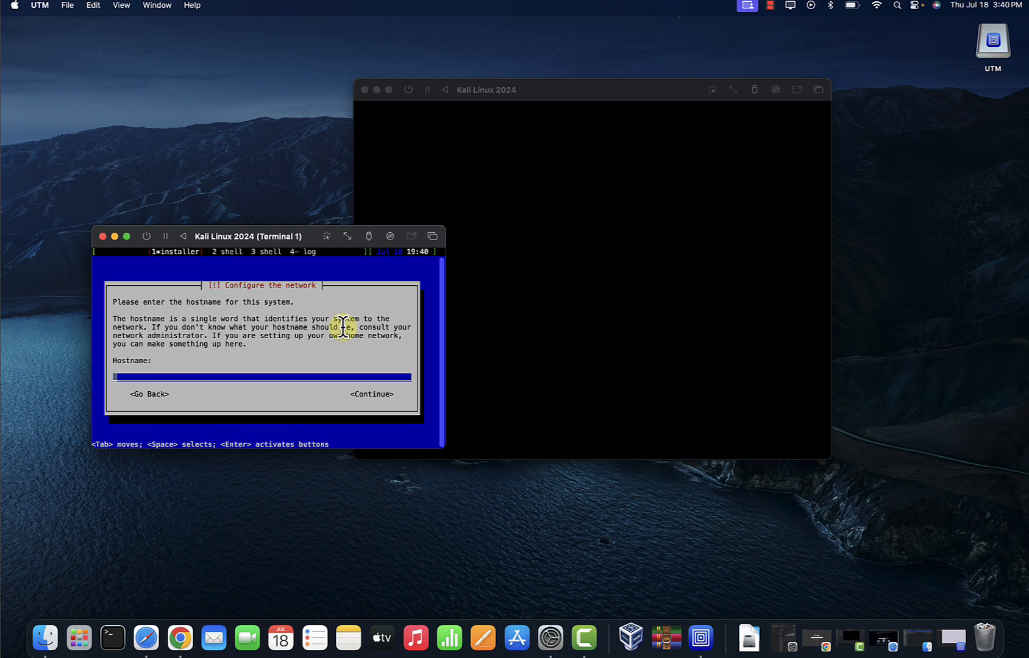
text(kali)
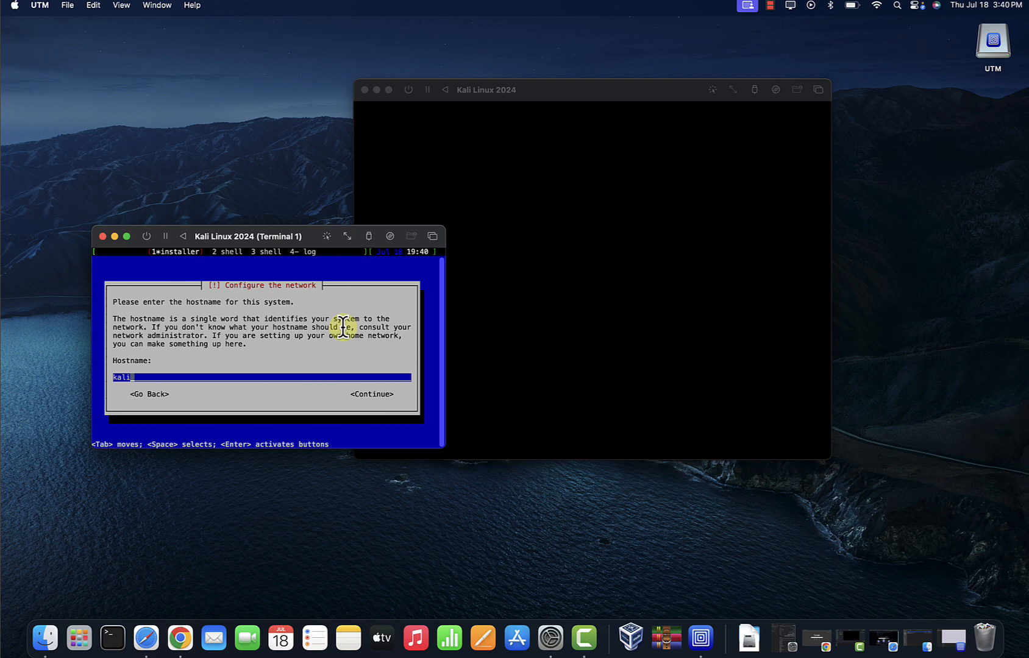
click(370, 394)
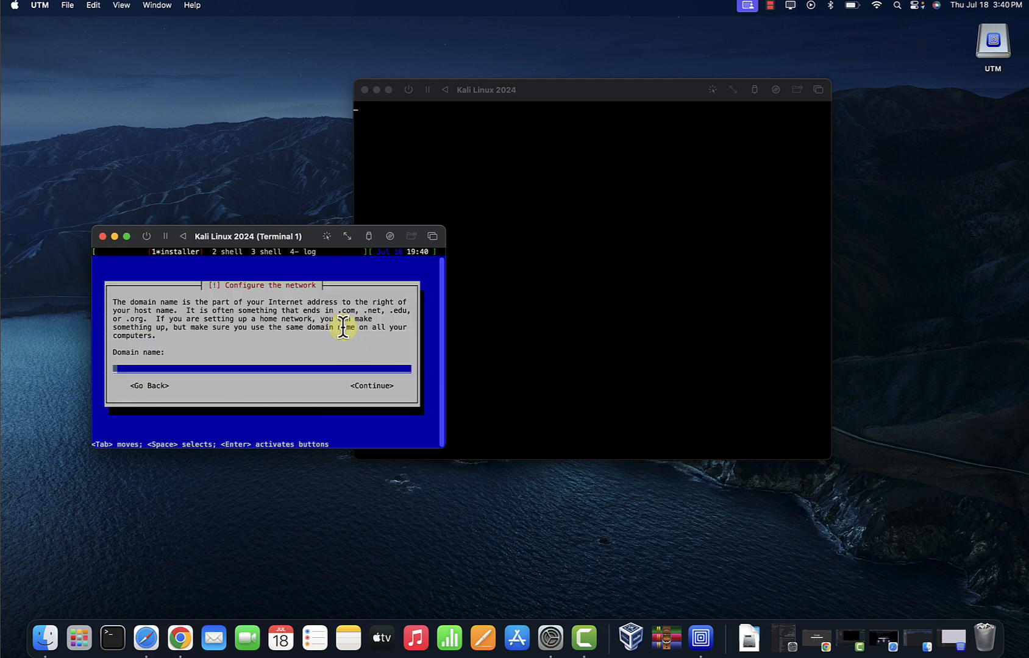
text(ka)
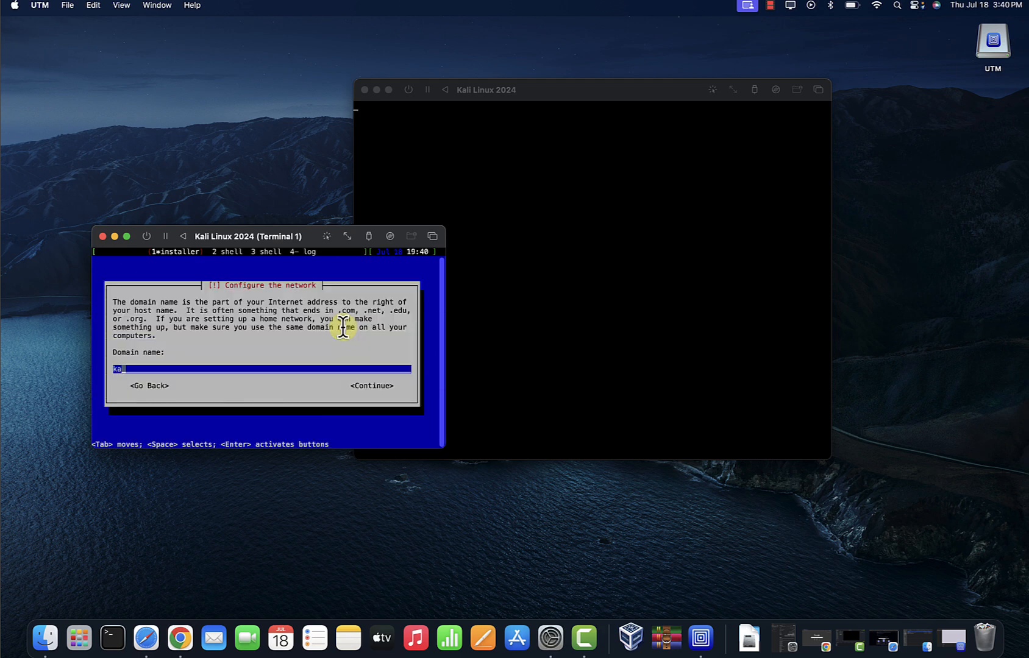
text(li)
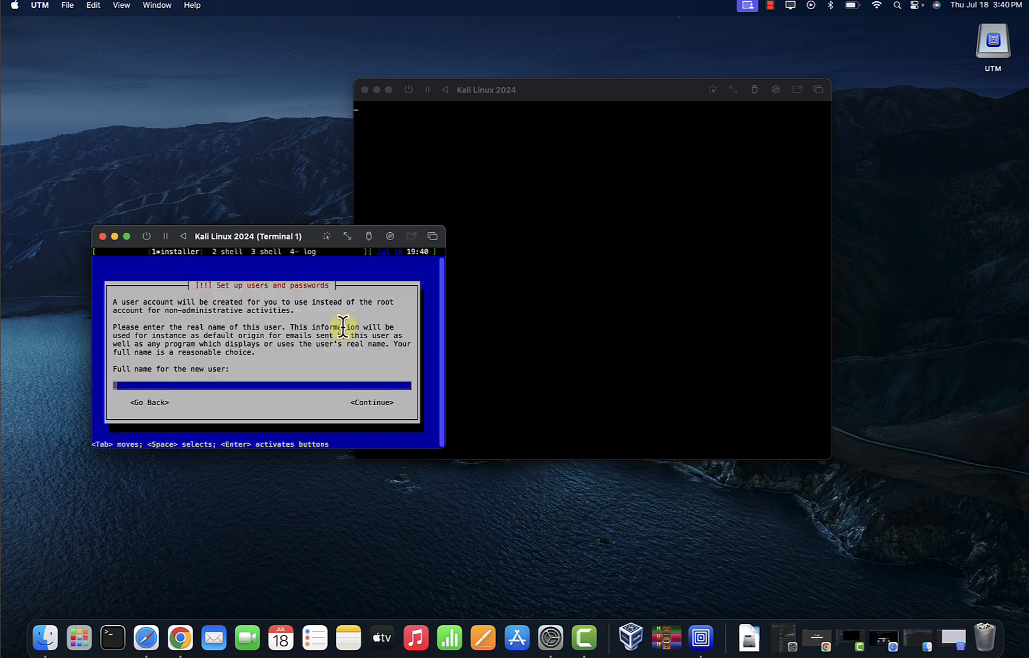
Create user kali with full name and username kali and confirm its password
text(kali)
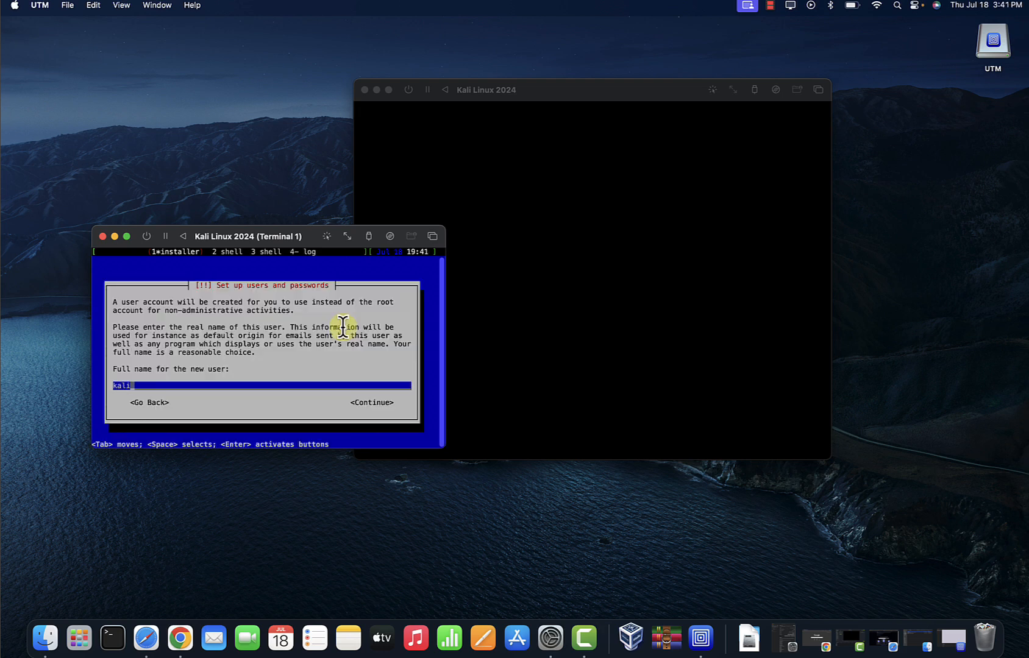
click(371, 402)
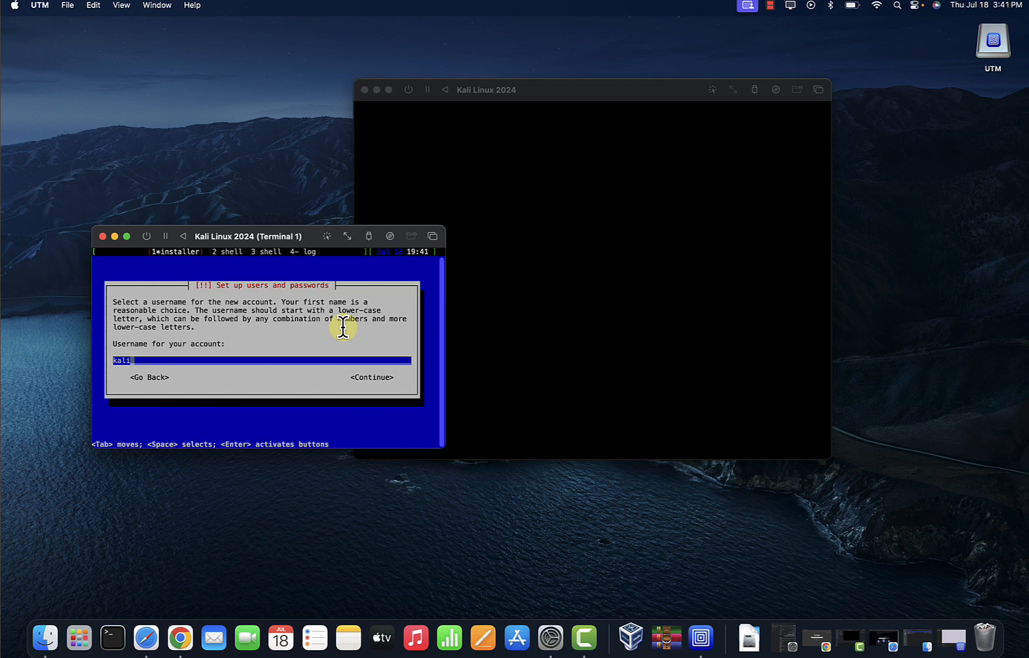
key(Tab)
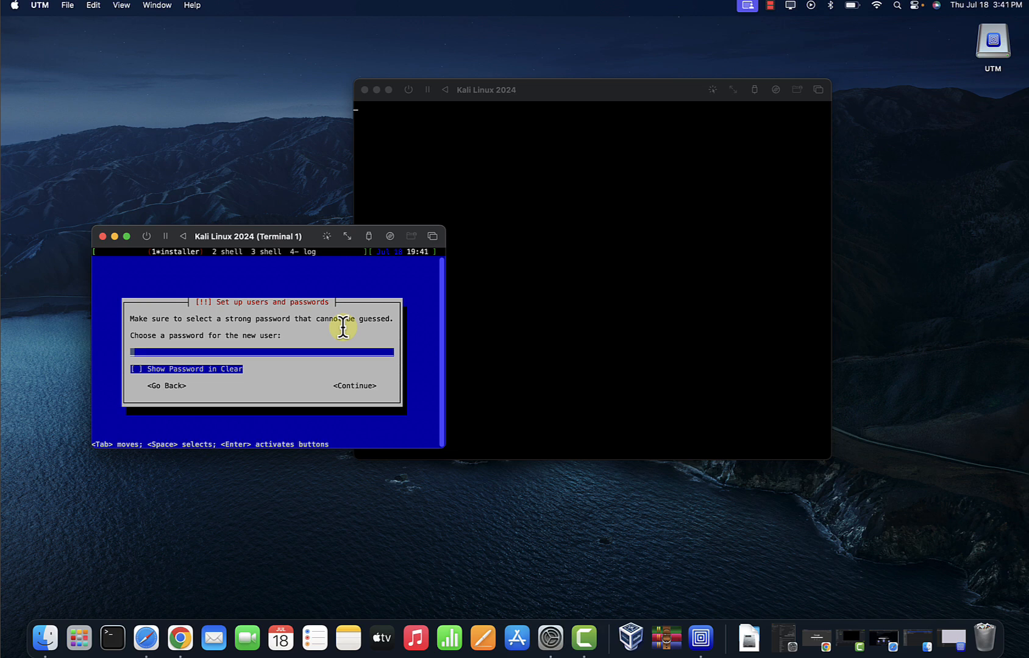
key(Return)
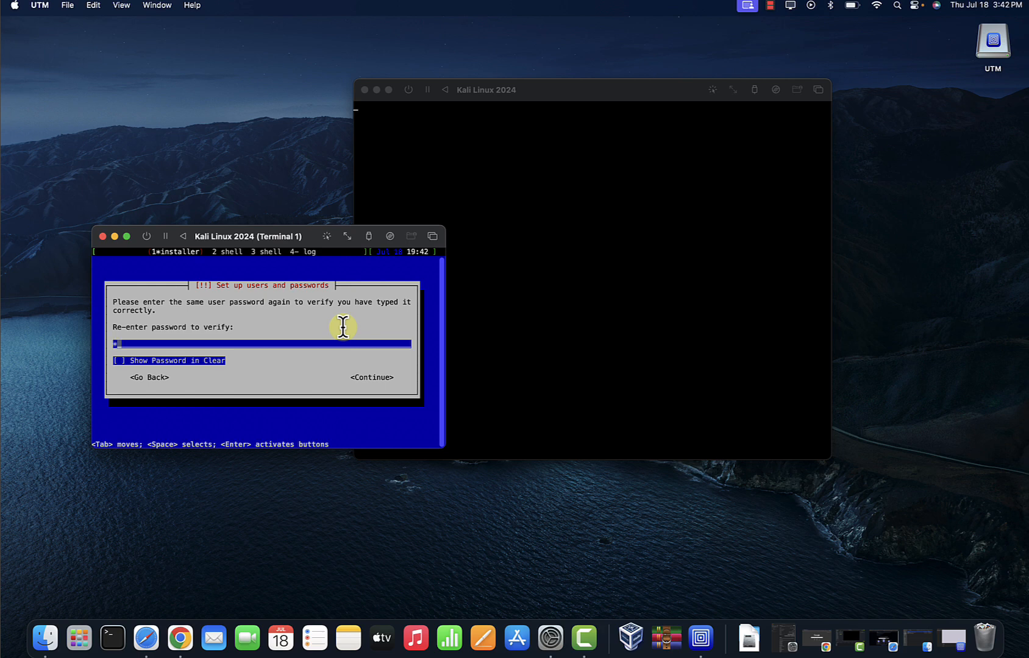
key(Return)
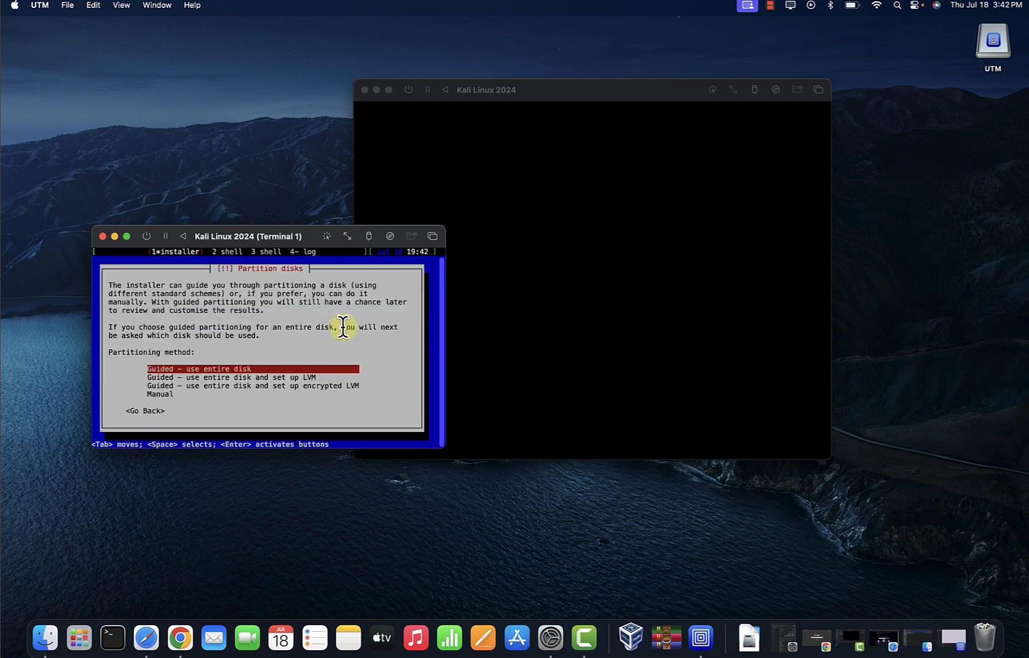
Guided-partition the entire 37.6 GB virtual disk, write changes with Yes, and keep default Xfce software
key(Return)
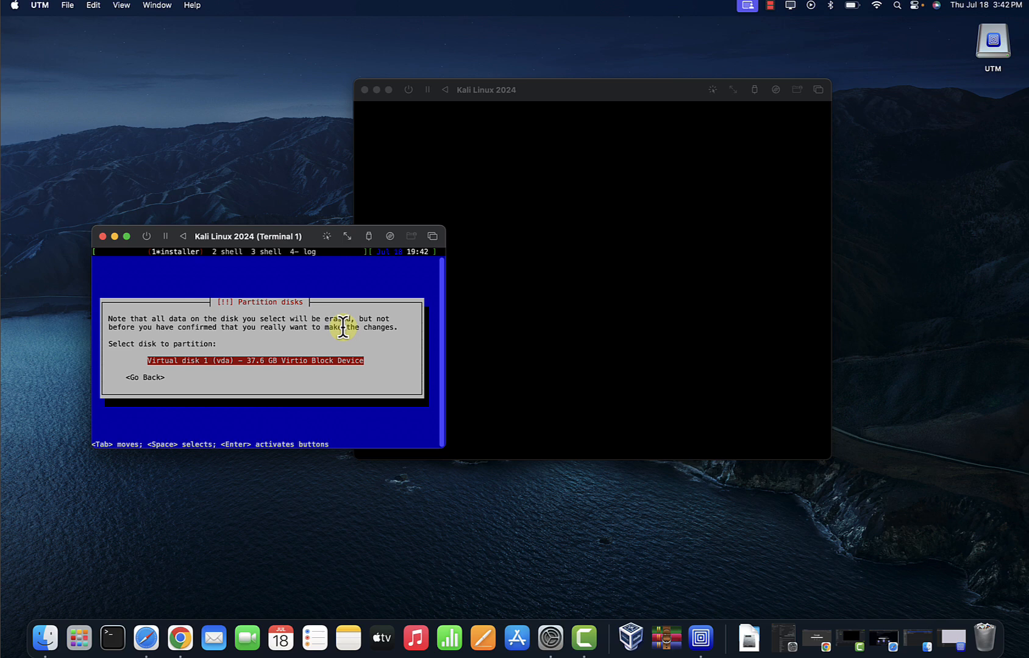
key(Return)
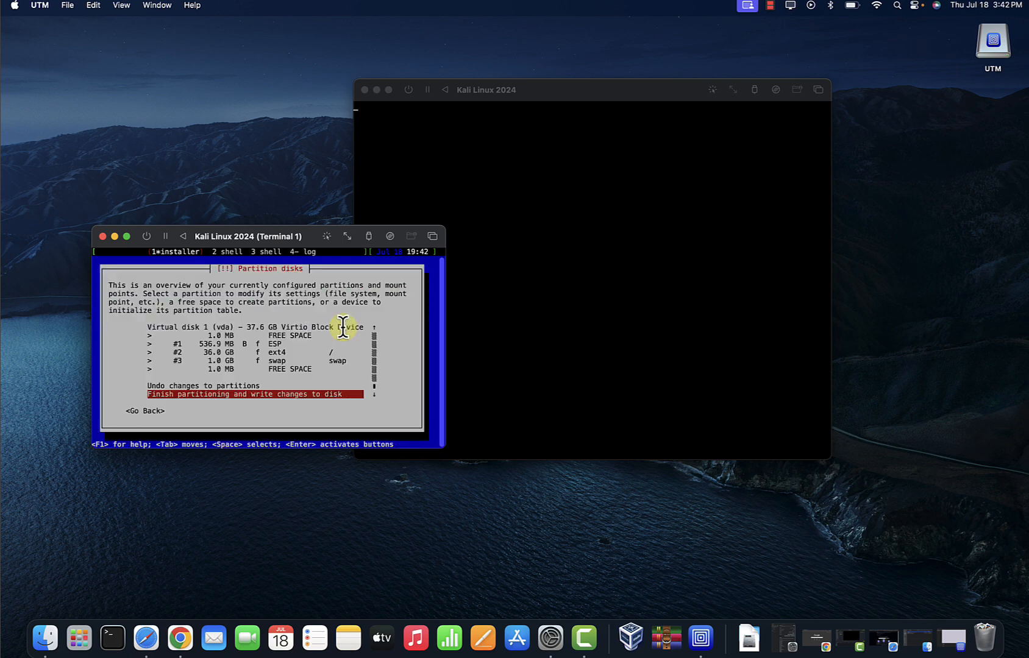
key(Return)
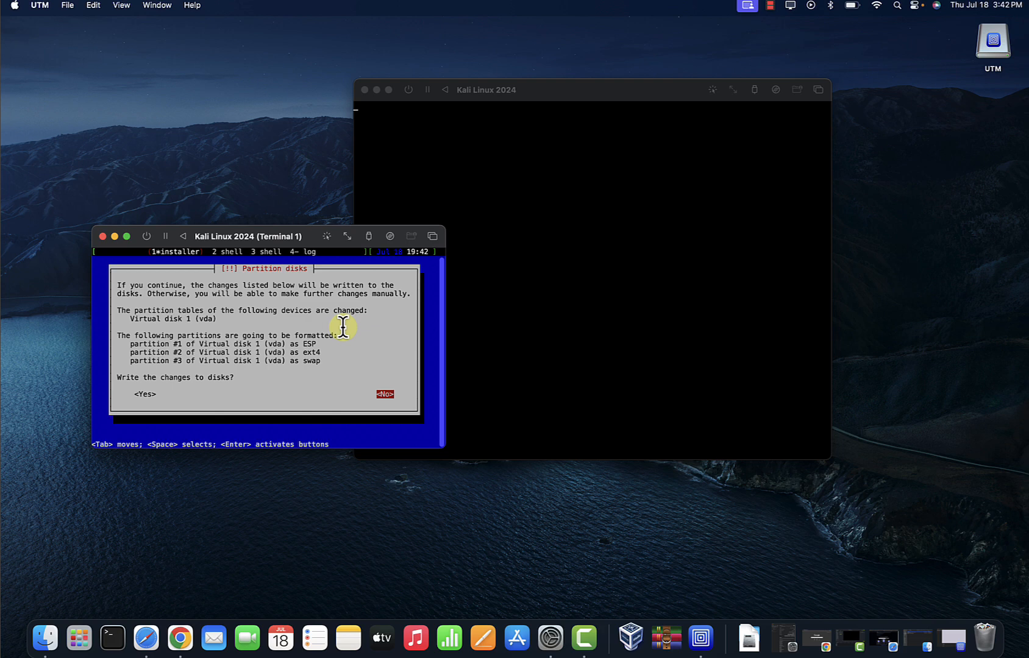
key(Tab)
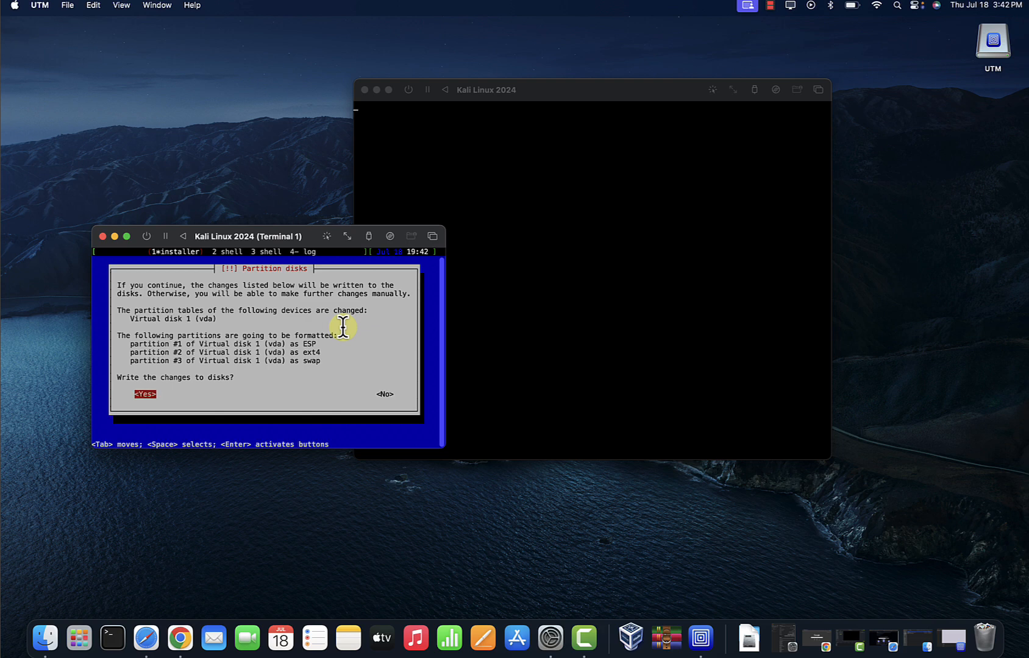
key(Return)
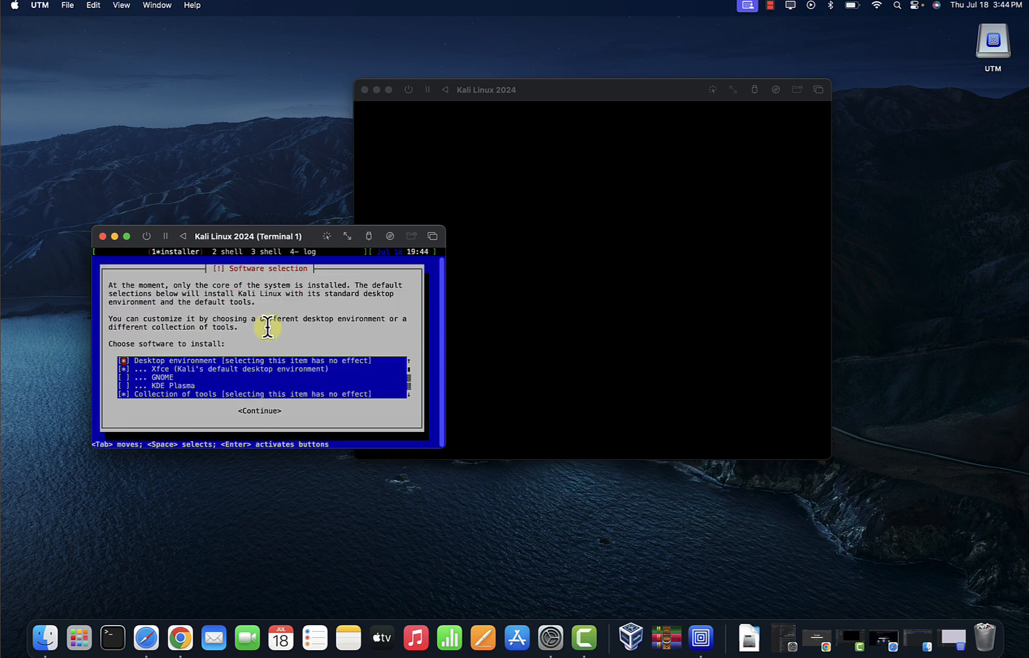
key(Return)
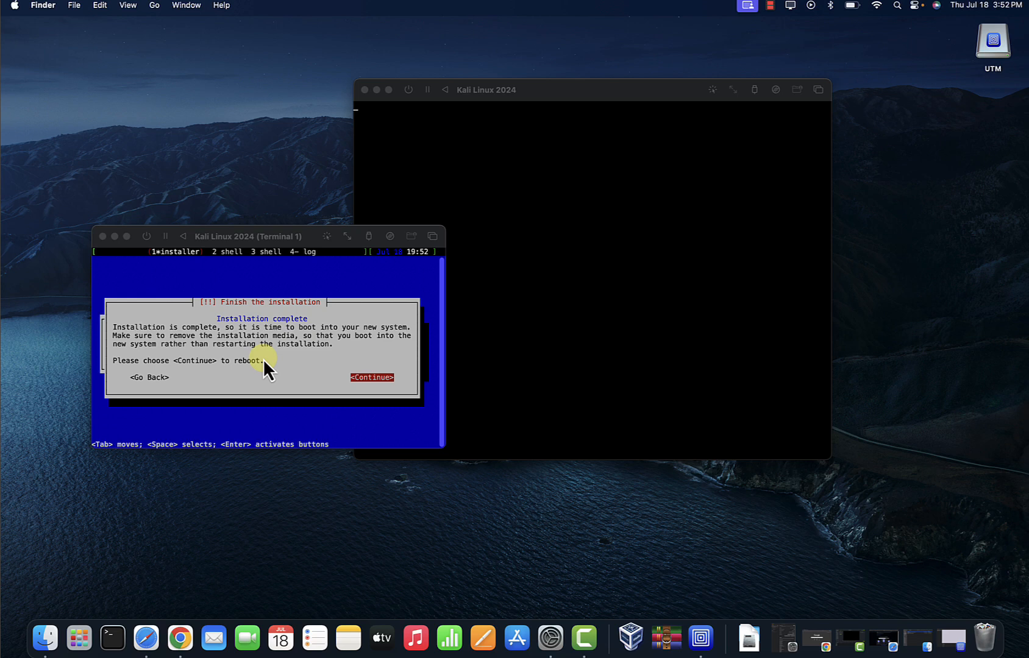
mouse_move(308, 373)
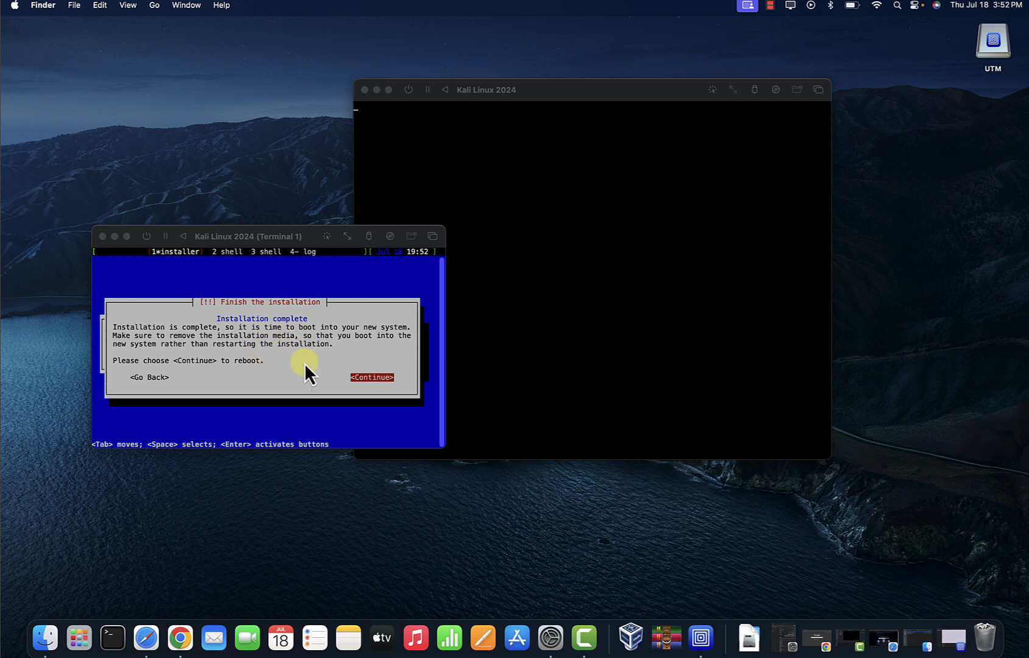
Refocus the VM windows and close the Kali Linux 2024 display window stuck at the GRUB menu
click(372, 377)
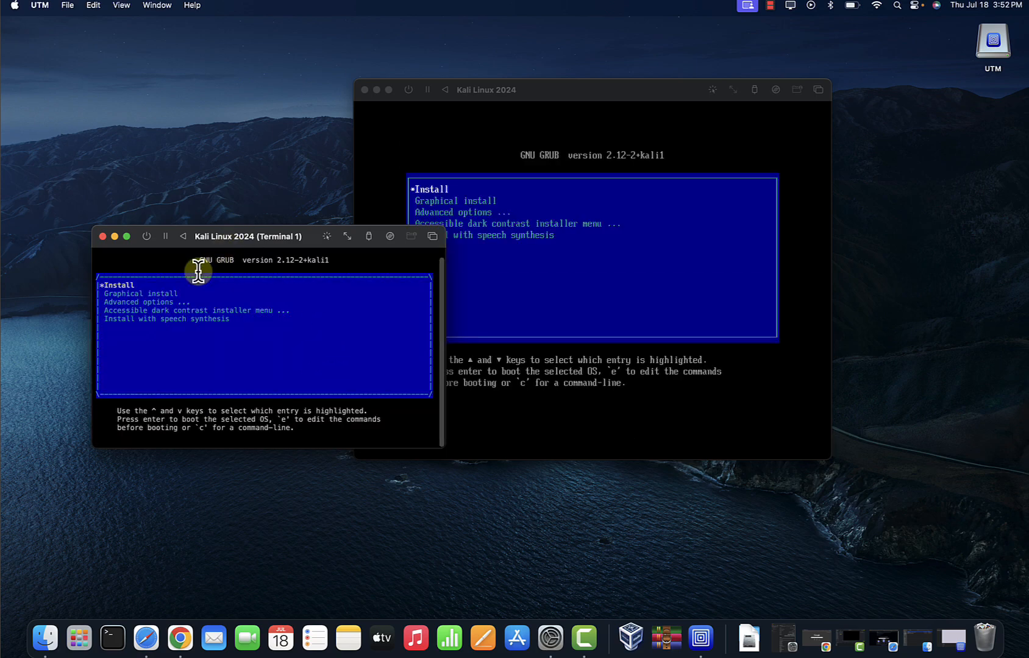
click(102, 236)
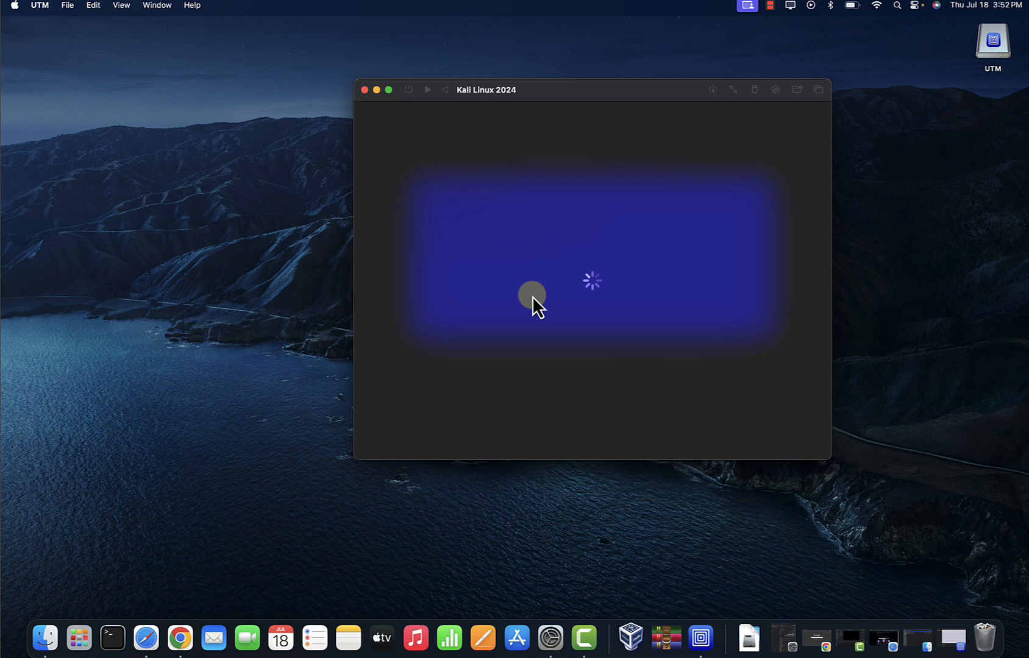
click(365, 90)
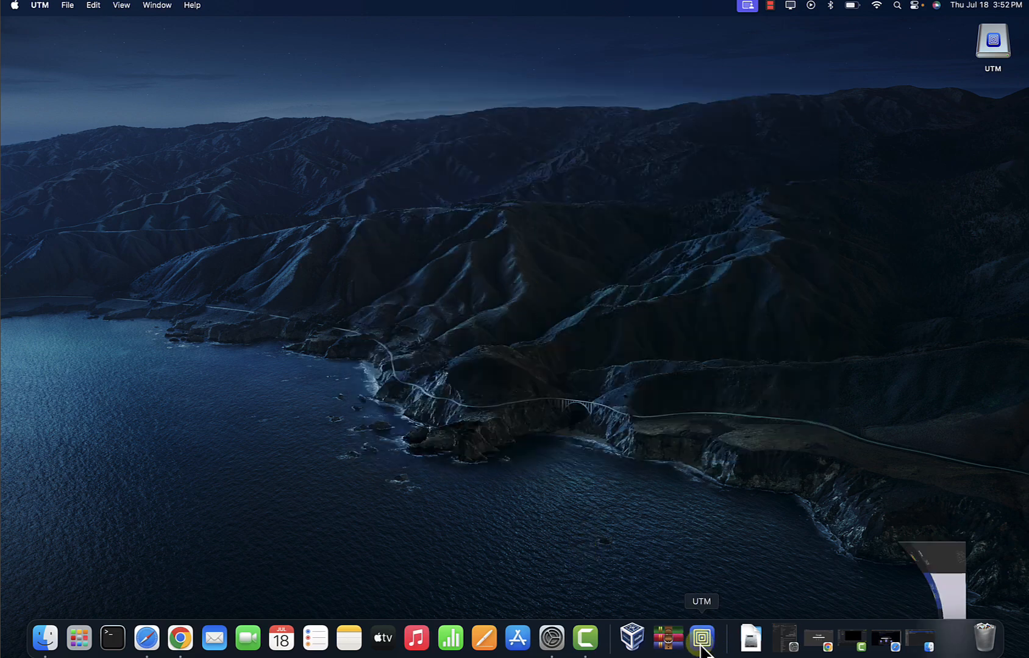
Force-stop the suspended Kali Linux 2024 VM and confirm
right_click(166, 86)
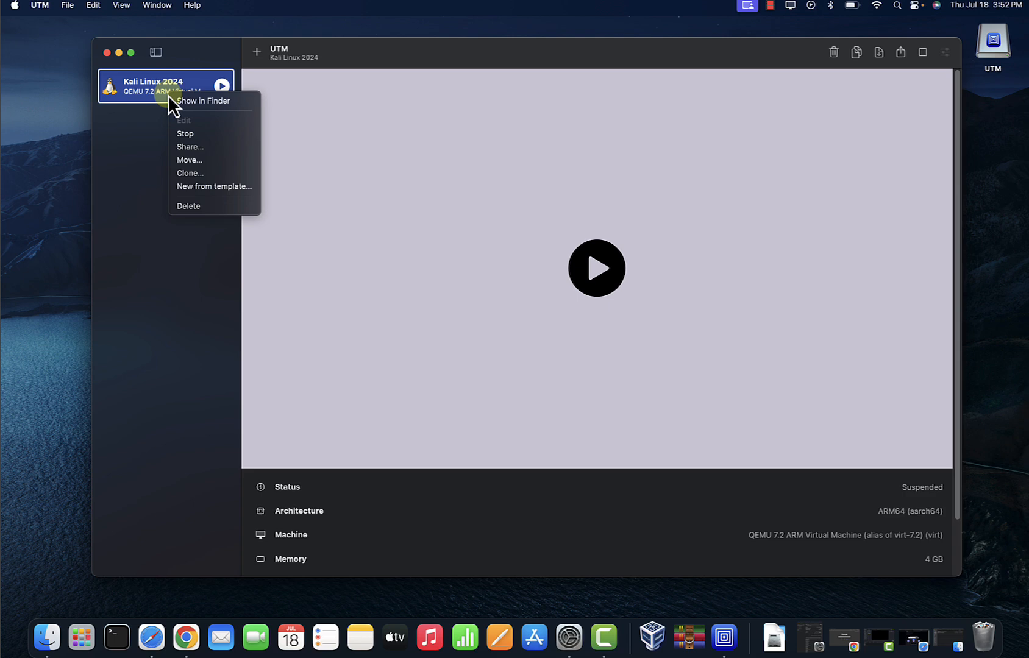
mouse_move(215, 339)
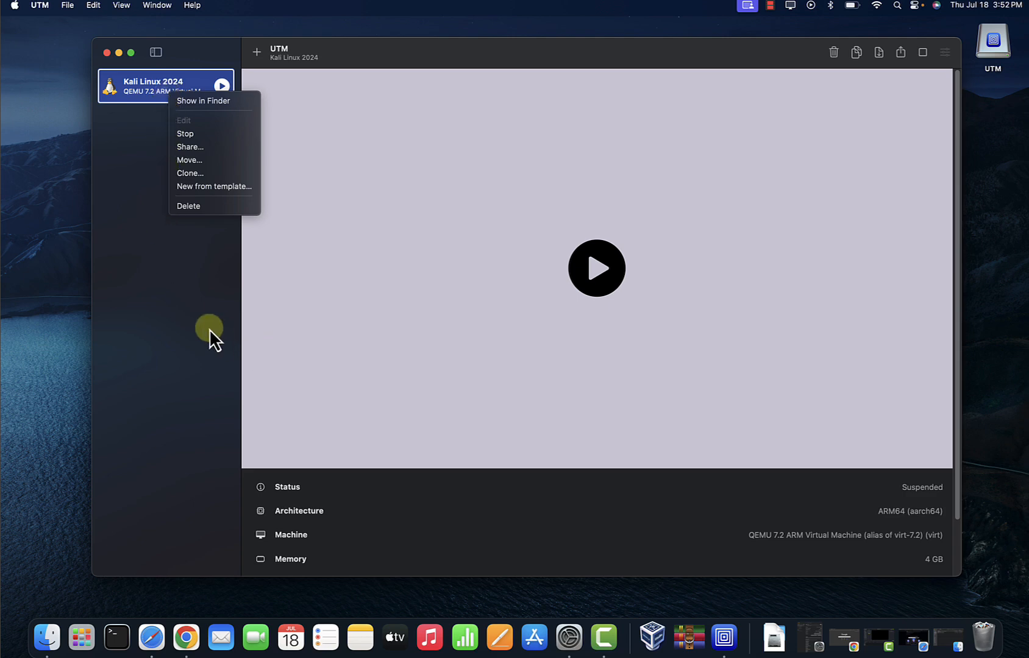
click(185, 134)
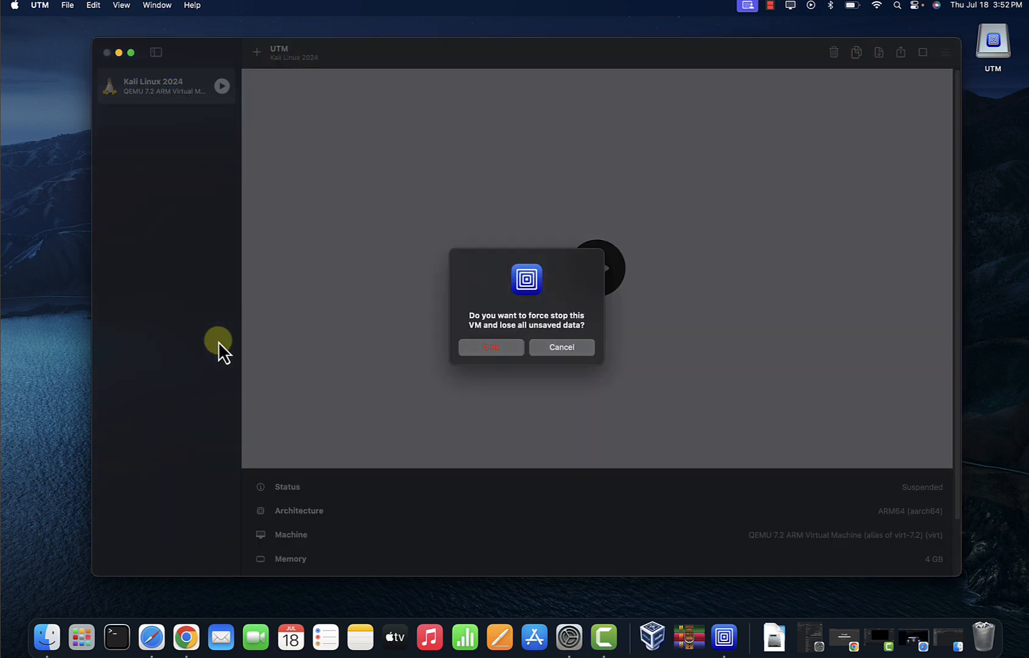
click(489, 348)
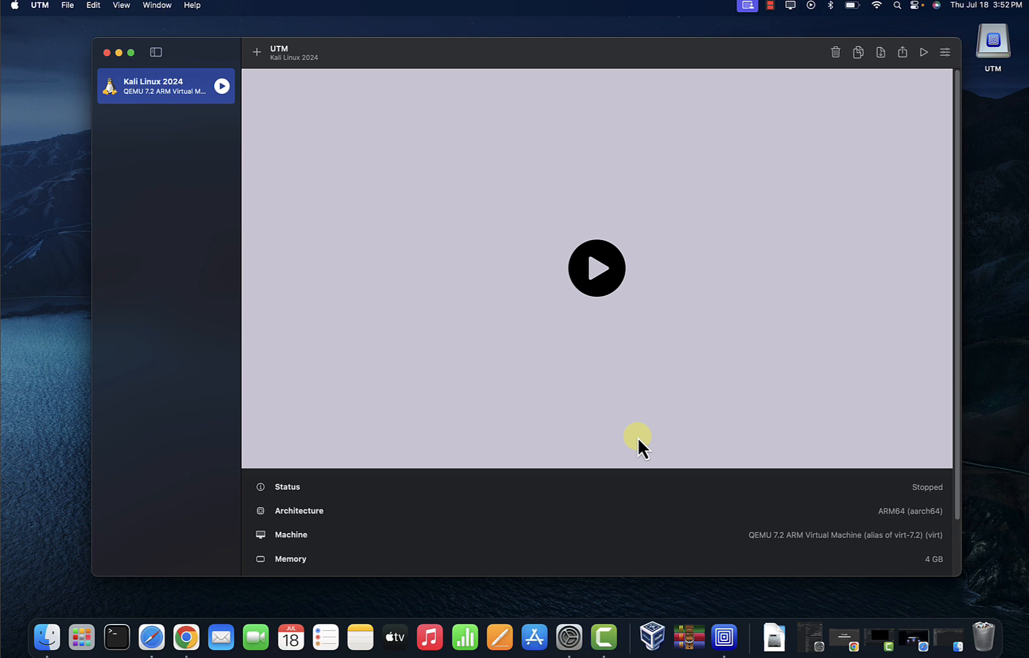
mouse_move(961, 508)
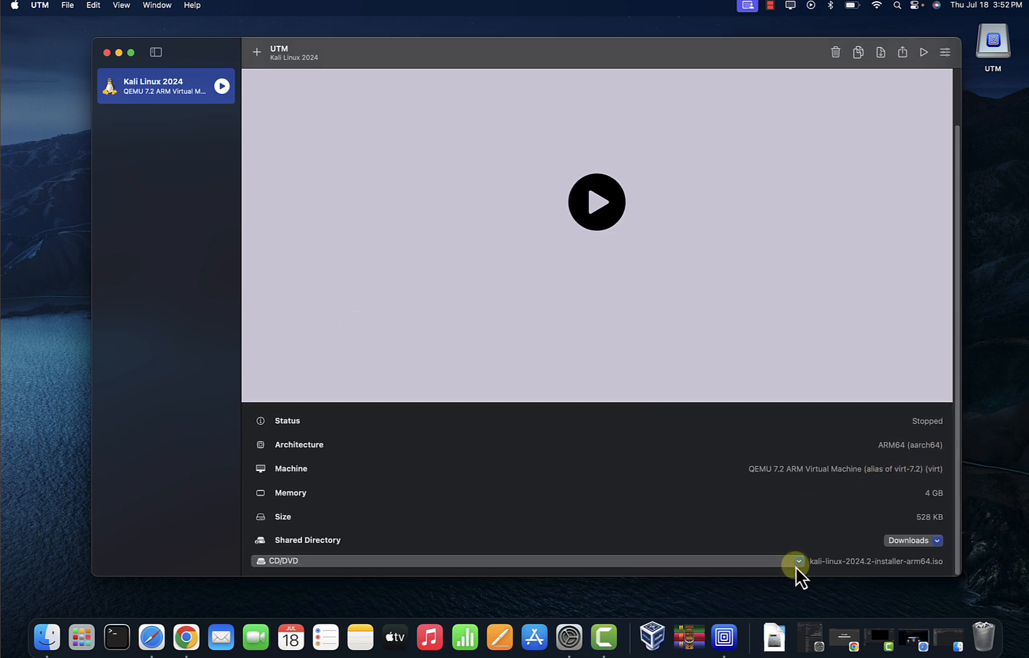
Clear the installer ISO from the CD/DVD drive and run the VM again
click(796, 561)
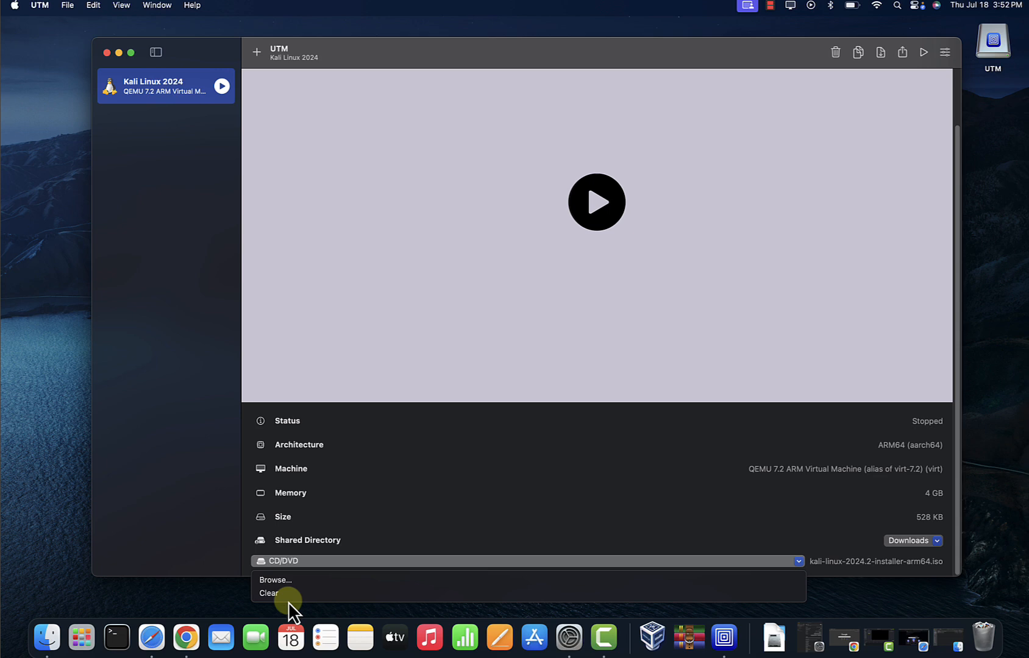
click(268, 593)
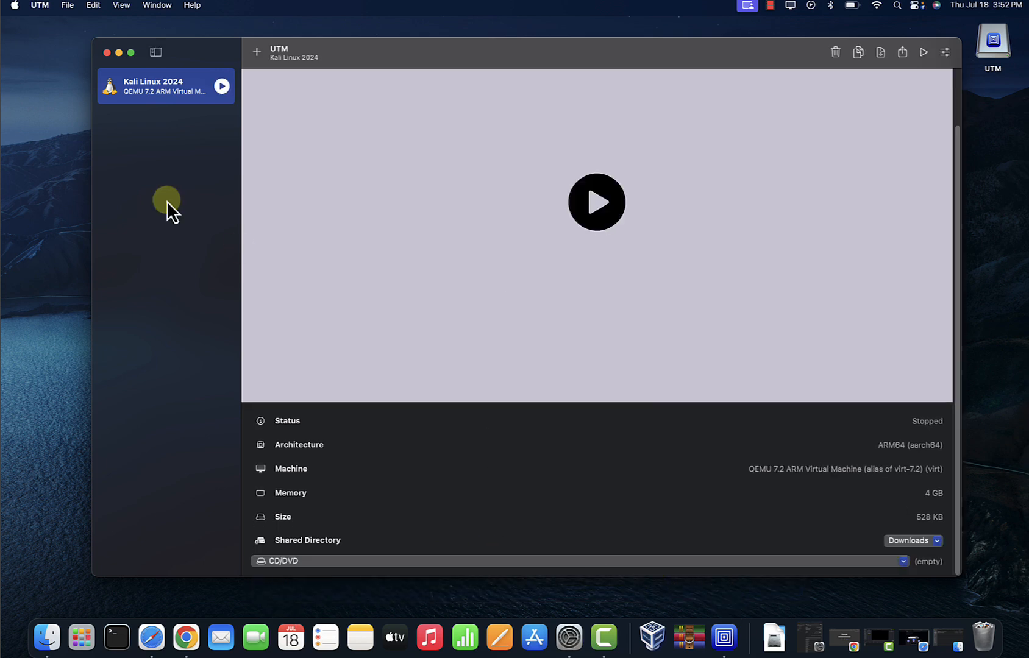
right_click(166, 86)
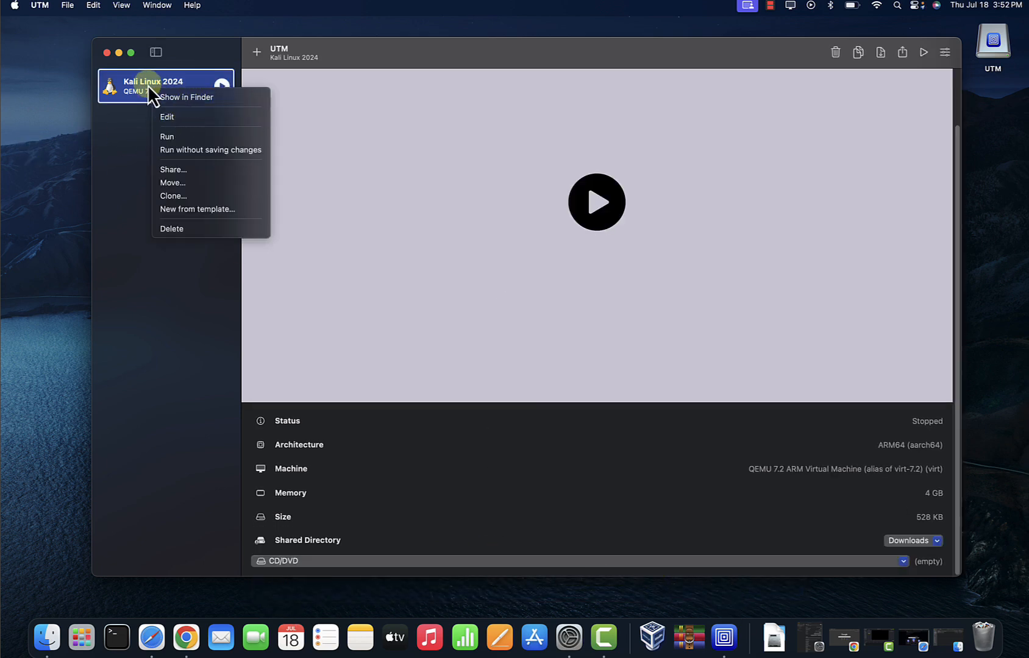
click(166, 137)
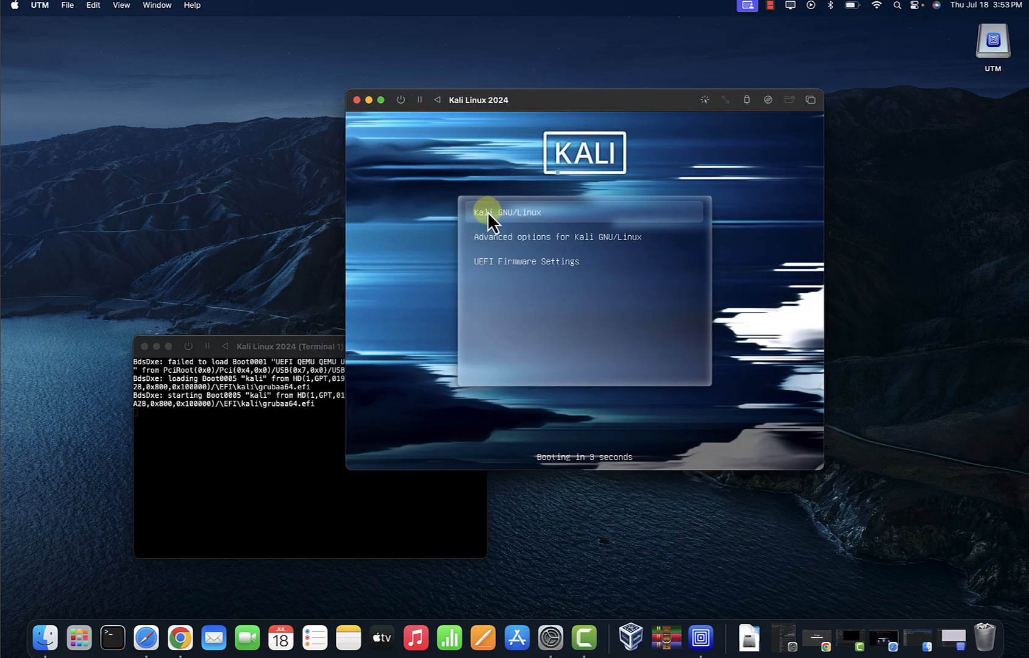
mouse_move(600, 499)
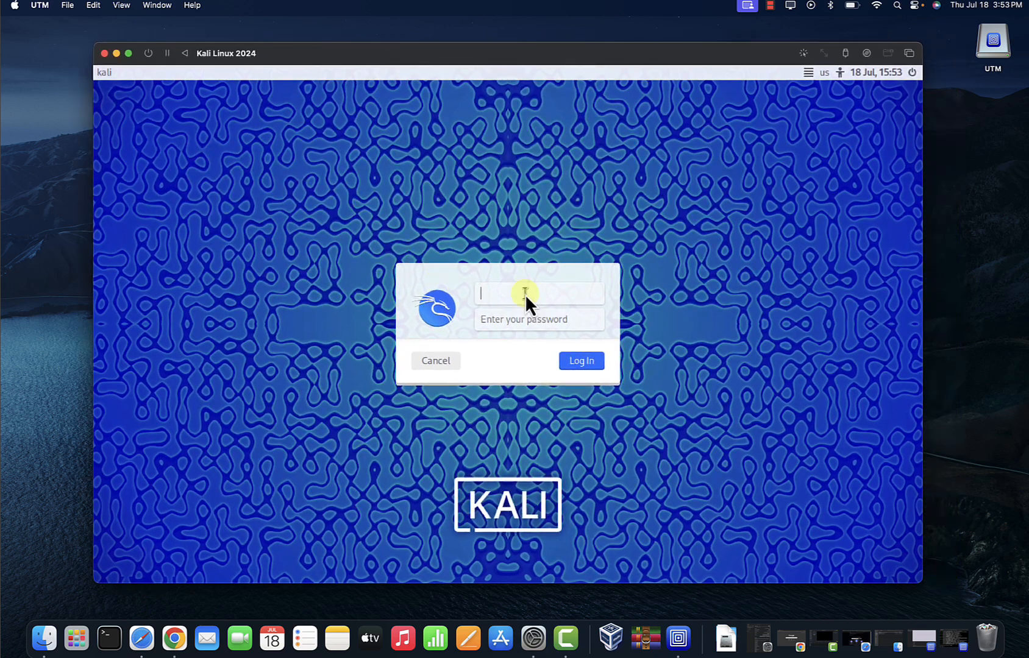
Log in as kali with its password to reach the Xfce desktop
text(kali)
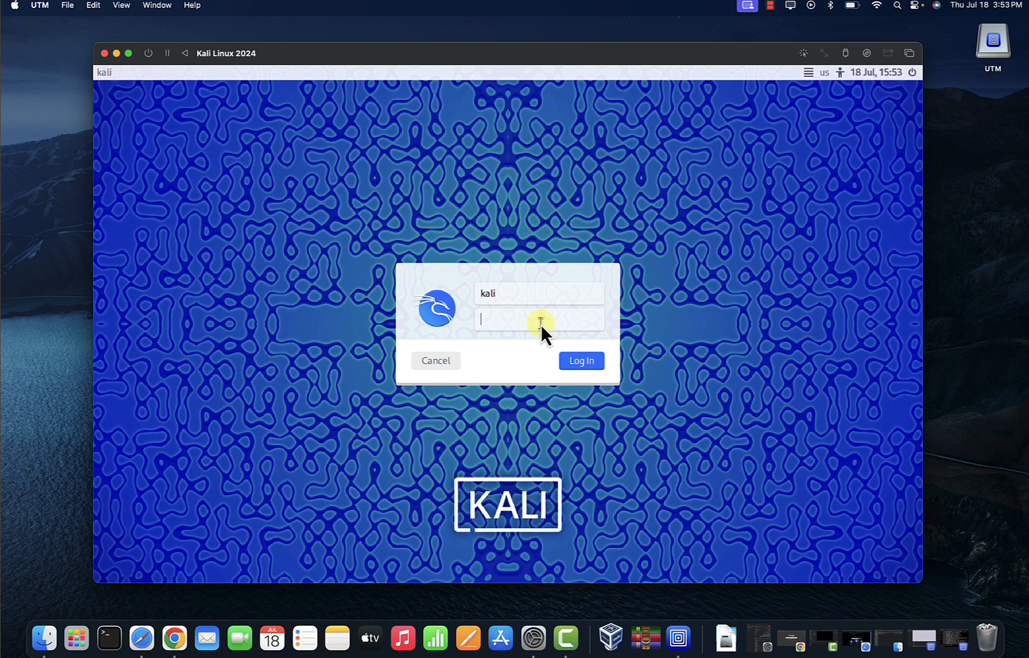
text(kali)
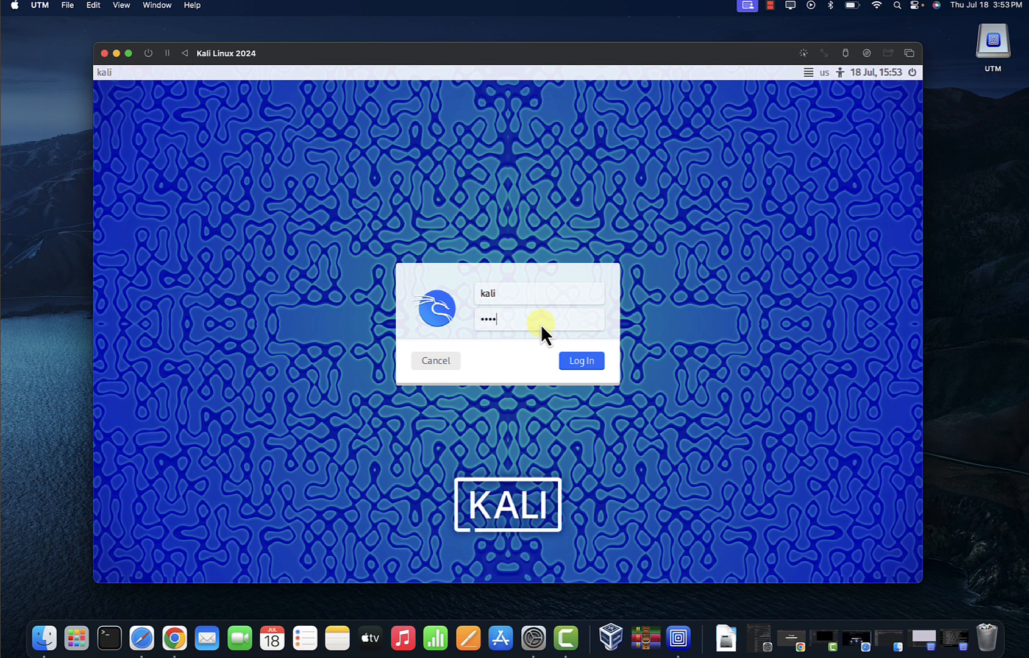
click(580, 360)
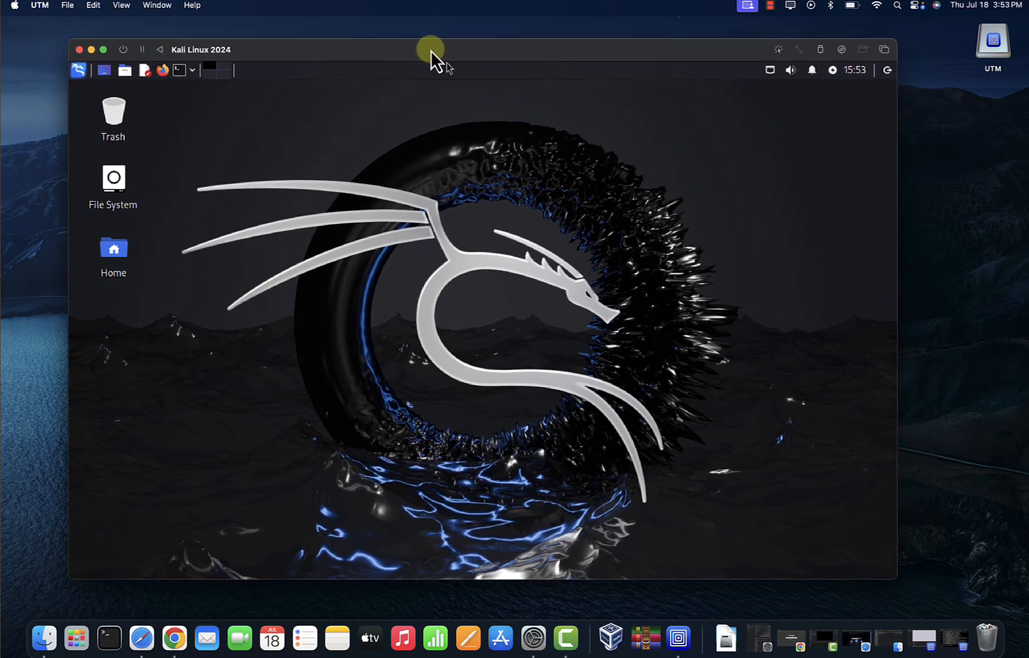
mouse_move(889, 584)
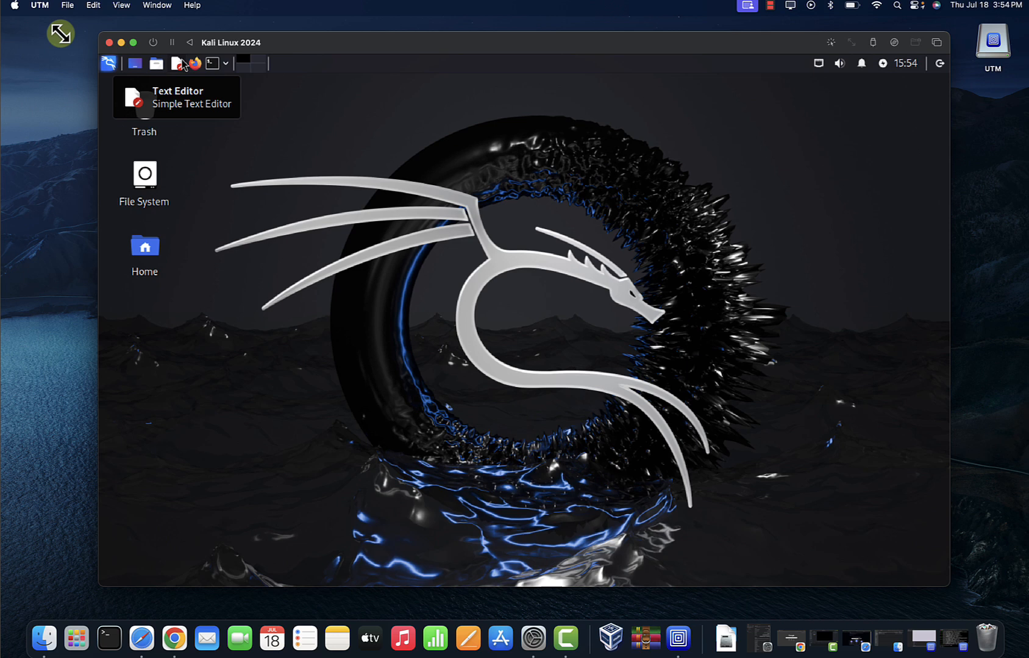
mouse_move(120, 290)
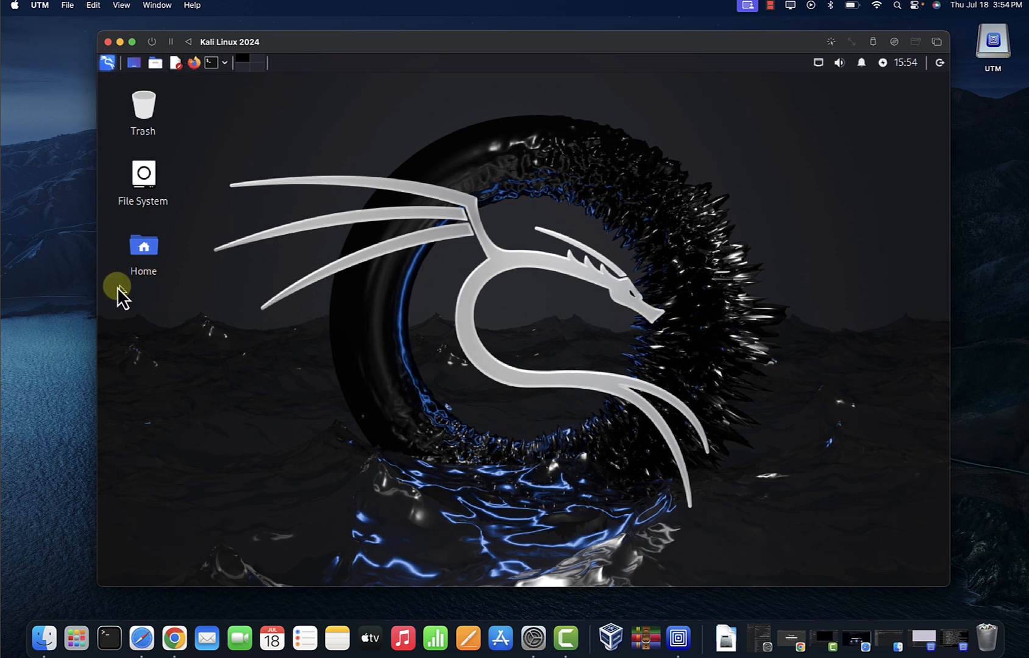
Launch a terminal and raise its Fira Code font size to 12 via Preferences
click(211, 62)
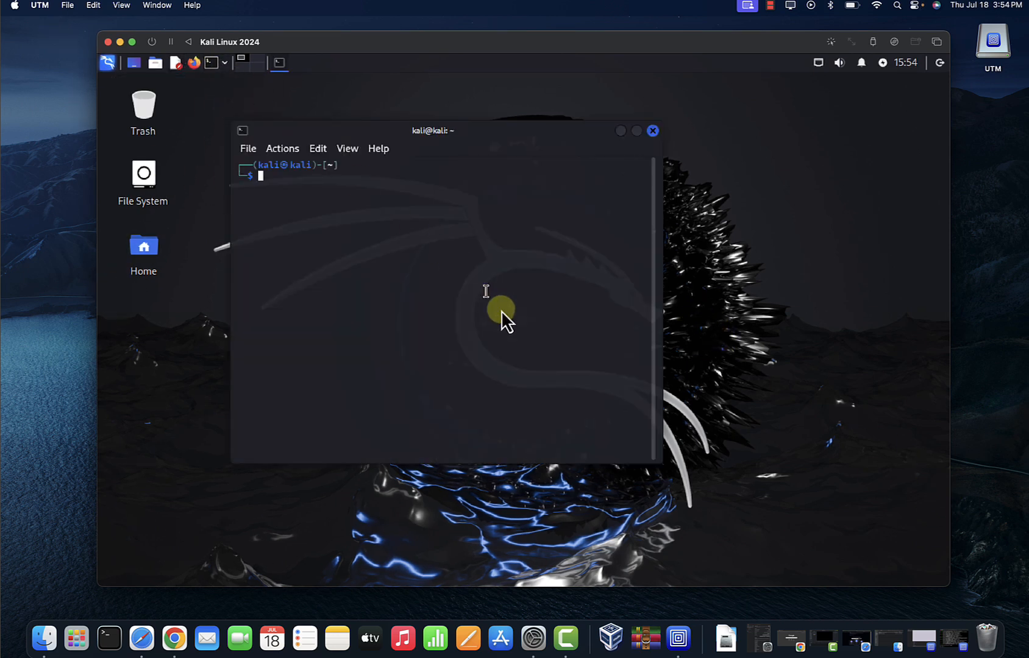
click(247, 148)
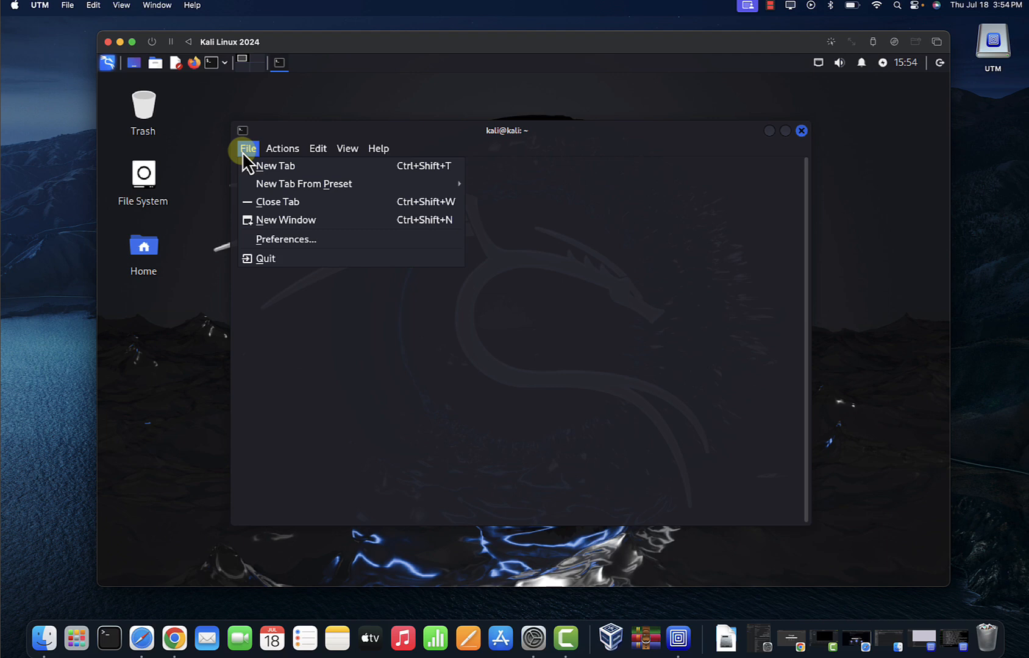
click(284, 239)
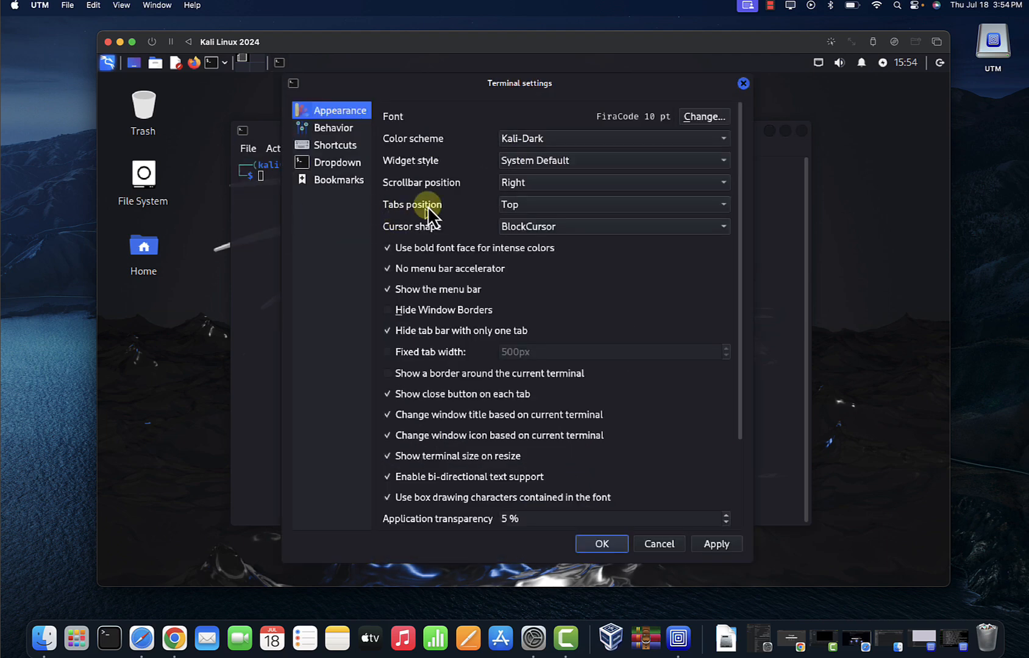
click(702, 116)
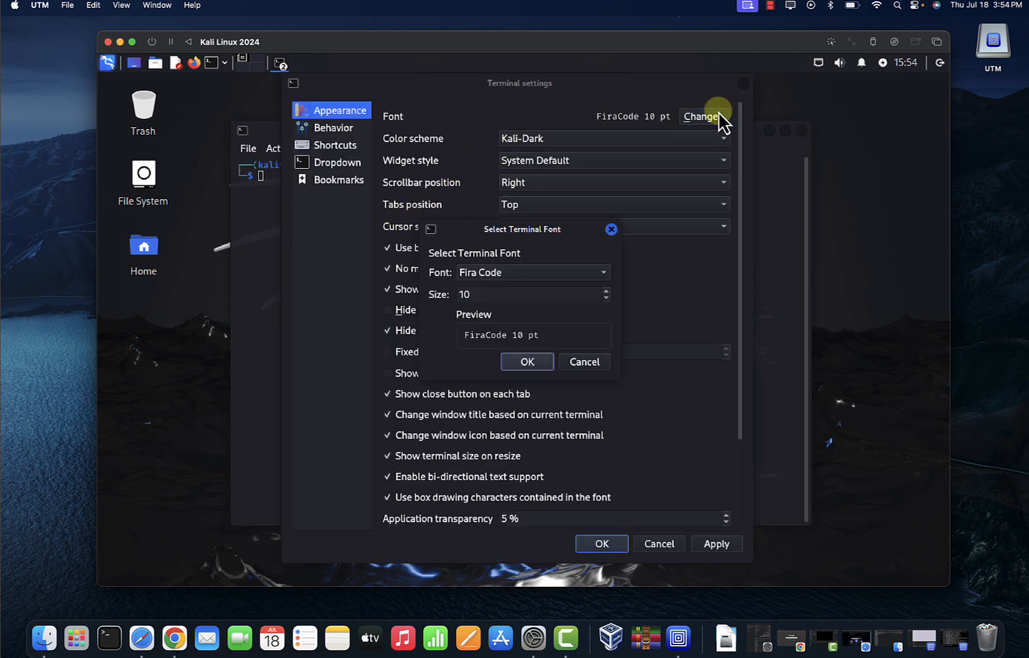
click(604, 290)
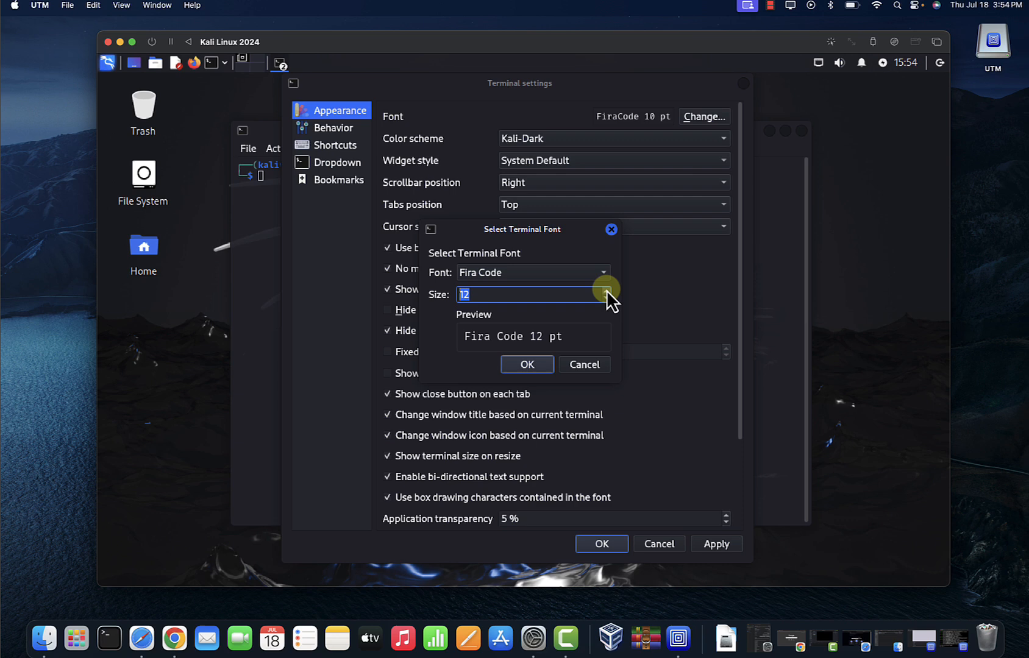
click(525, 364)
text(cat)
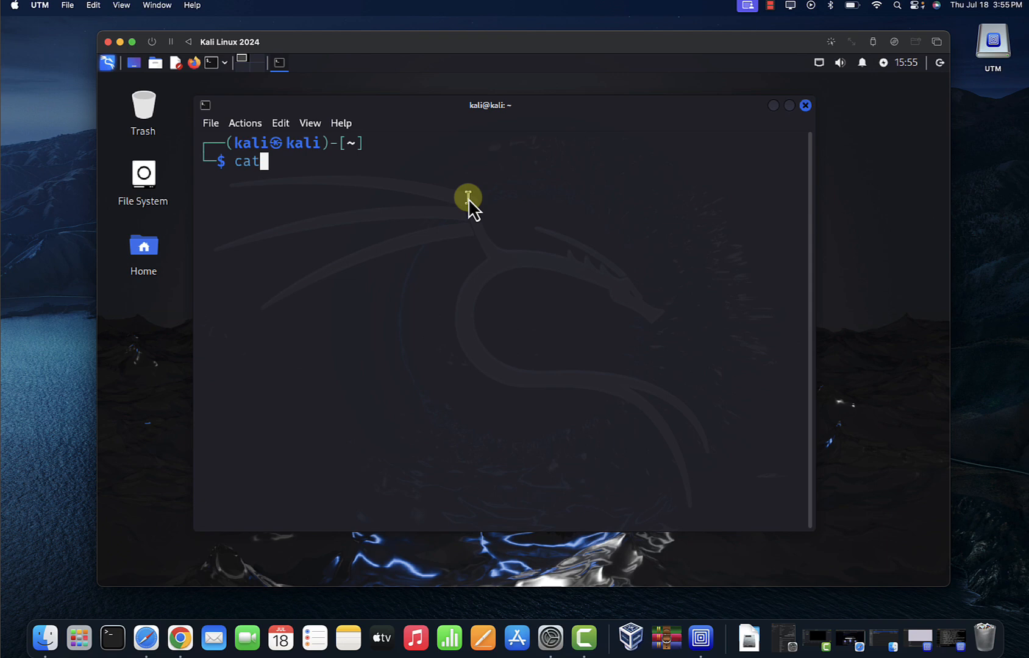
Run cat /etc/os-release to show Kali GNU/Linux Rolling version 2024.2
text(.)
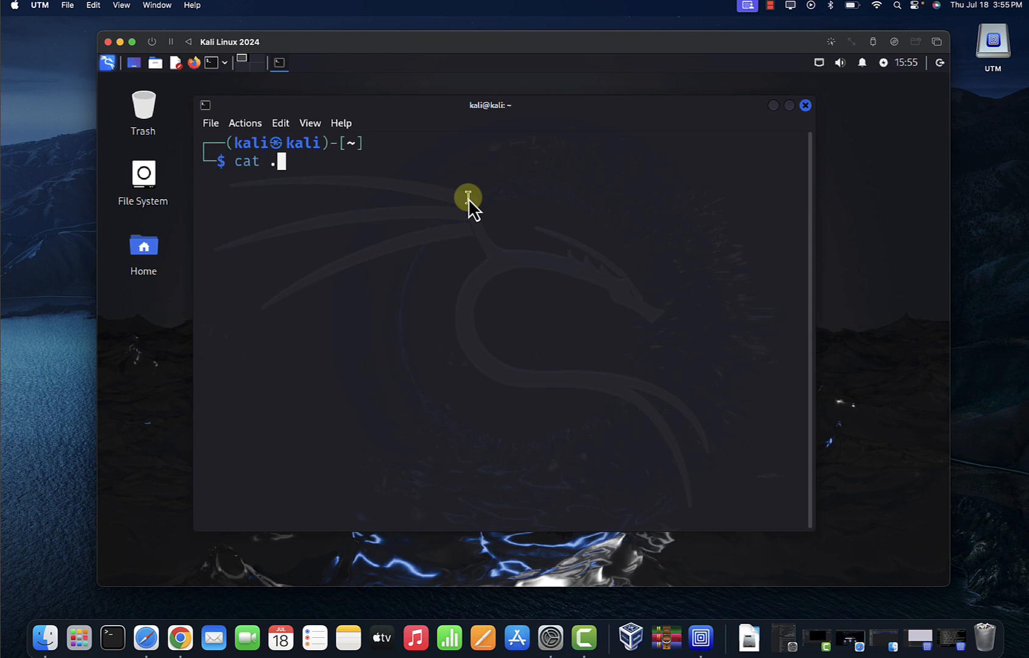
key(Backspace)
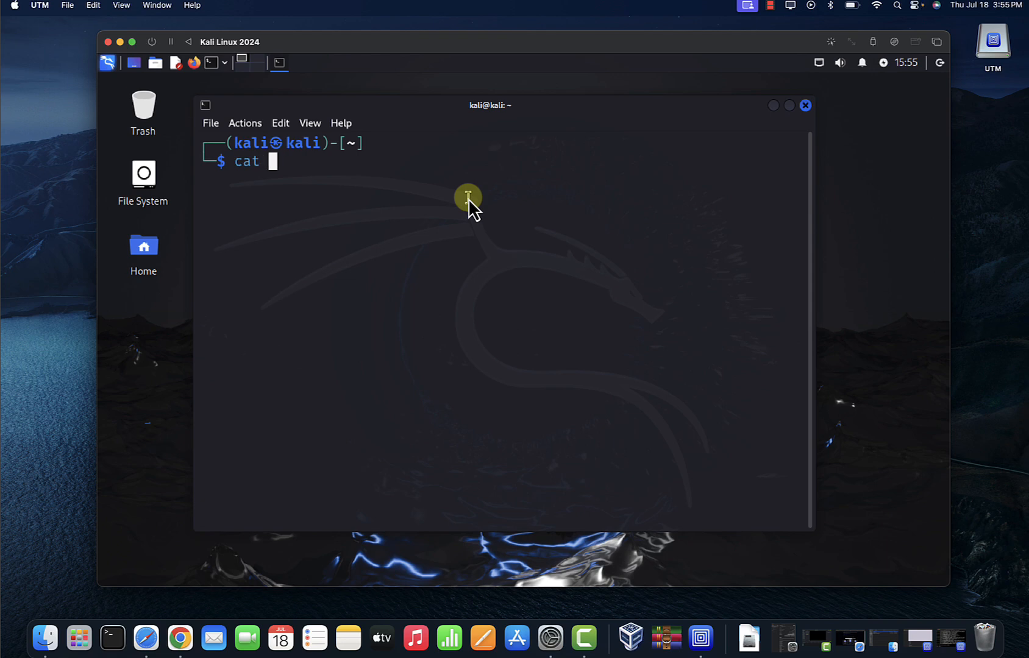
text(/et)
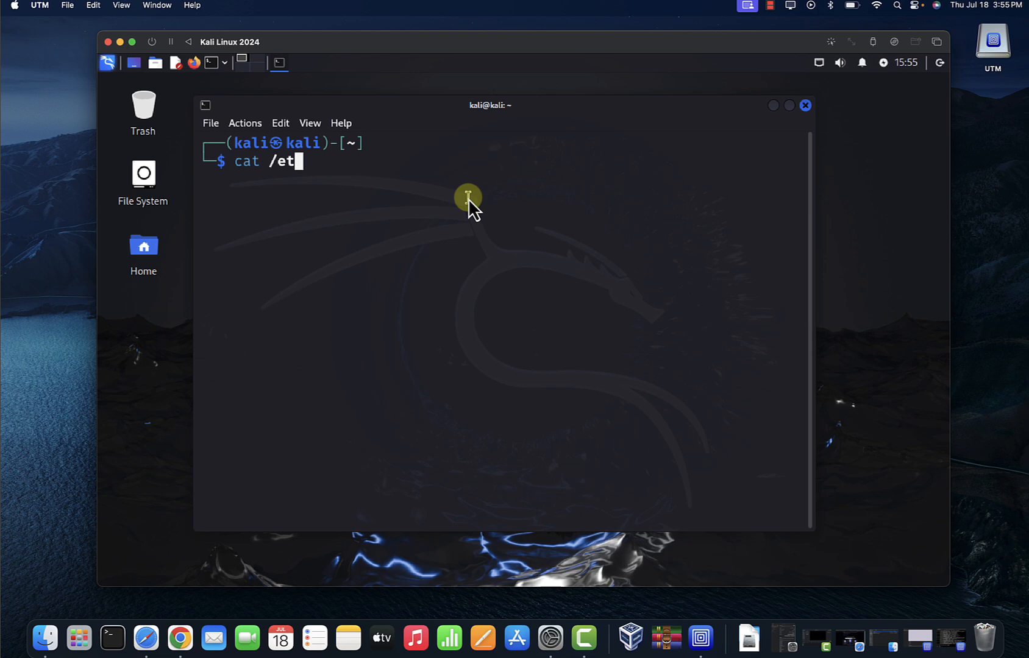
text(c/os)
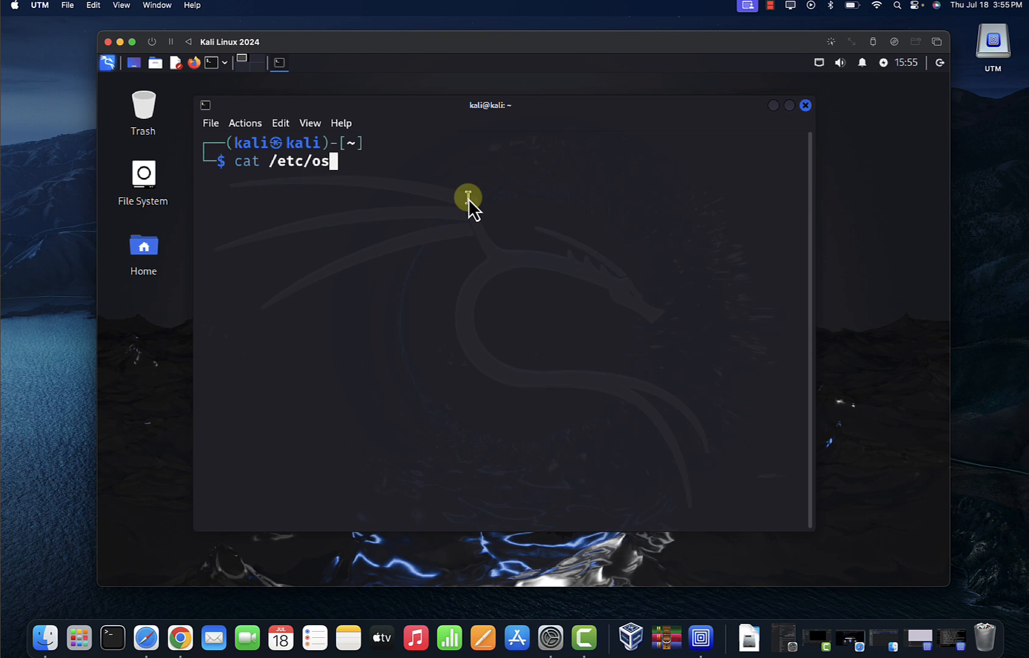
key(Return)
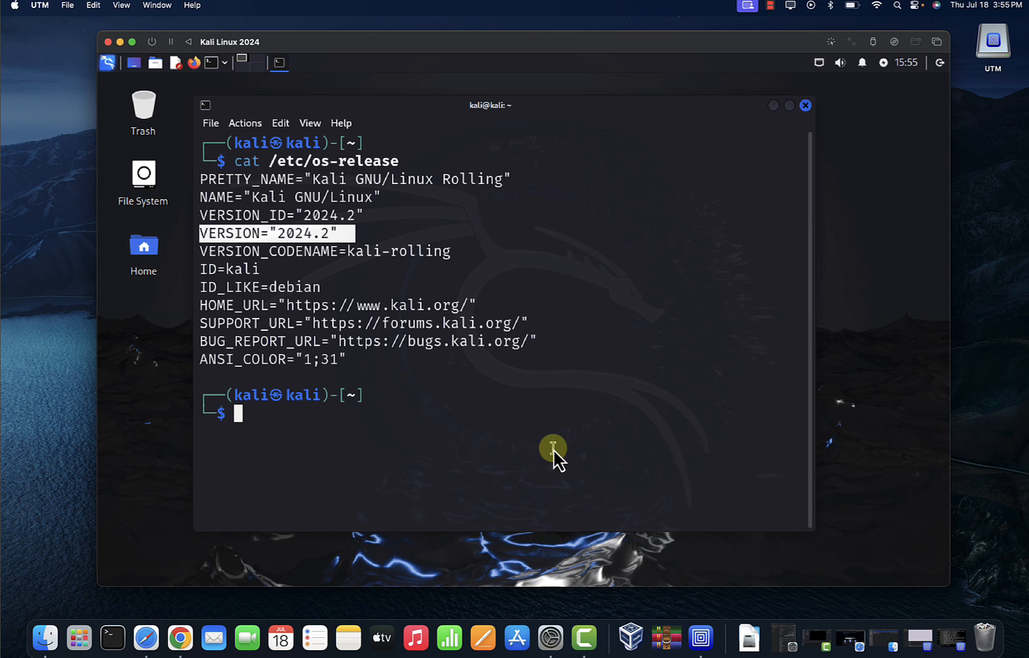
mouse_move(944, 276)
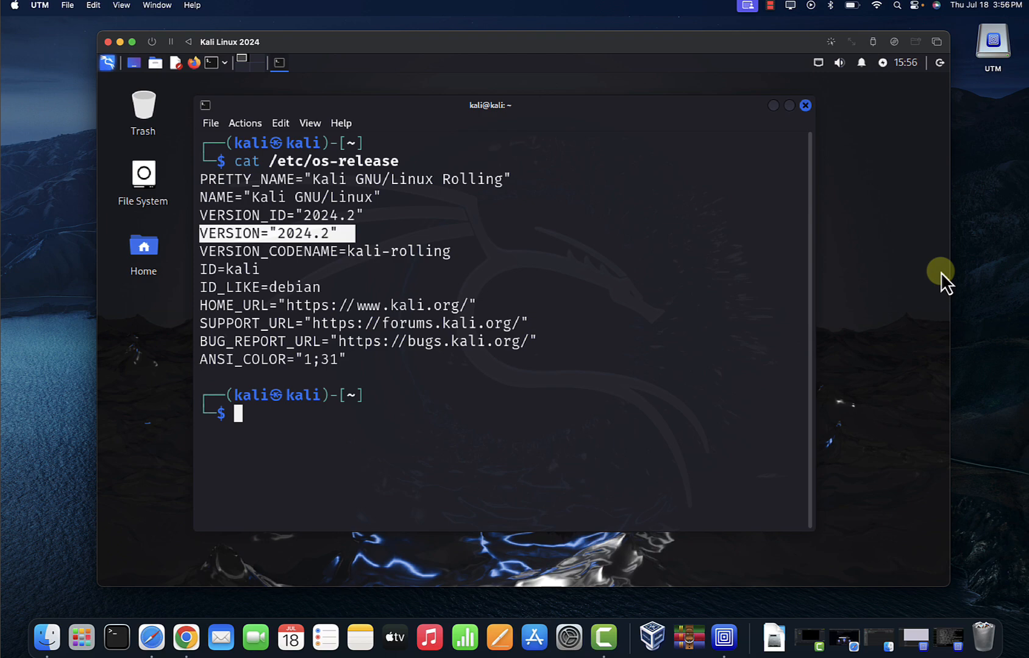